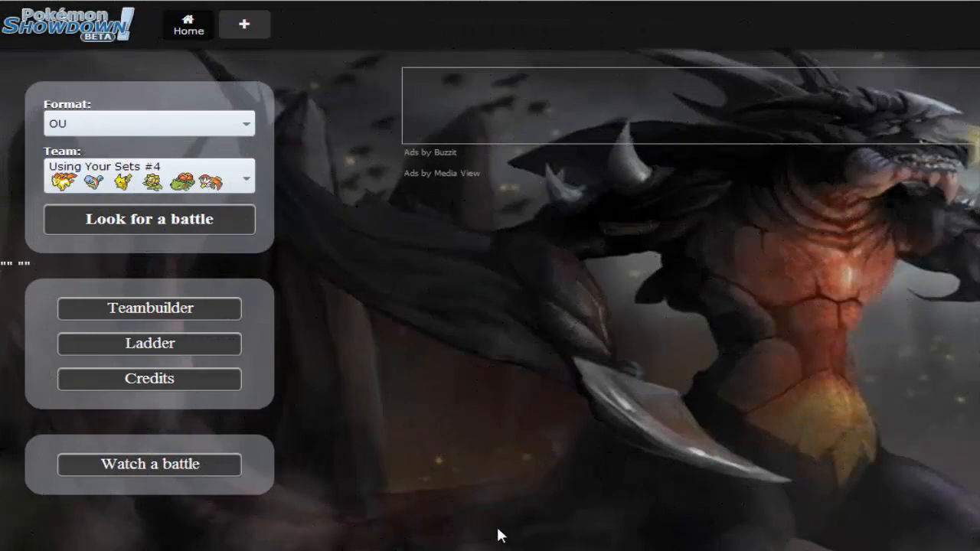
mouse_move(237, 308)
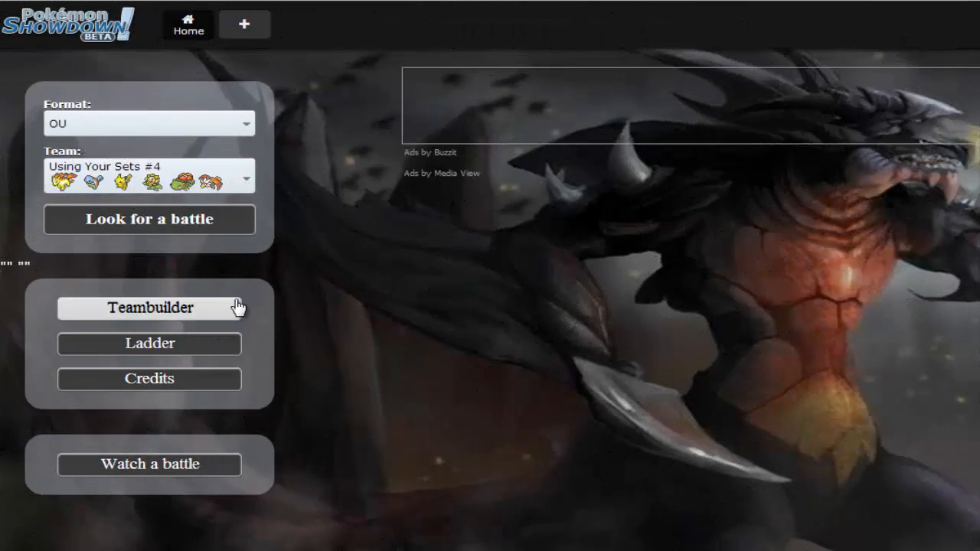
mouse_move(203, 318)
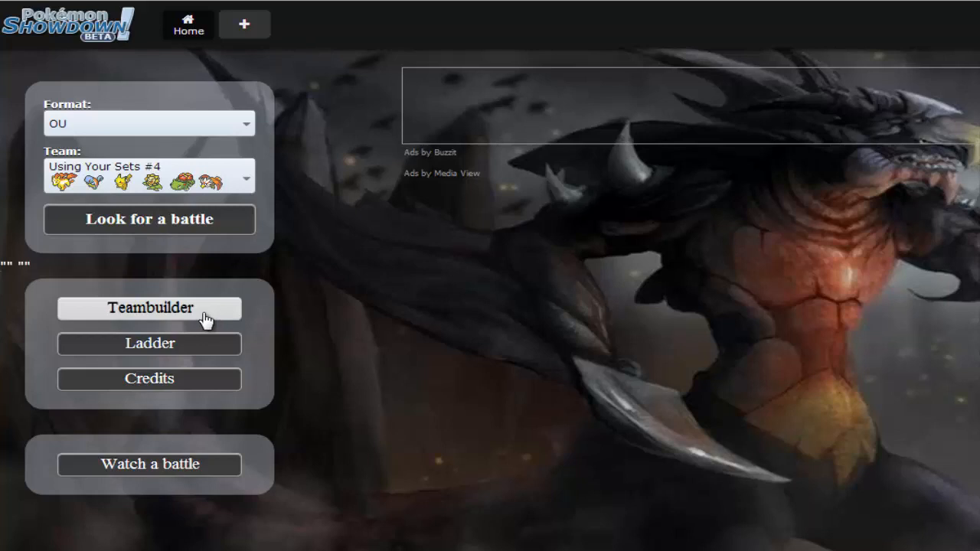
mouse_move(205, 255)
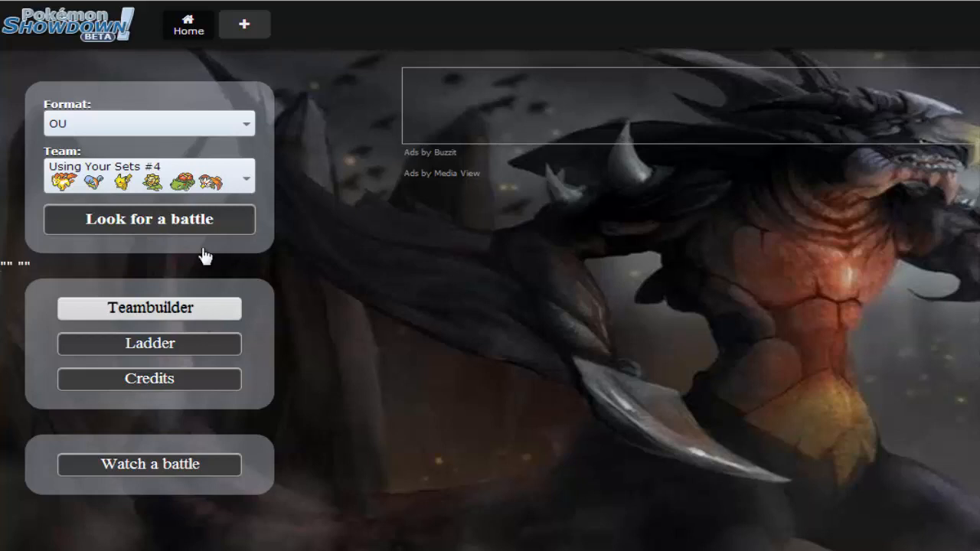
- Open the Teambuilder from the home screen to list the saved teams
click(148, 307)
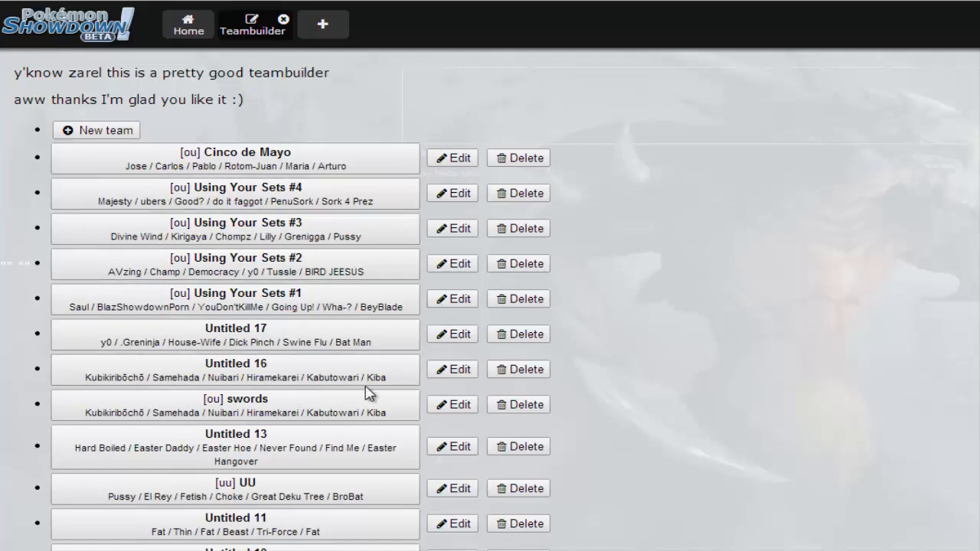
mouse_move(371, 423)
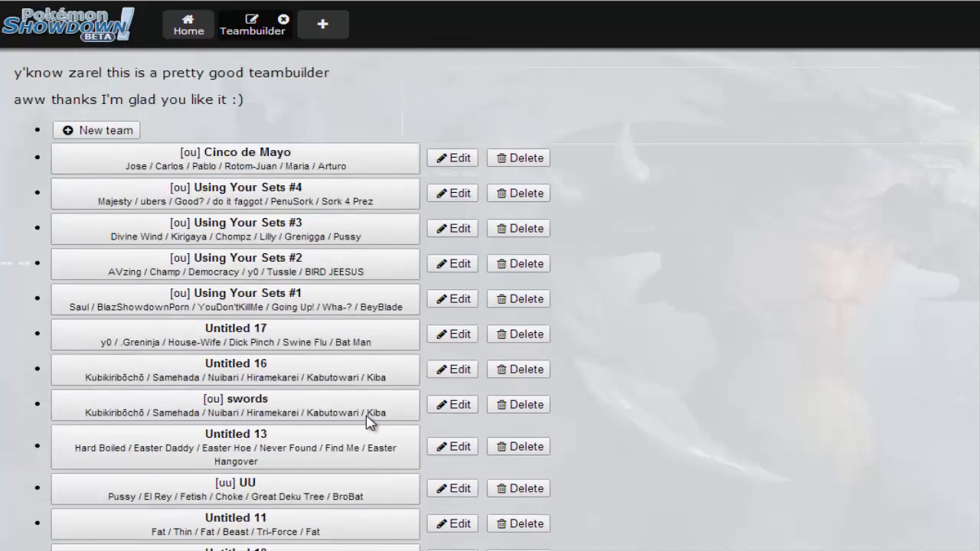
- Open Using Your Sets #4, make Rapidash Majesty female, and review Flare Blitz and its EVs
click(453, 193)
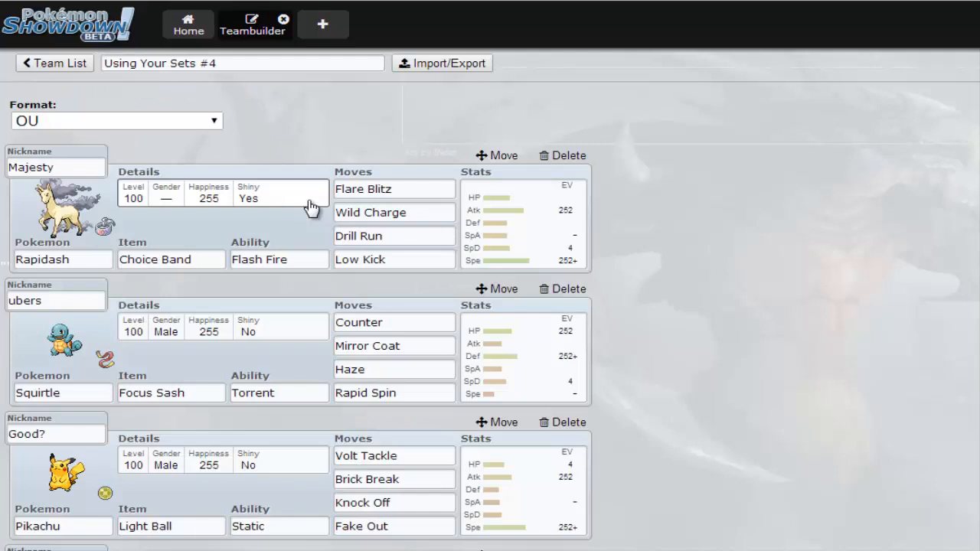
mouse_move(205, 404)
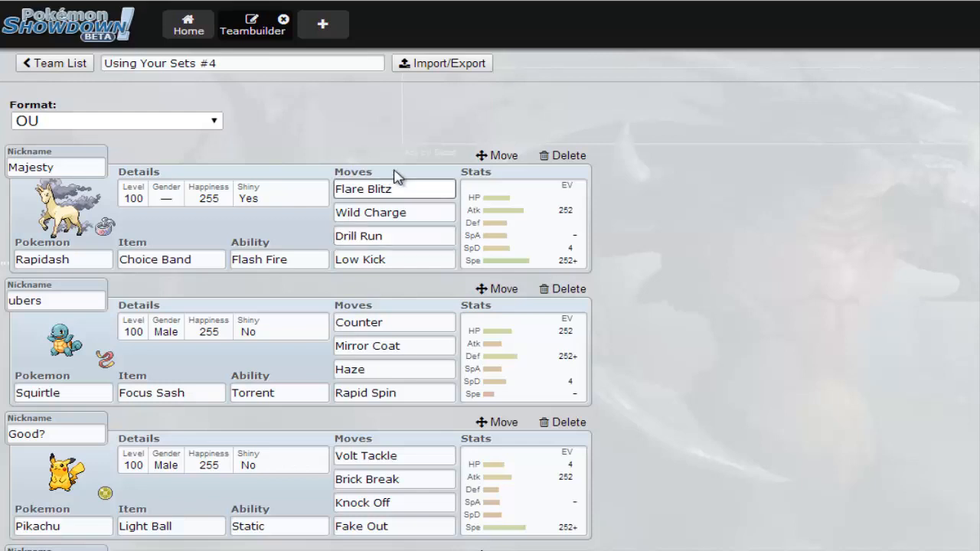
mouse_move(220, 303)
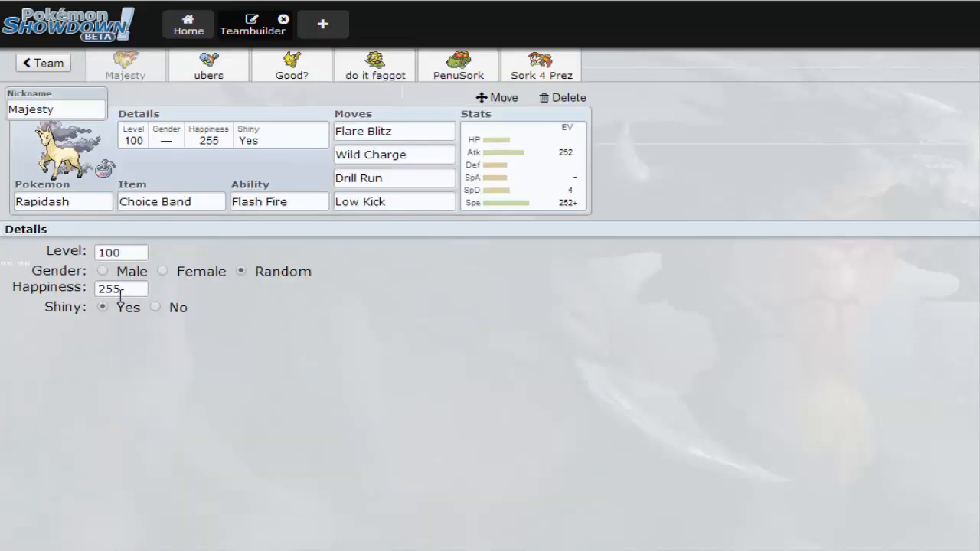
click(103, 271)
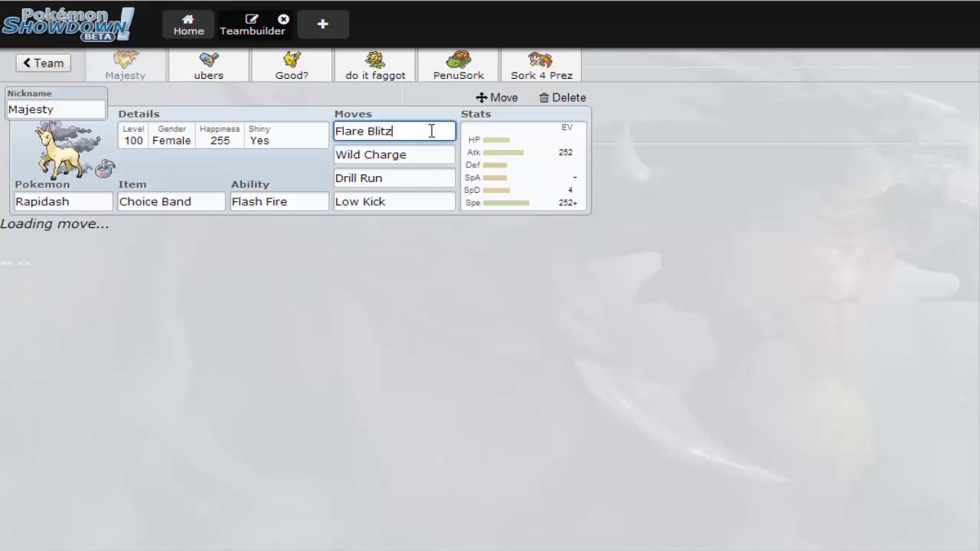
click(393, 131)
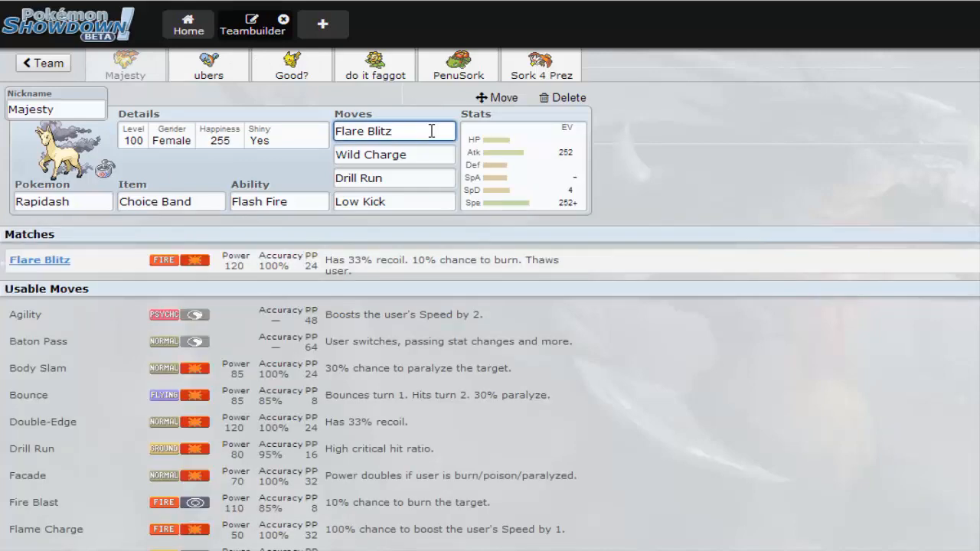
click(394, 154)
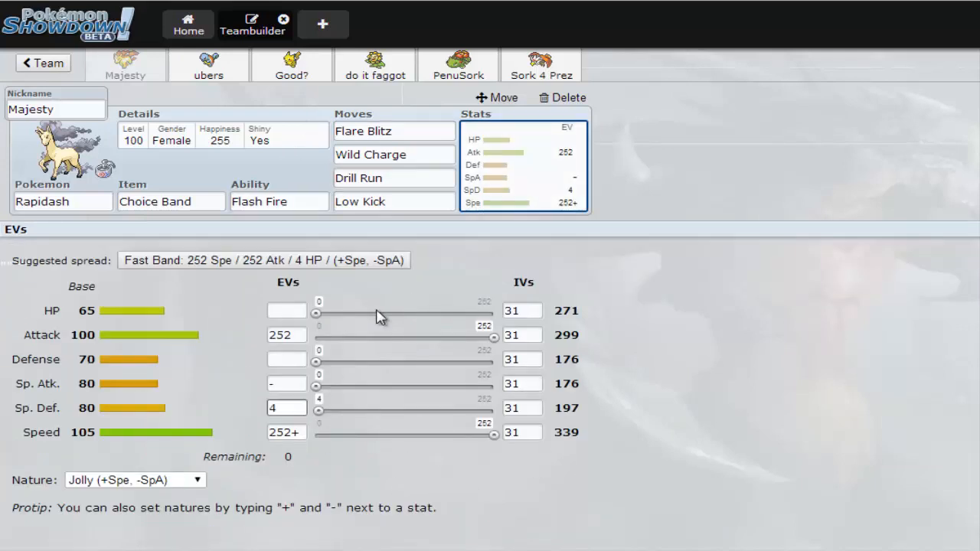
mouse_move(294, 270)
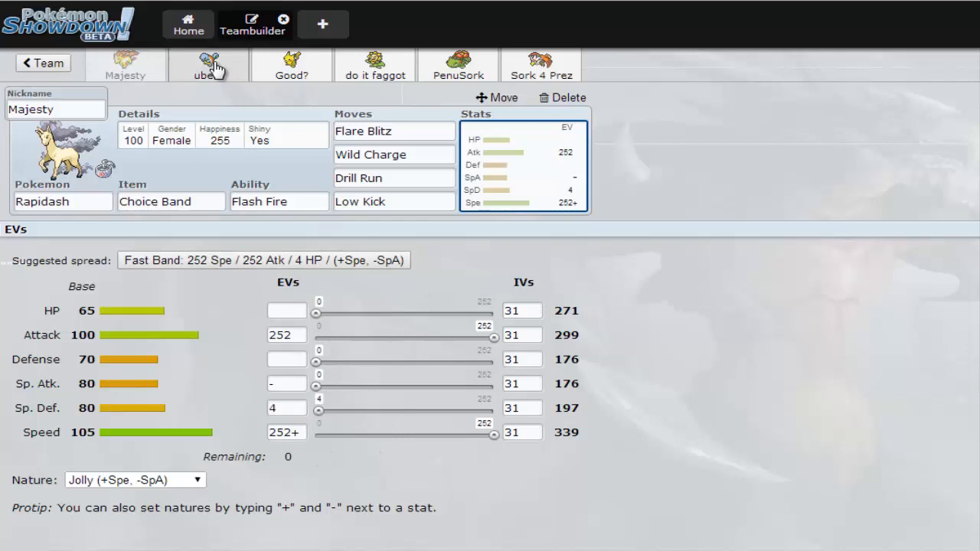
- Review Squirtle's Counter, Haze and Rapid Spin moves, then move on to Sunflora
click(208, 64)
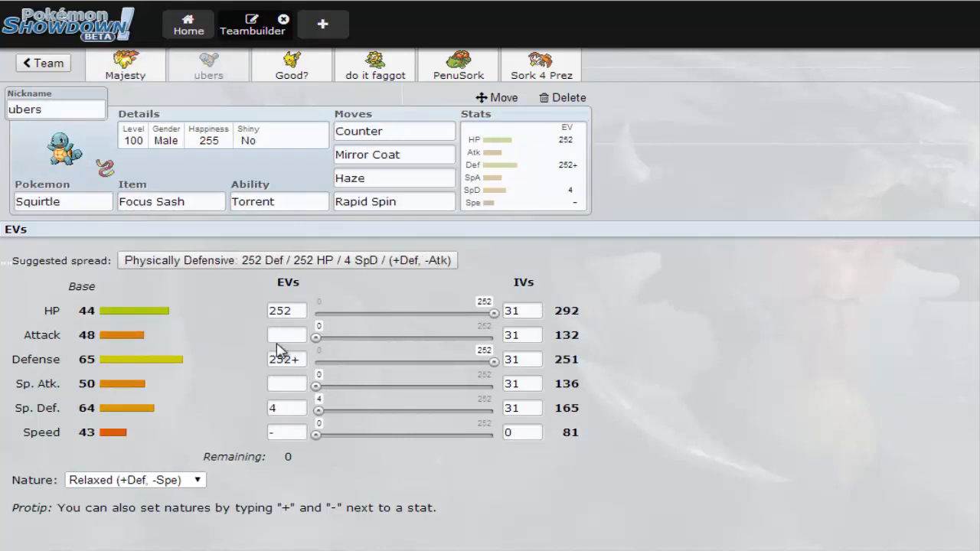
mouse_move(375, 237)
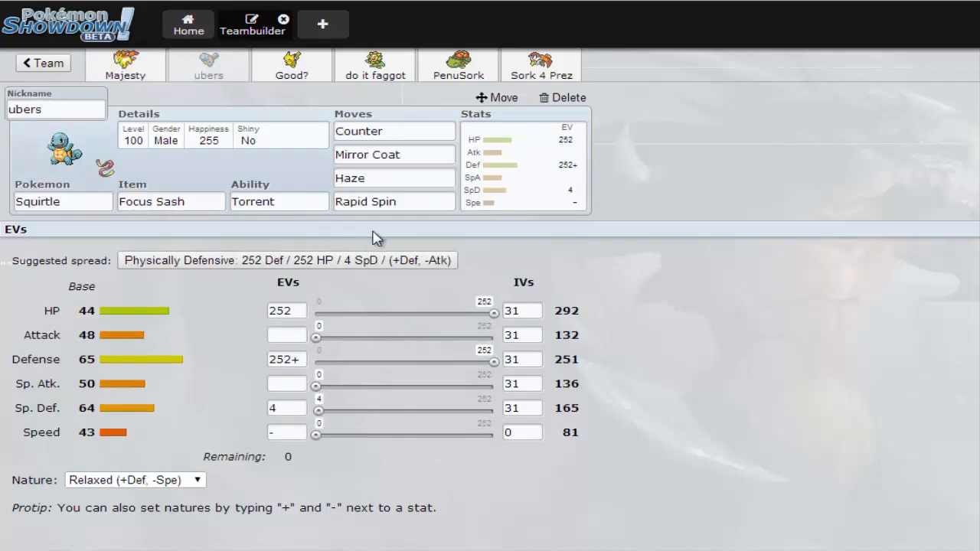
mouse_move(183, 152)
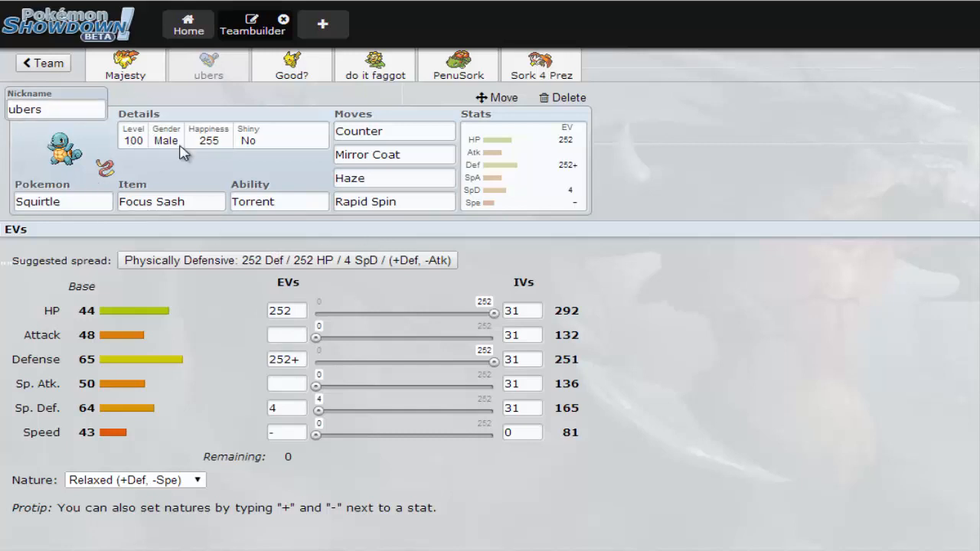
click(394, 131)
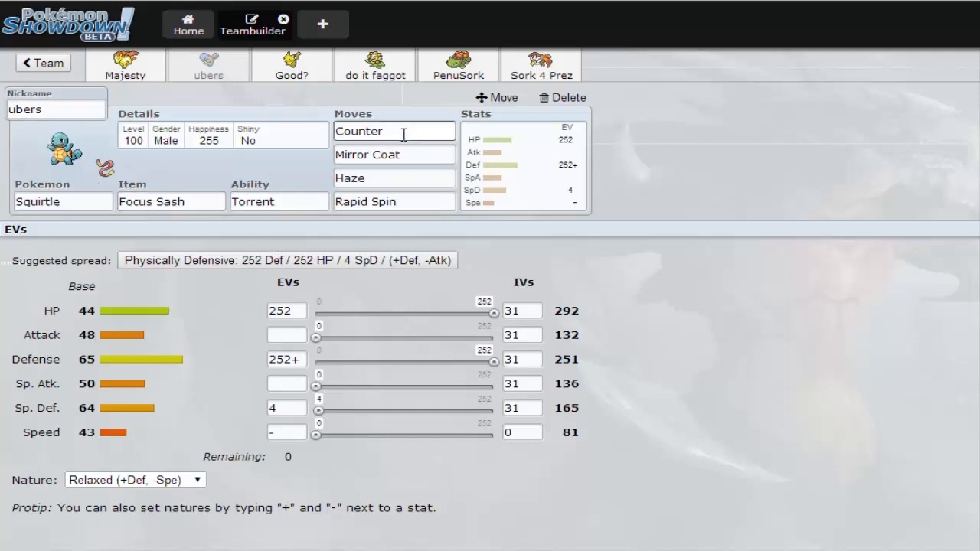
click(393, 177)
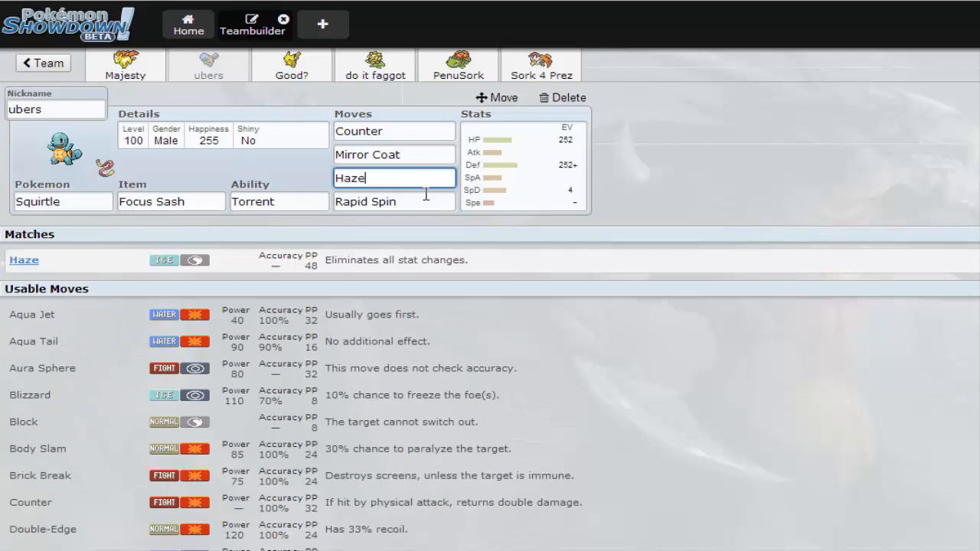
click(394, 201)
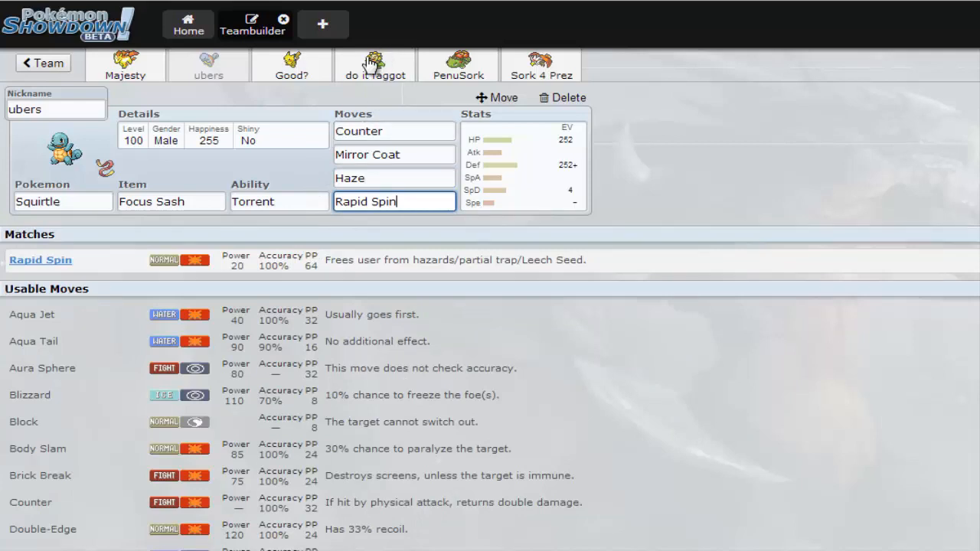
click(375, 65)
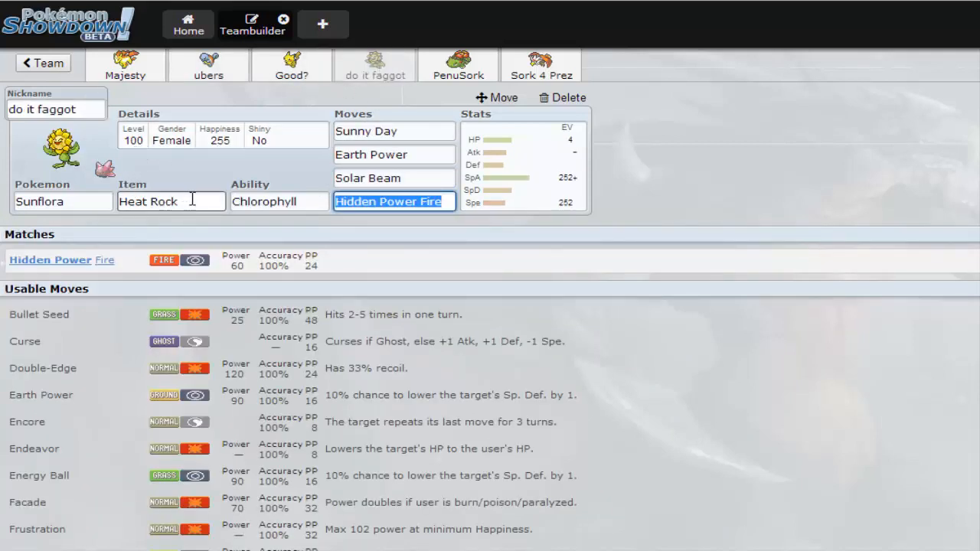
- Check Sunflora's Hidden Power Fire, Earth Power and Modest EV spread, then view Pikachu
click(390, 202)
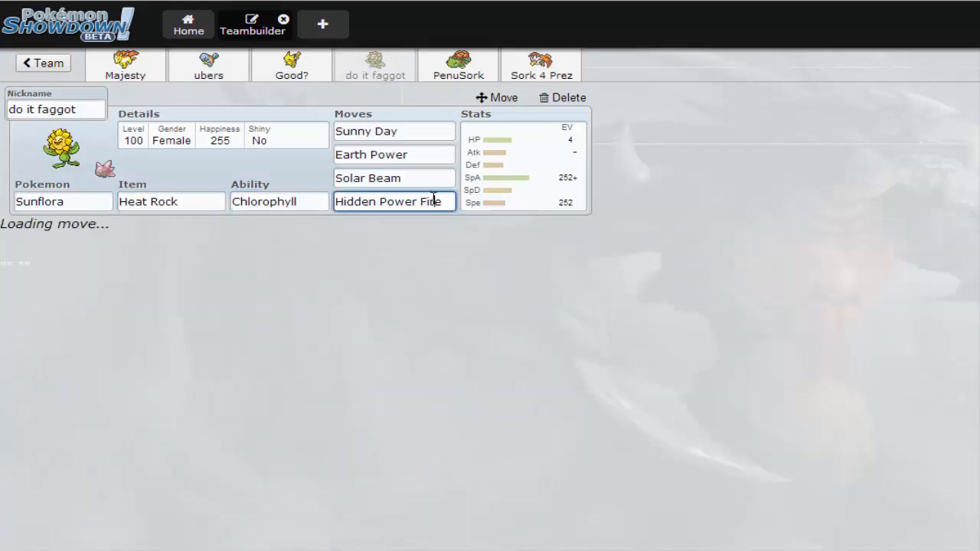
click(393, 154)
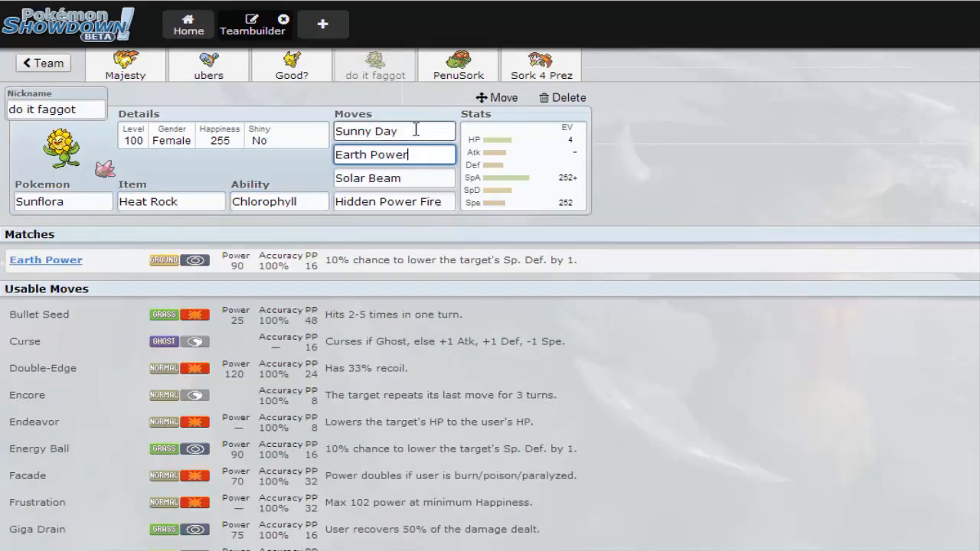
click(523, 164)
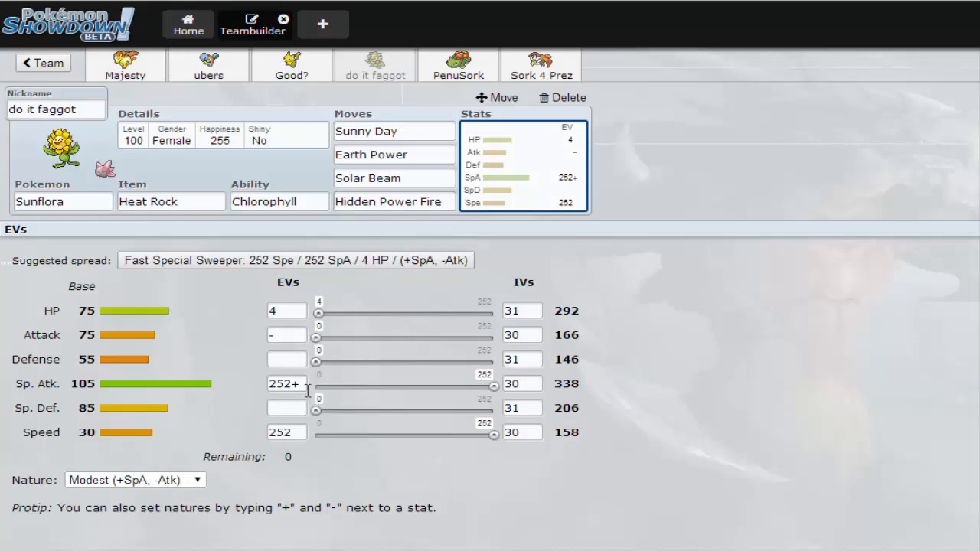
mouse_move(233, 47)
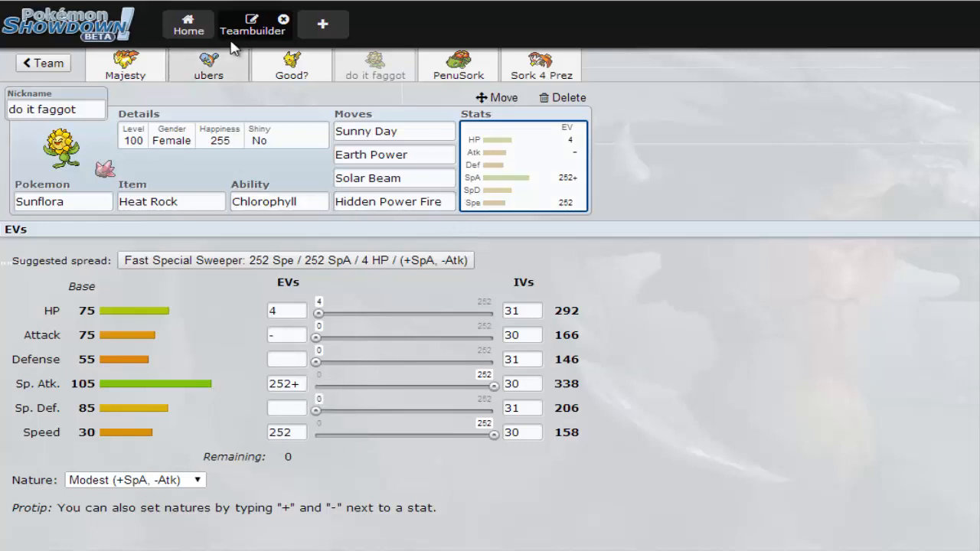
click(291, 65)
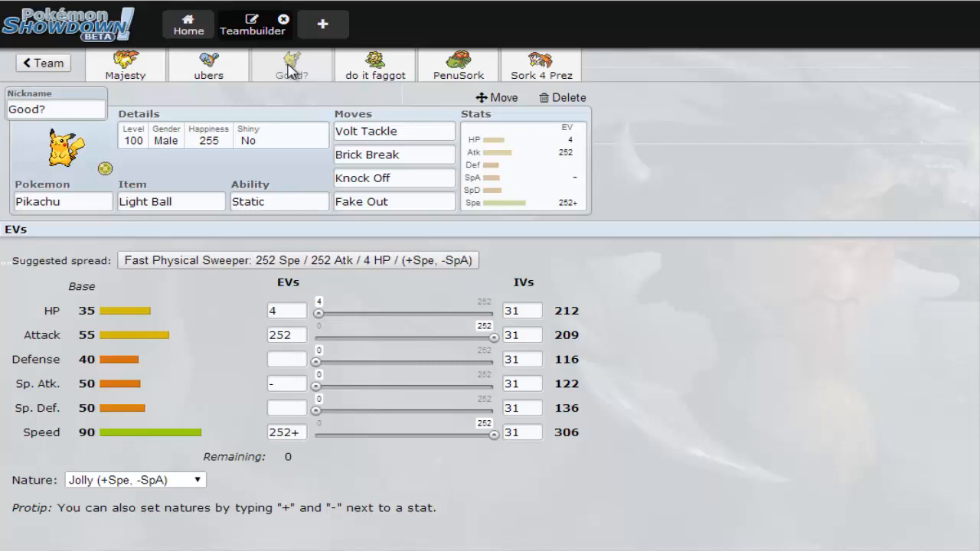
- Look up Pikachu's Knock Off and Fake Out, then show its Jolly EV spread again
click(393, 178)
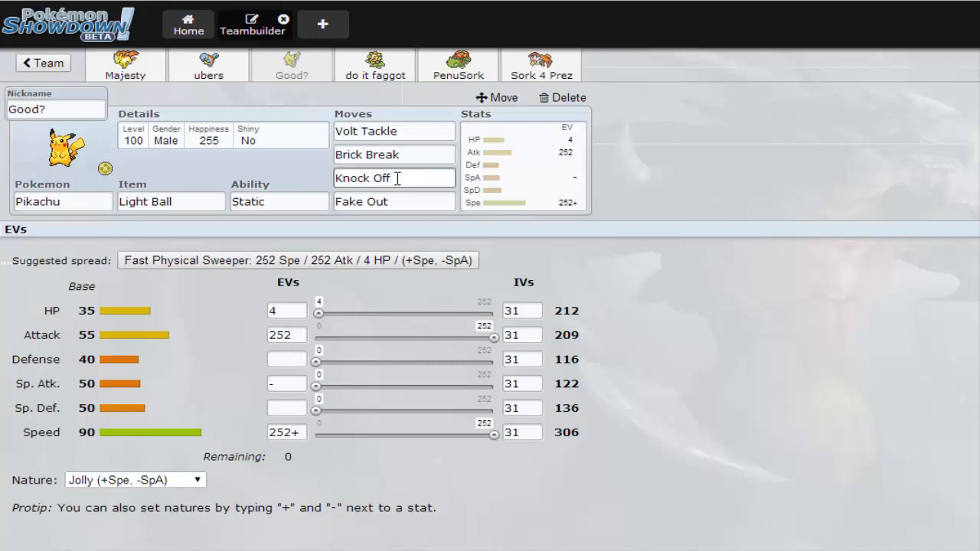
mouse_move(432, 178)
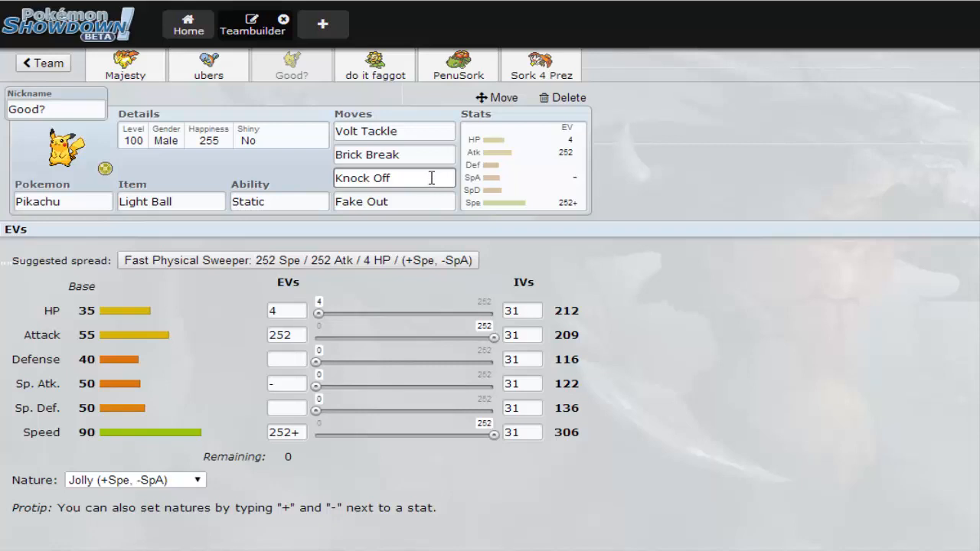
click(394, 178)
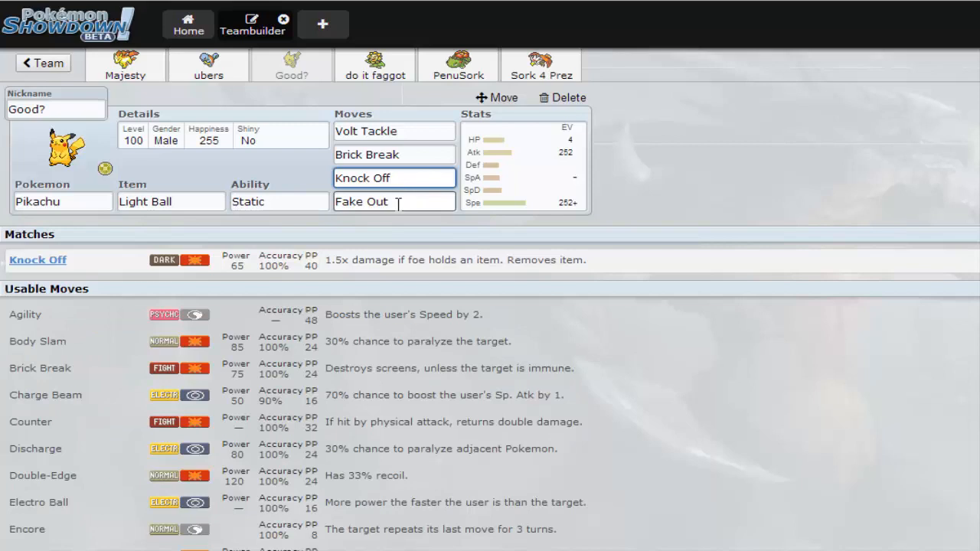
click(394, 201)
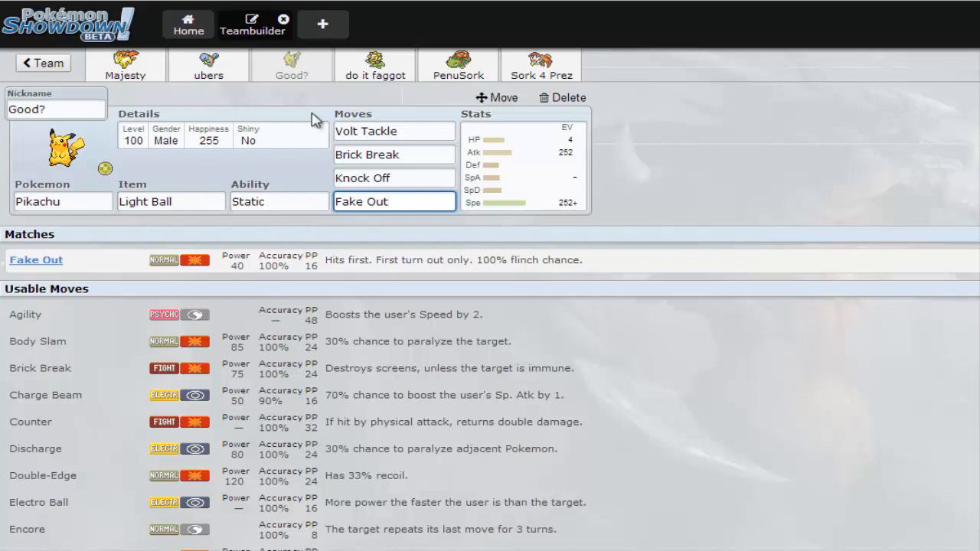
click(520, 161)
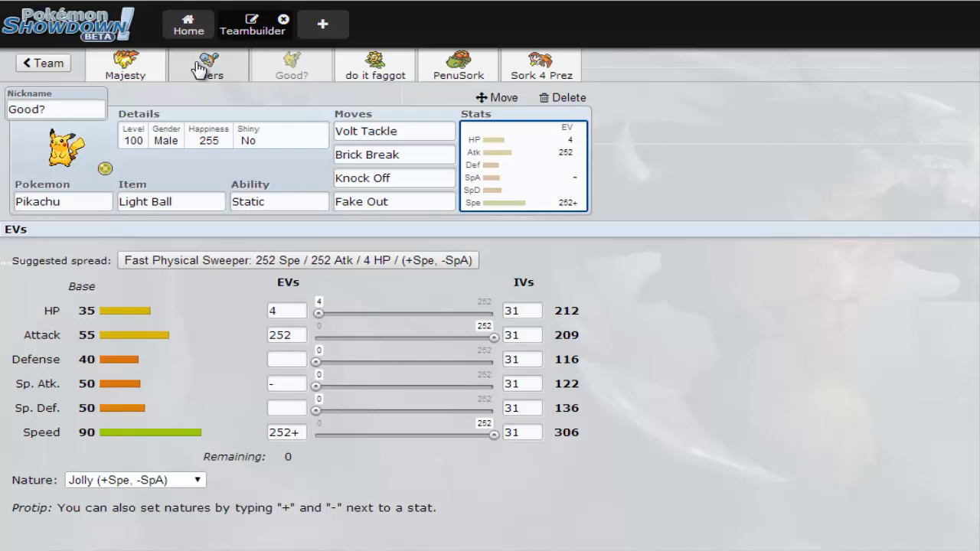
- Go through Squirtle and Sunflora to Venusaur PenuSork, inspecting its Venusaurite item, moves and EVs
click(208, 65)
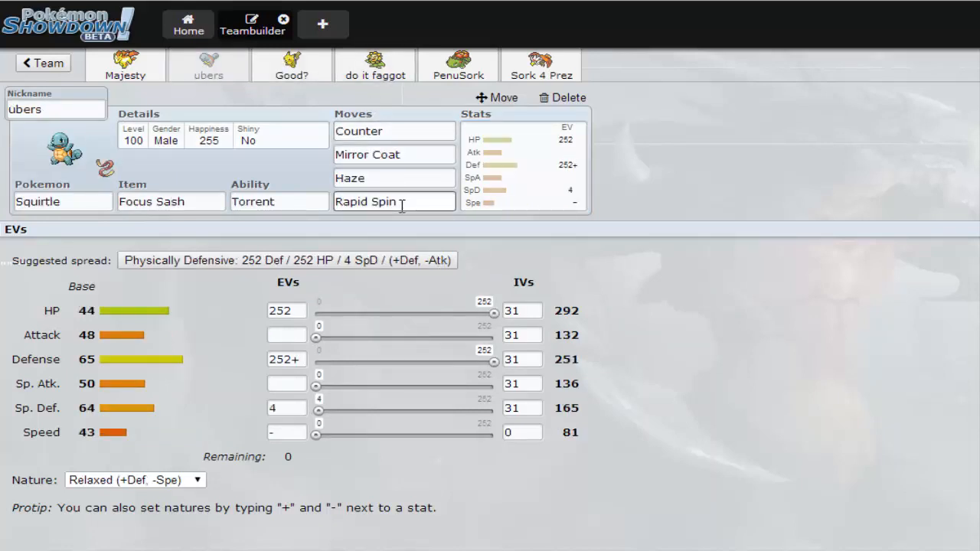
mouse_move(406, 98)
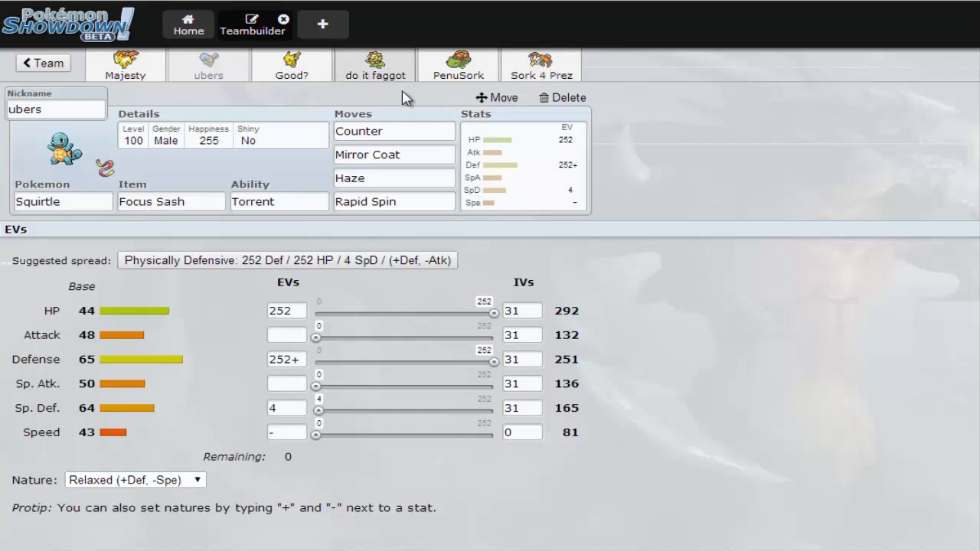
click(375, 65)
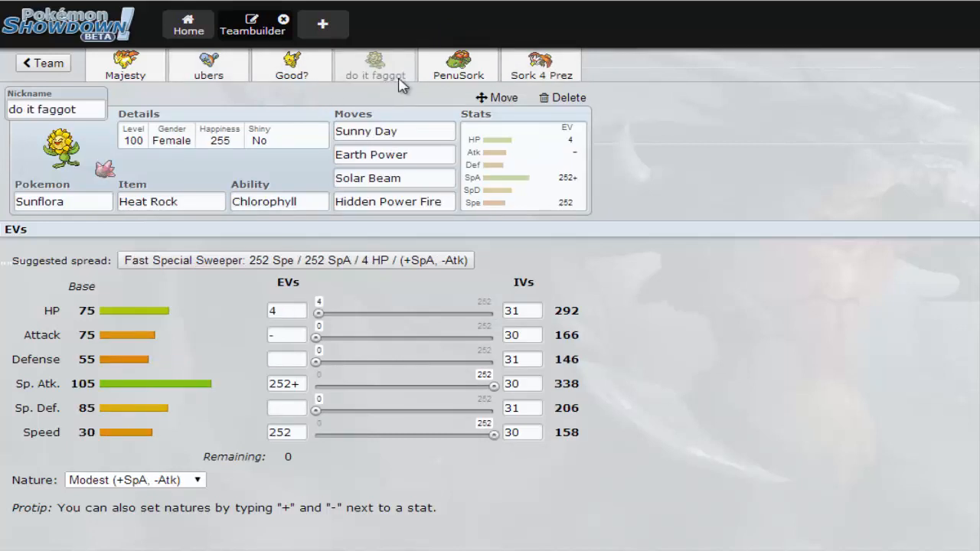
click(458, 65)
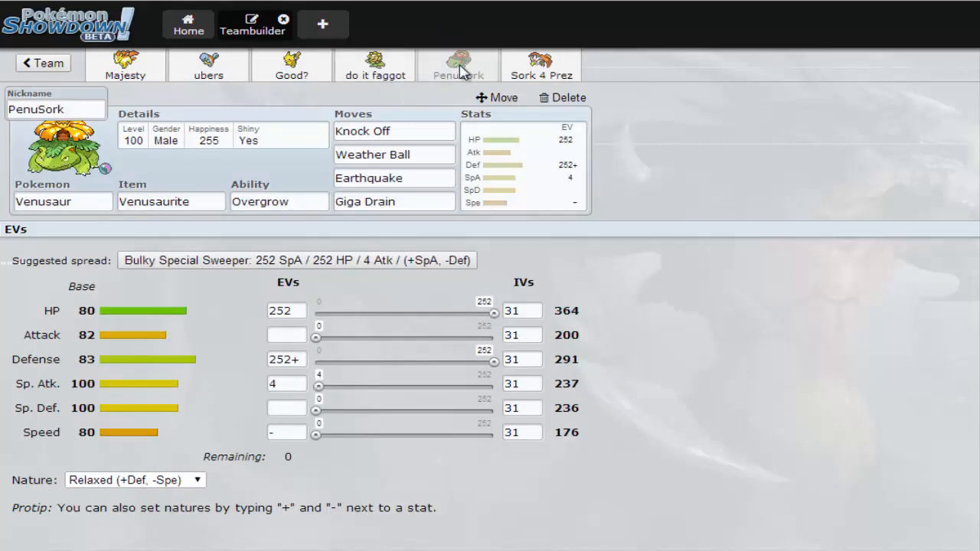
mouse_move(320, 226)
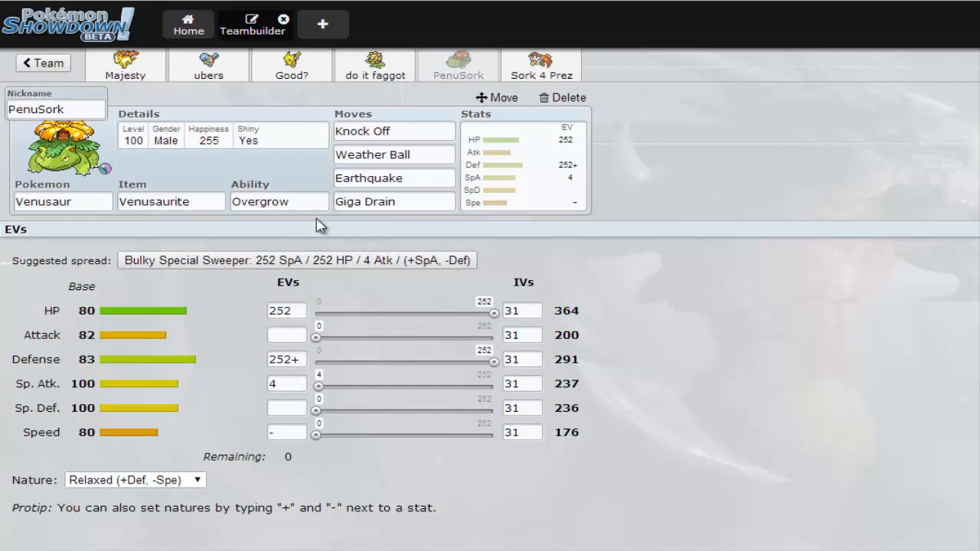
click(171, 201)
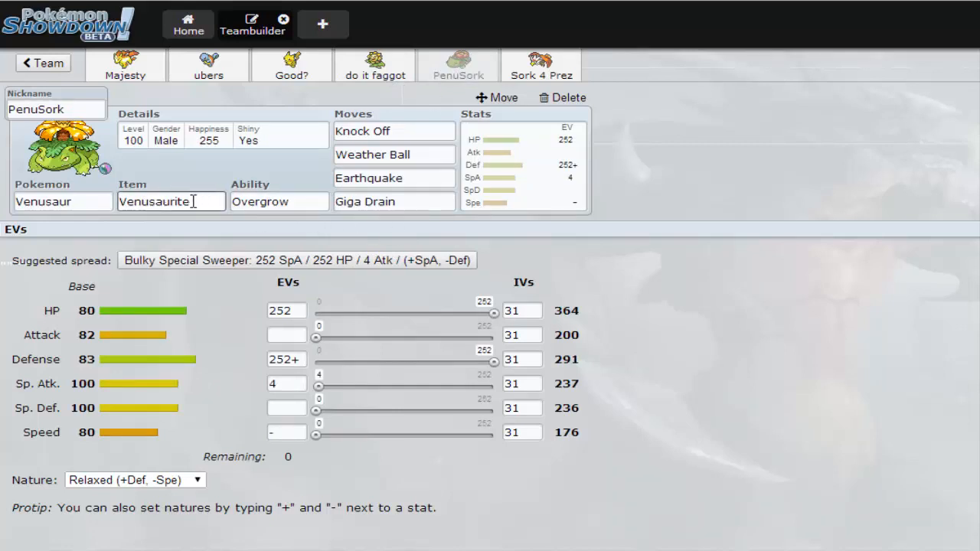
click(393, 131)
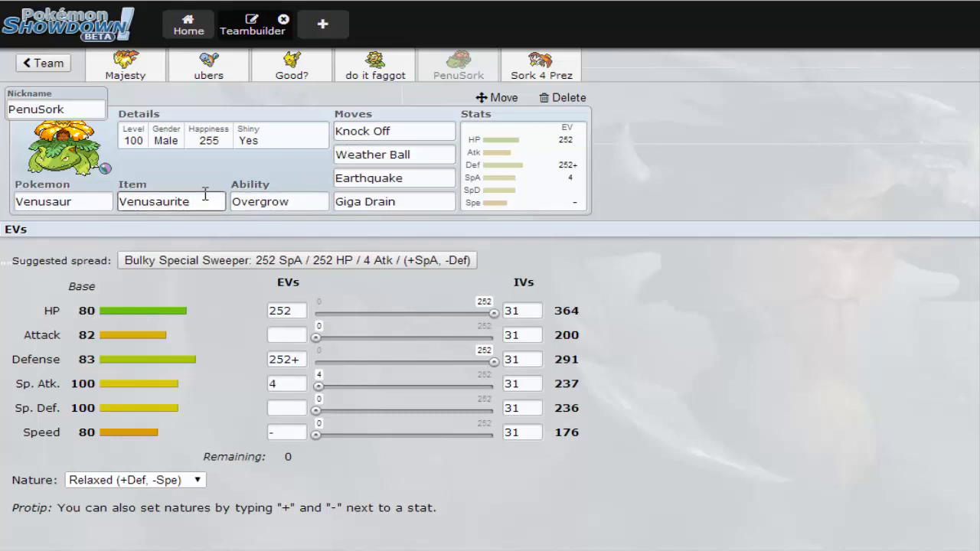
click(55, 109)
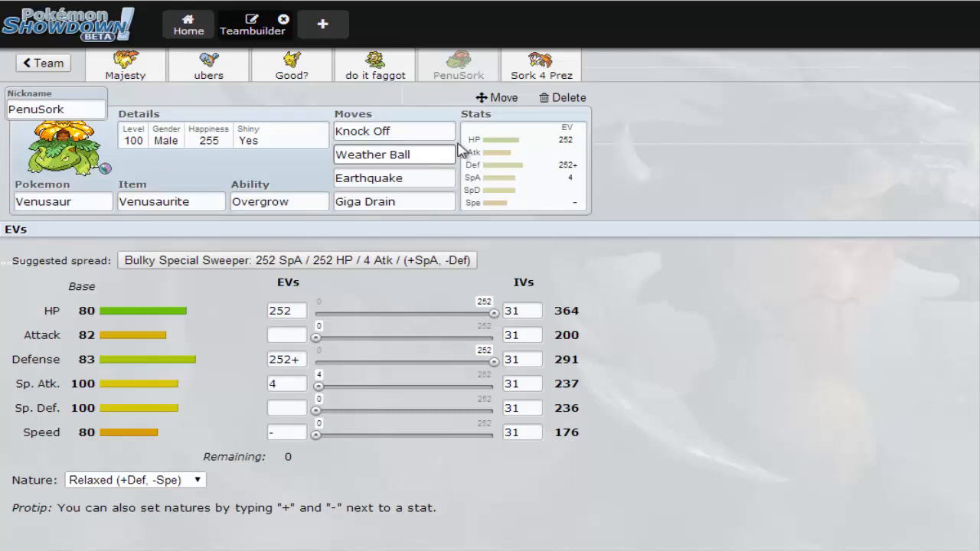
click(393, 131)
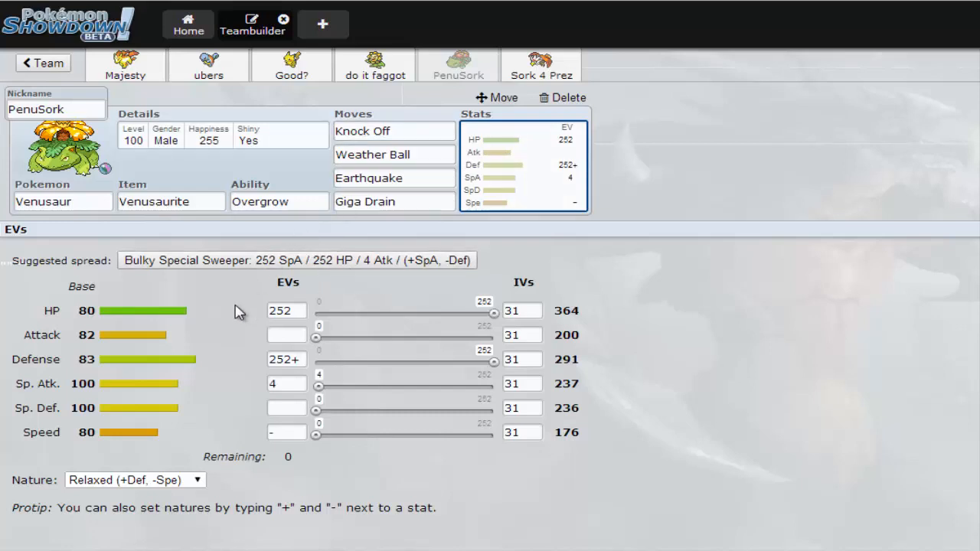
mouse_move(326, 373)
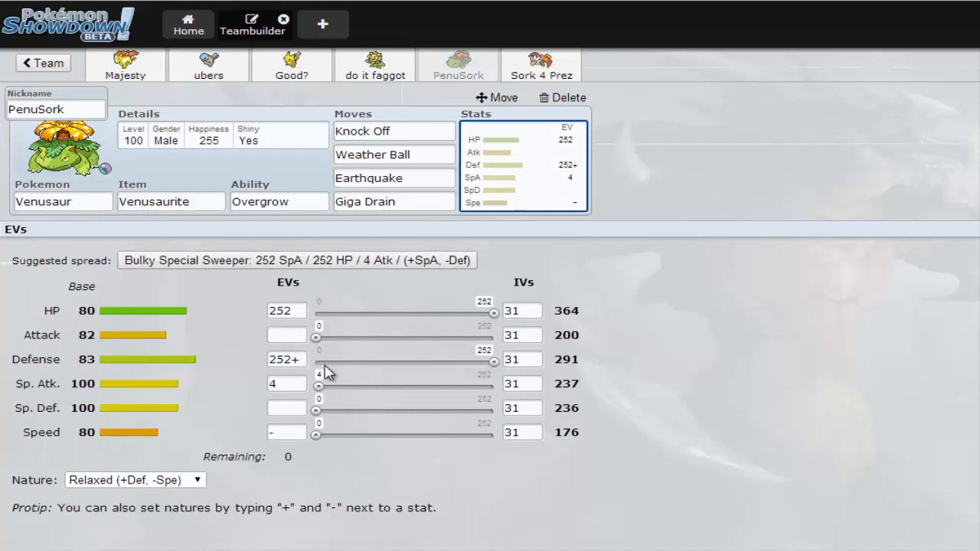
mouse_move(331, 390)
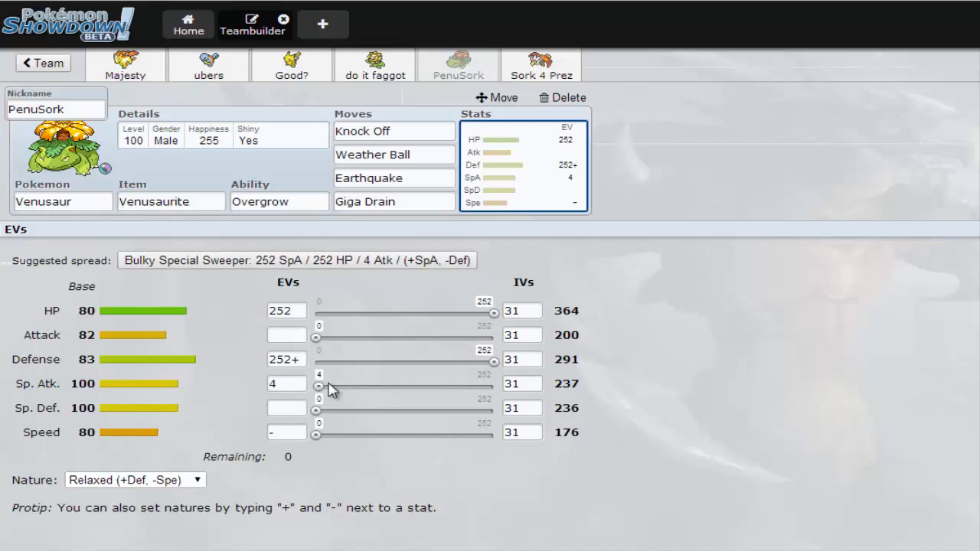
mouse_move(521, 73)
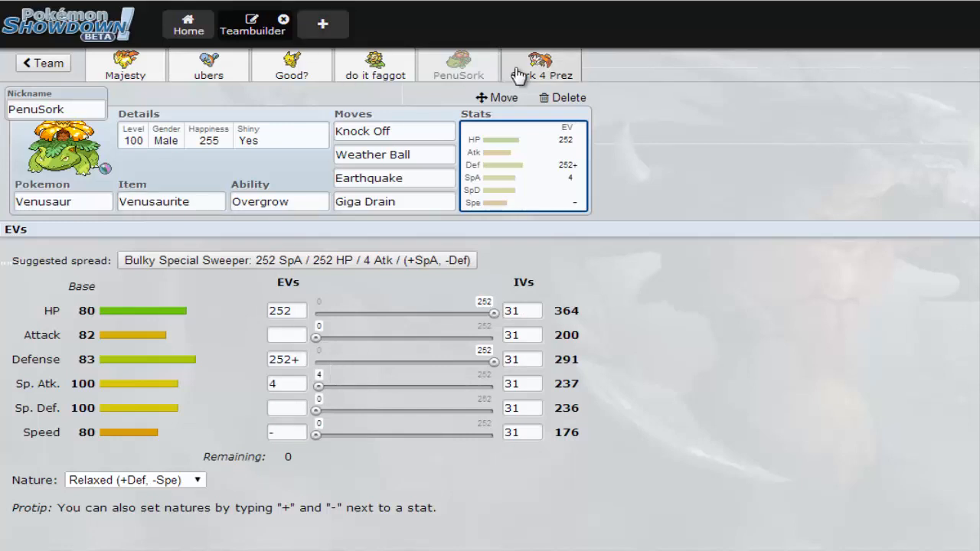
- Review Braviary Sork 4 Prez's ability options, moves and Jolly EV spread
click(541, 64)
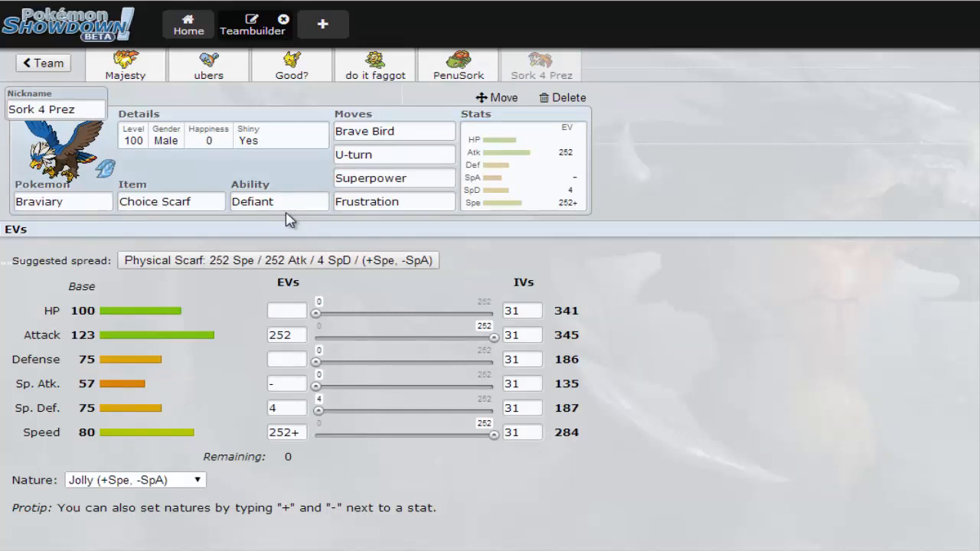
click(280, 201)
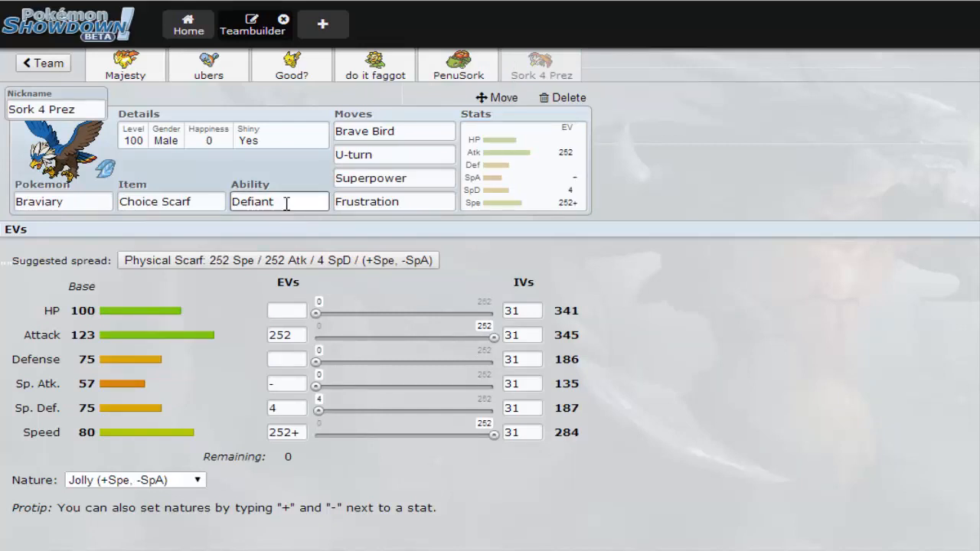
click(279, 202)
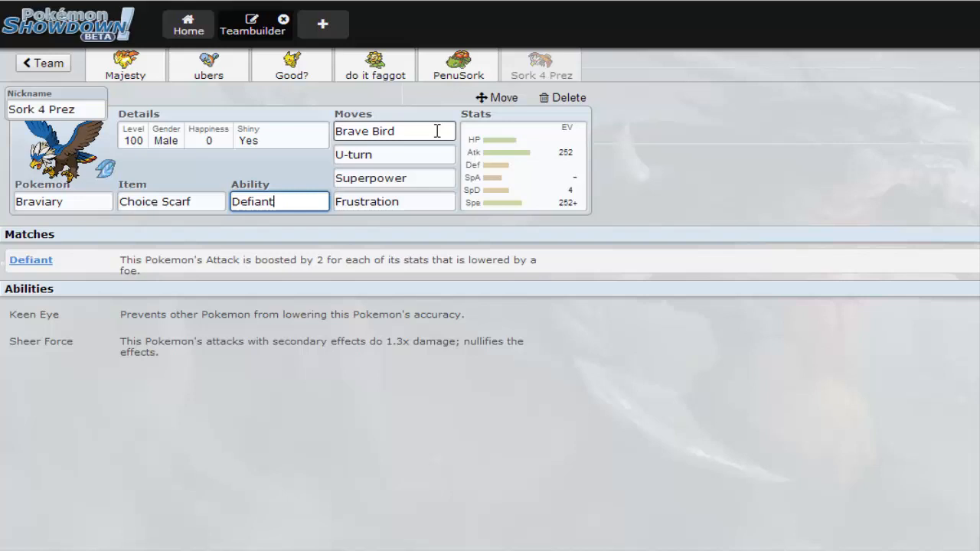
click(394, 153)
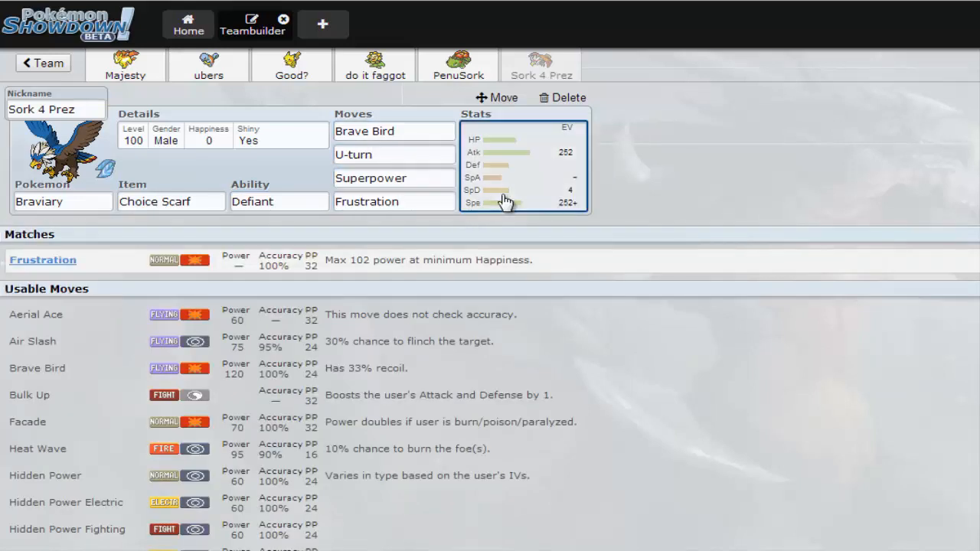
click(523, 165)
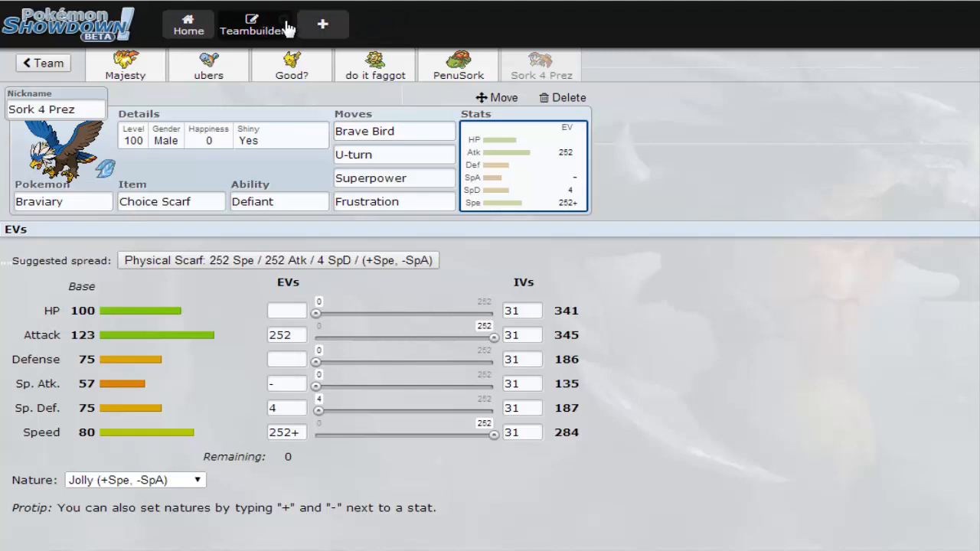
- Leave the Teambuilder and search for an OU ladder battle with Using Your Sets #4
click(187, 23)
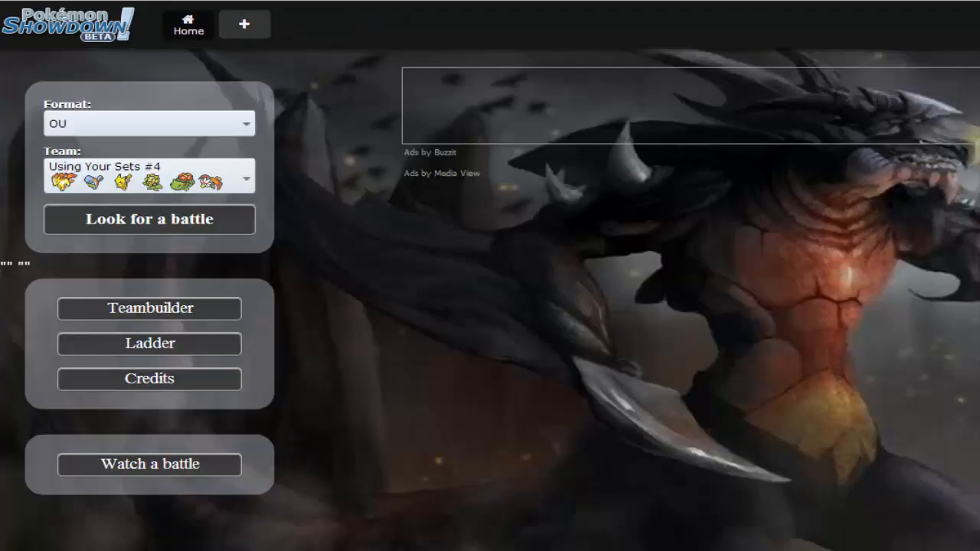
mouse_move(320, 243)
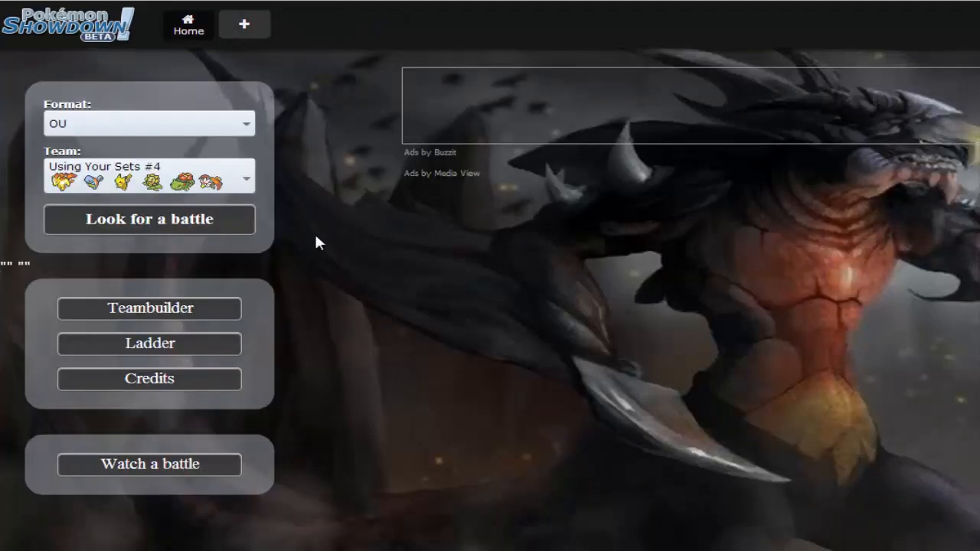
mouse_move(310, 242)
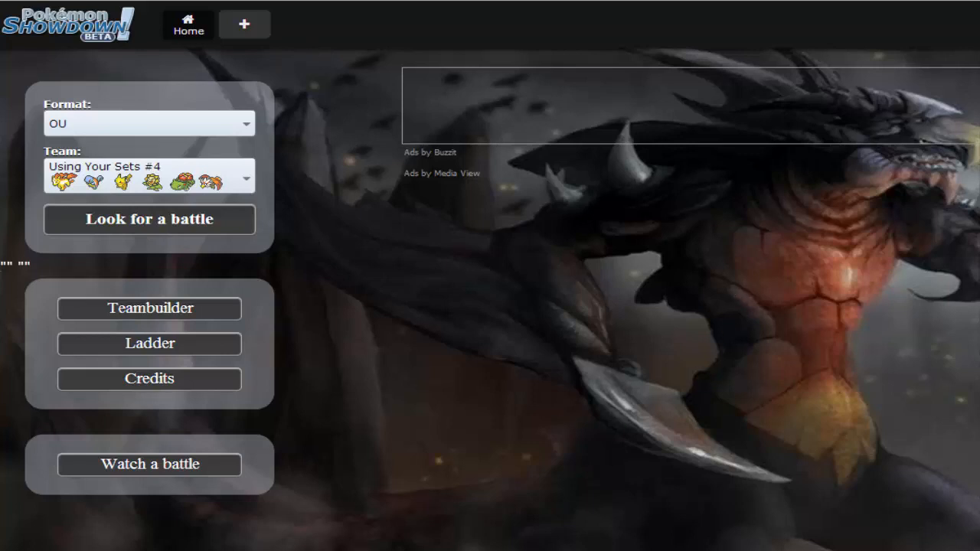
click(148, 220)
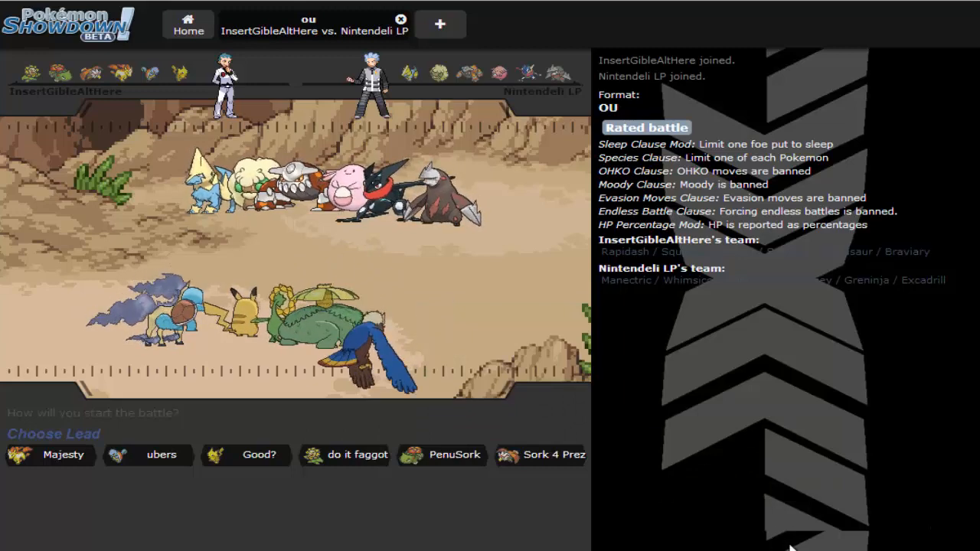
mouse_move(552, 499)
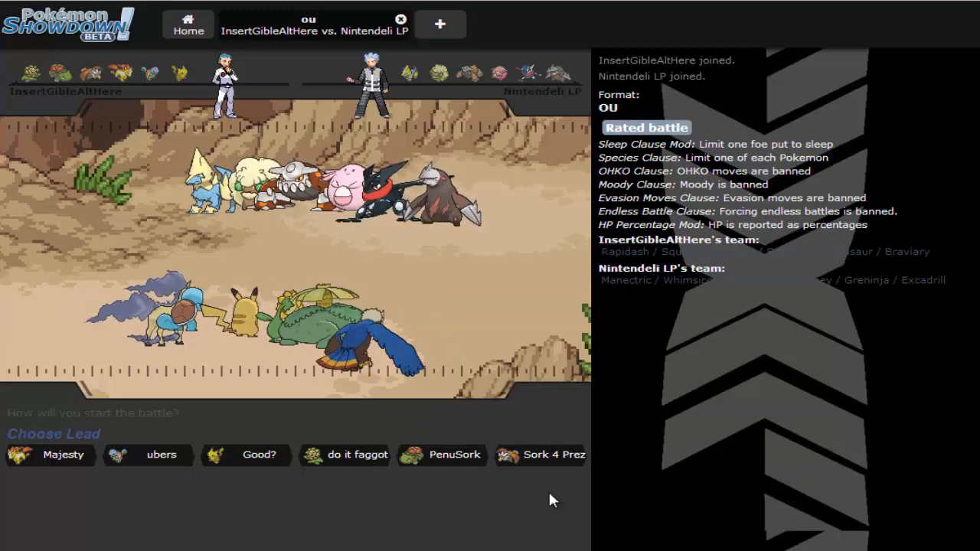
mouse_move(552, 454)
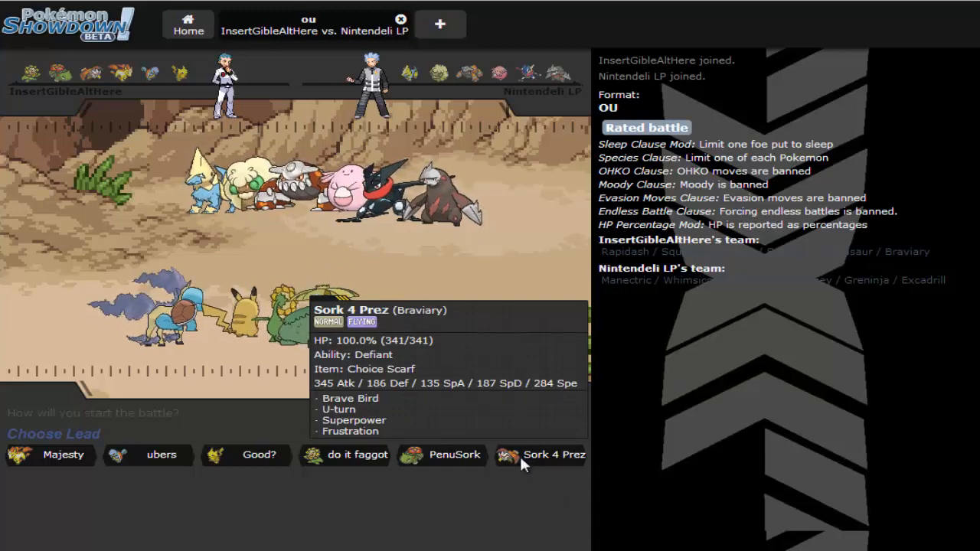
- Choose Braviary Sork 4 Prez as the lead against Nintendeli LP's Manectric
click(551, 455)
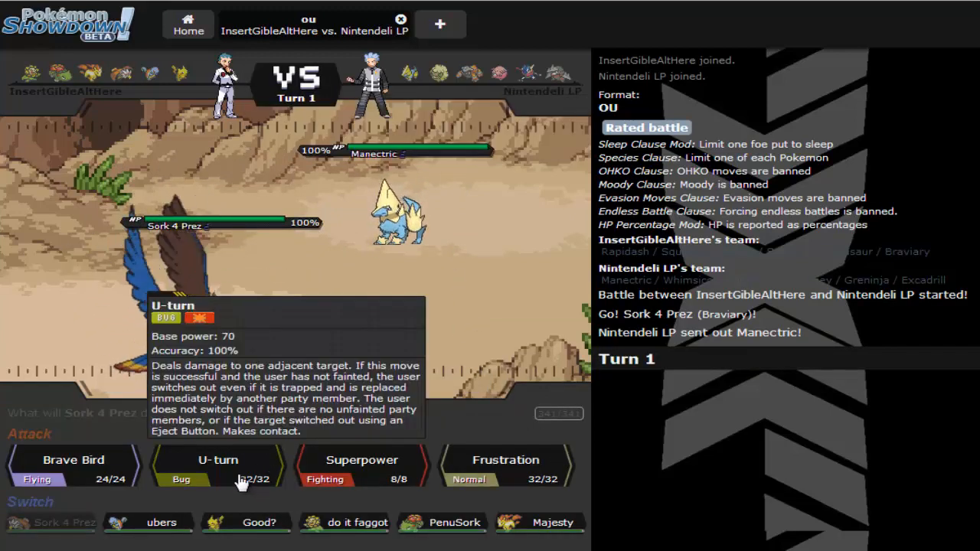
- Use U-turn on Manectric and start the battle timer
click(218, 463)
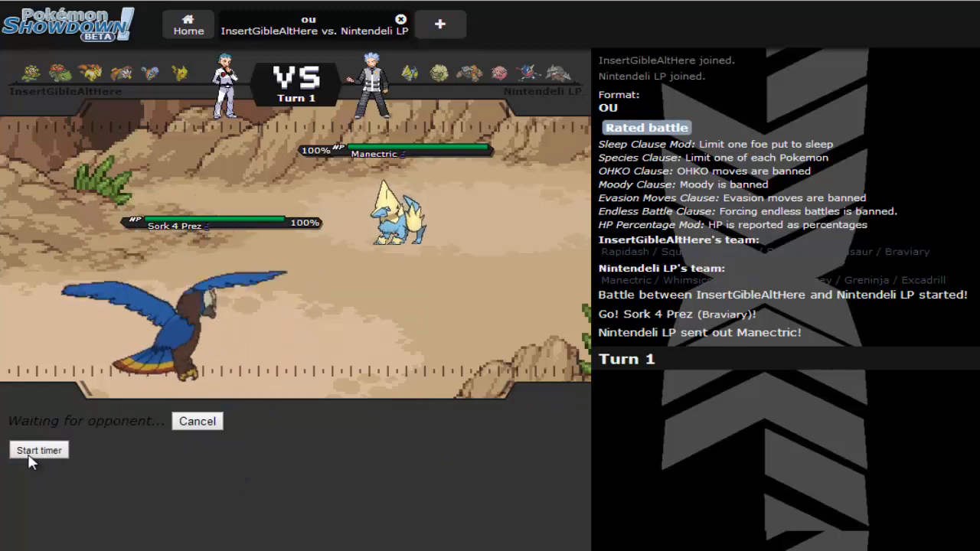
click(38, 450)
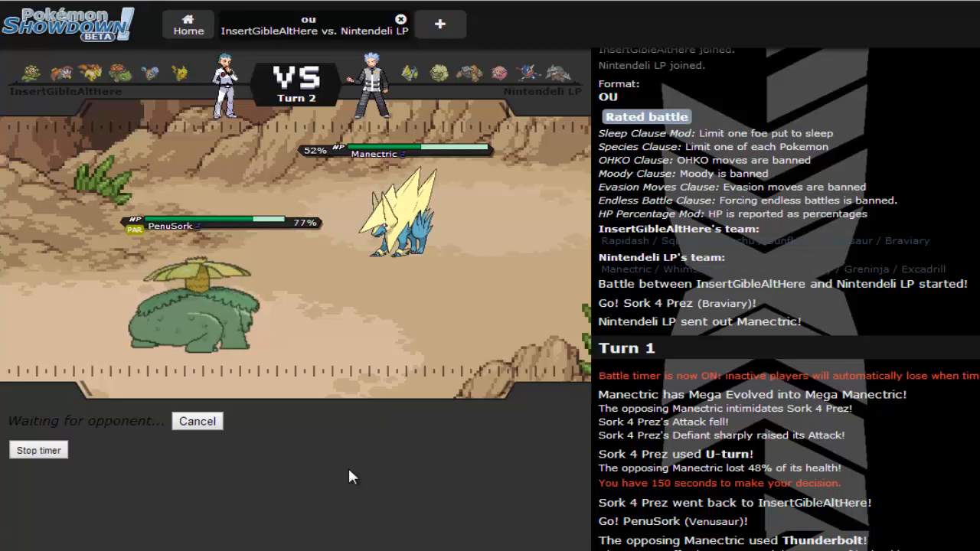
- Finish the battle as Earthquake downs Manectric and the opponent forfeits, then return home
click(196, 421)
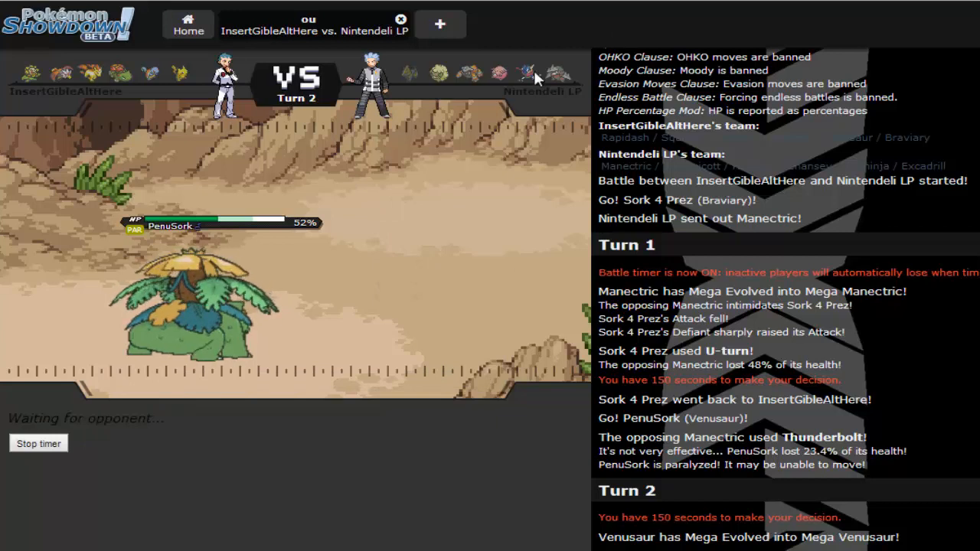
mouse_move(490, 94)
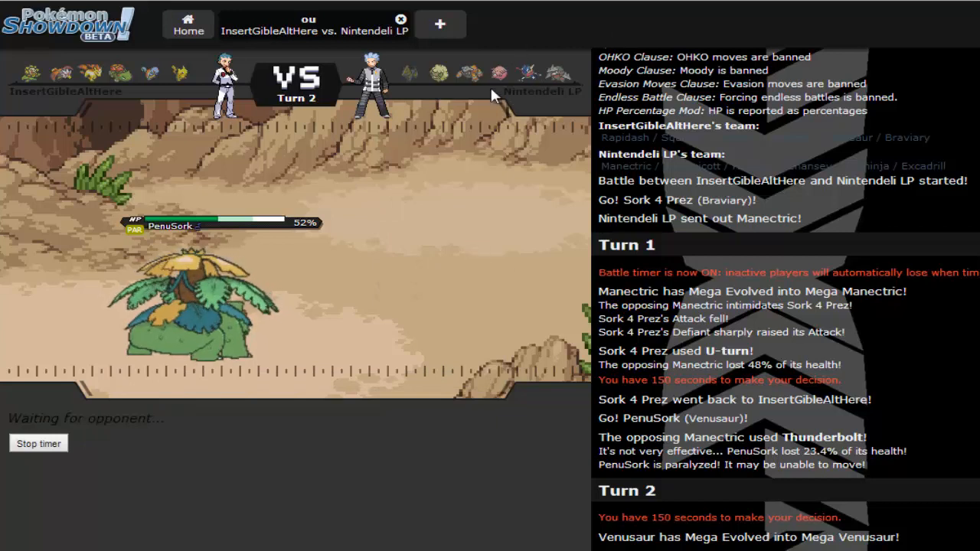
mouse_move(490, 312)
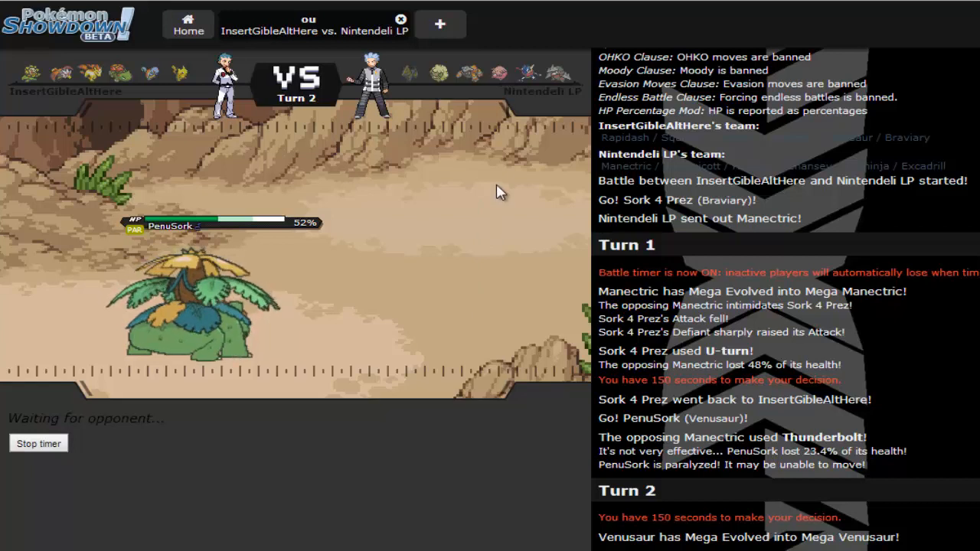
mouse_move(532, 88)
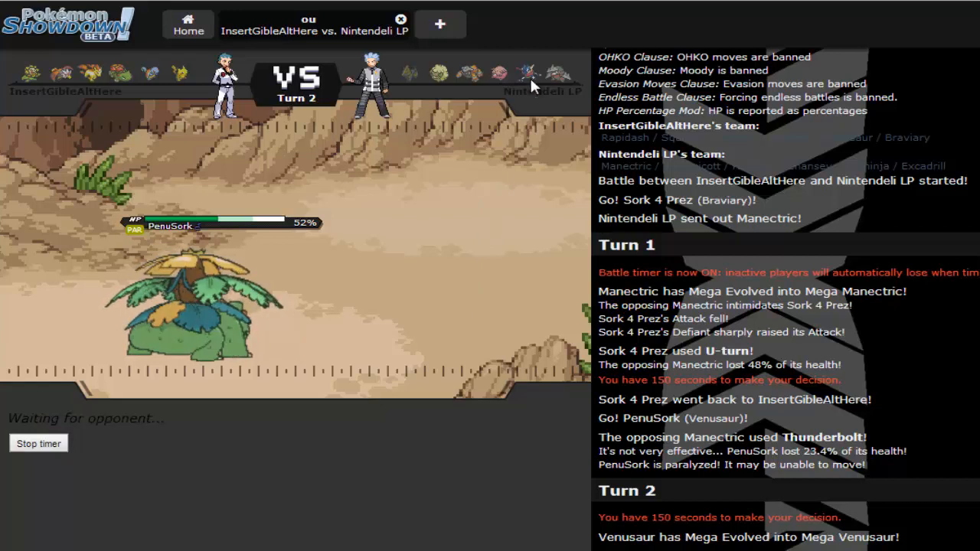
mouse_move(528, 73)
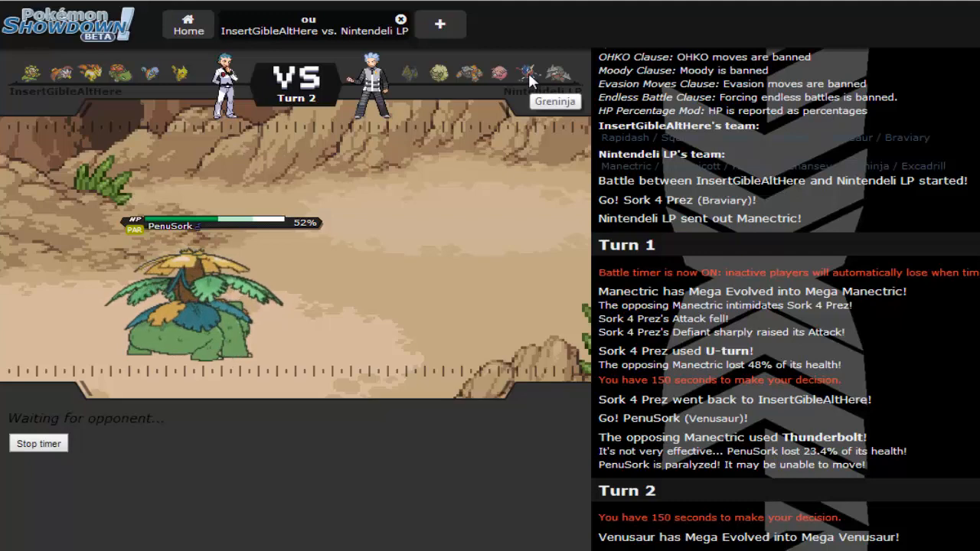
mouse_move(433, 81)
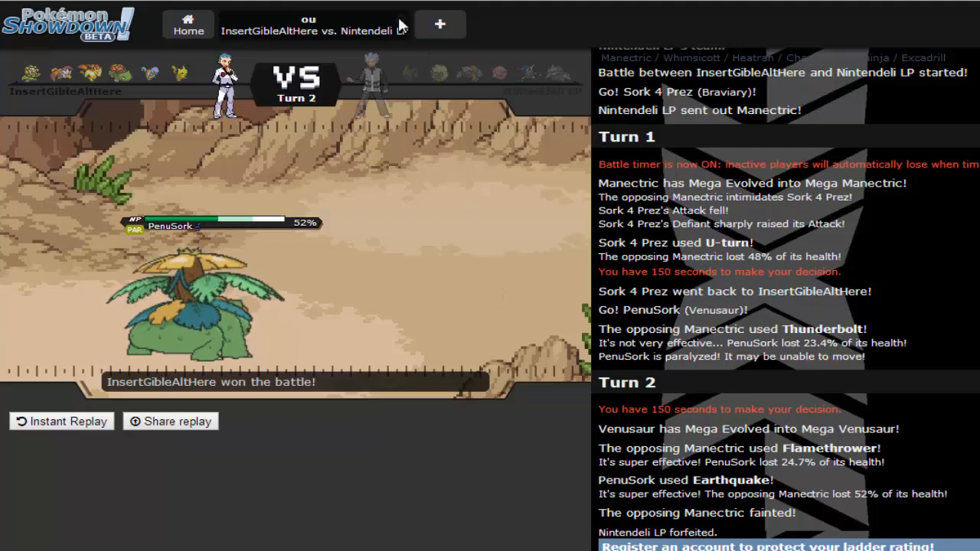
click(188, 24)
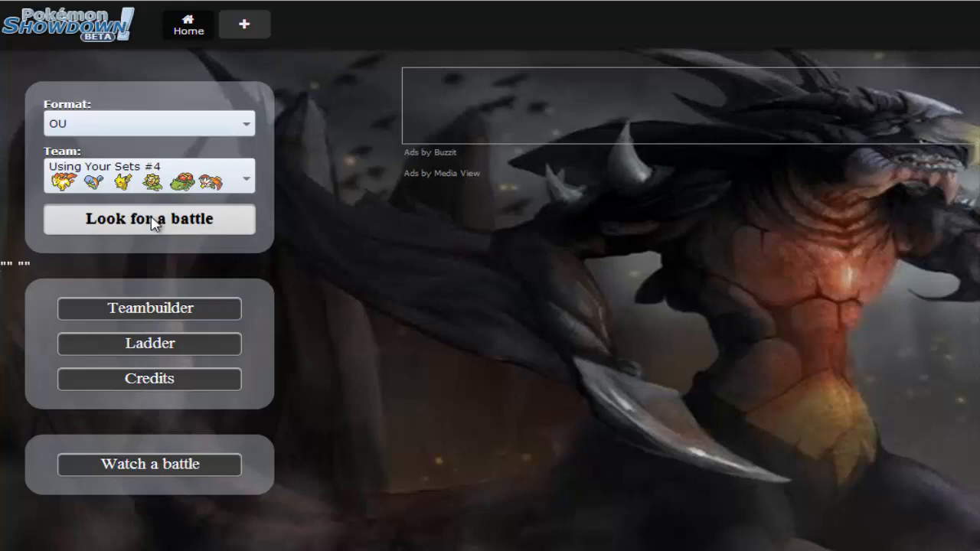
- Search for a new OU ladder battle and lead with Sork 4 Prez against Emo Brownie
click(149, 220)
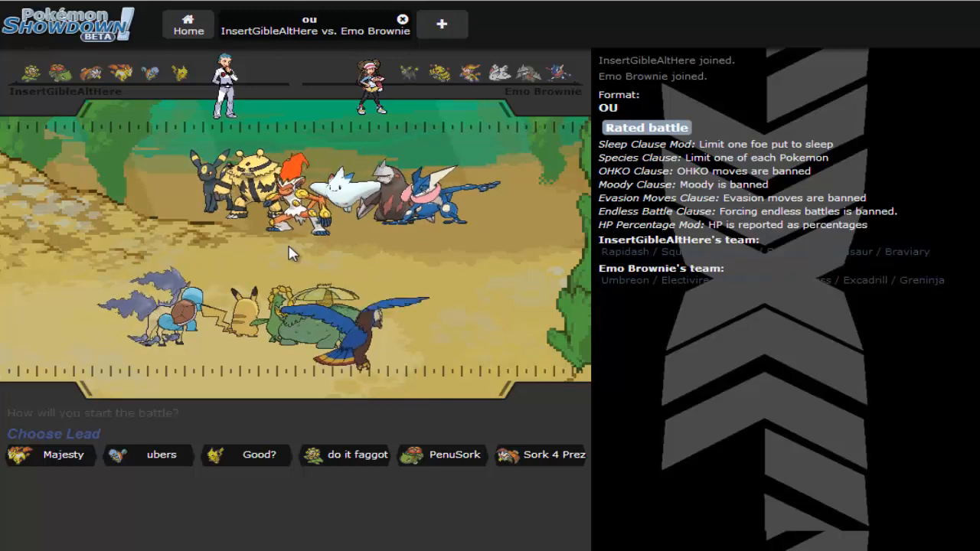
mouse_move(551, 455)
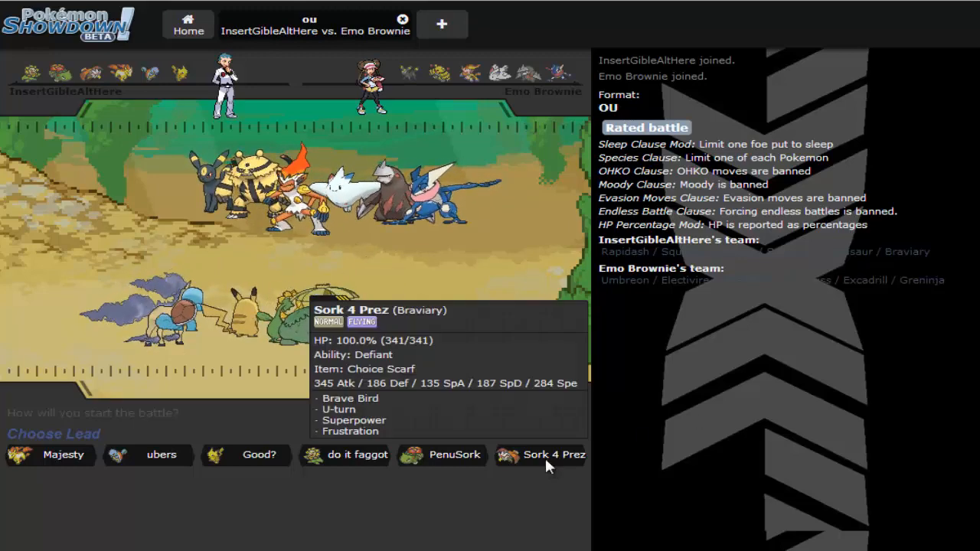
click(551, 455)
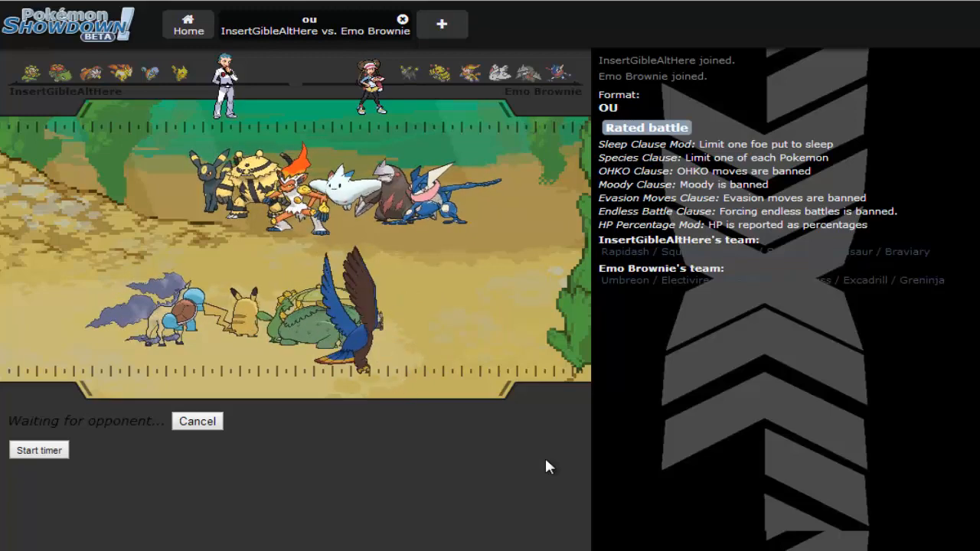
mouse_move(509, 448)
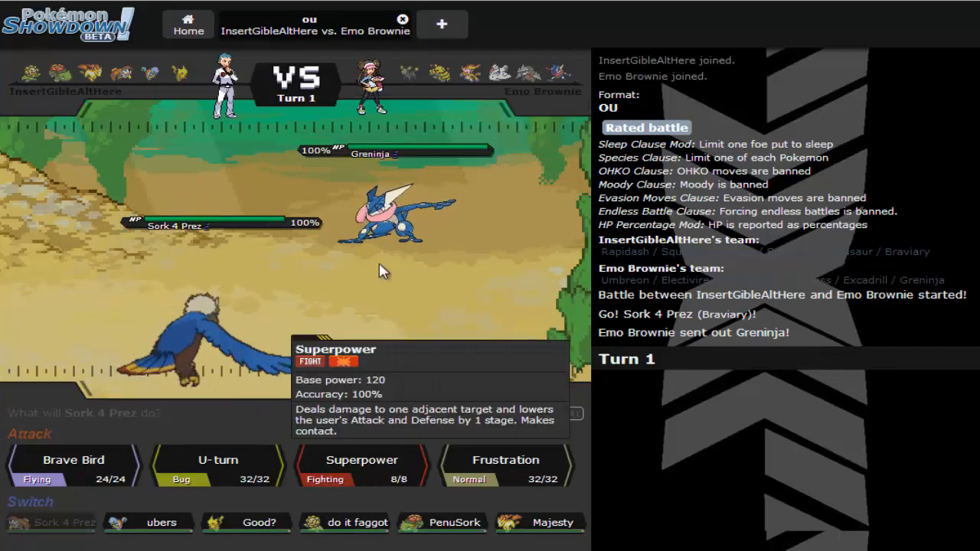
mouse_move(218, 476)
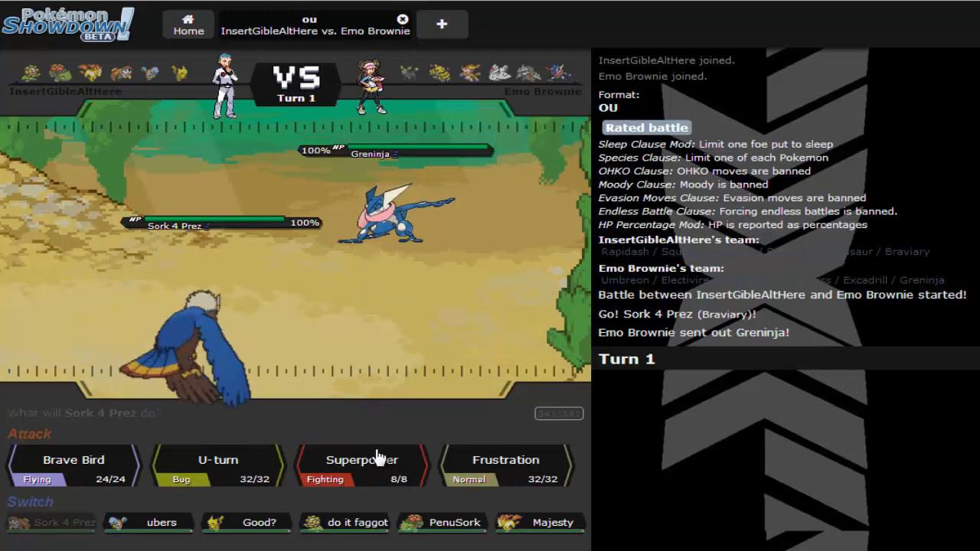
- Knock out Greninja with Superpower, then Mega Evolve PenuSork and use Earthquake
click(362, 459)
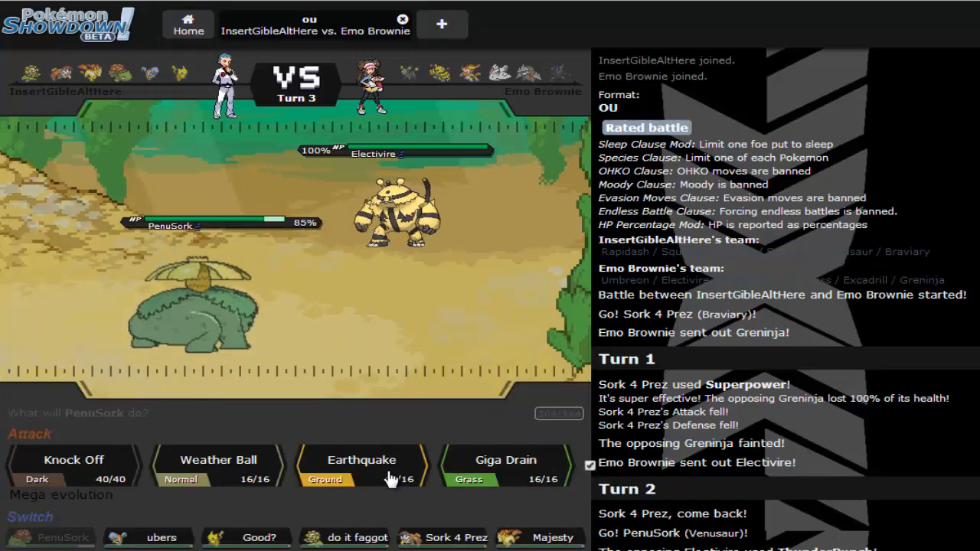
click(361, 459)
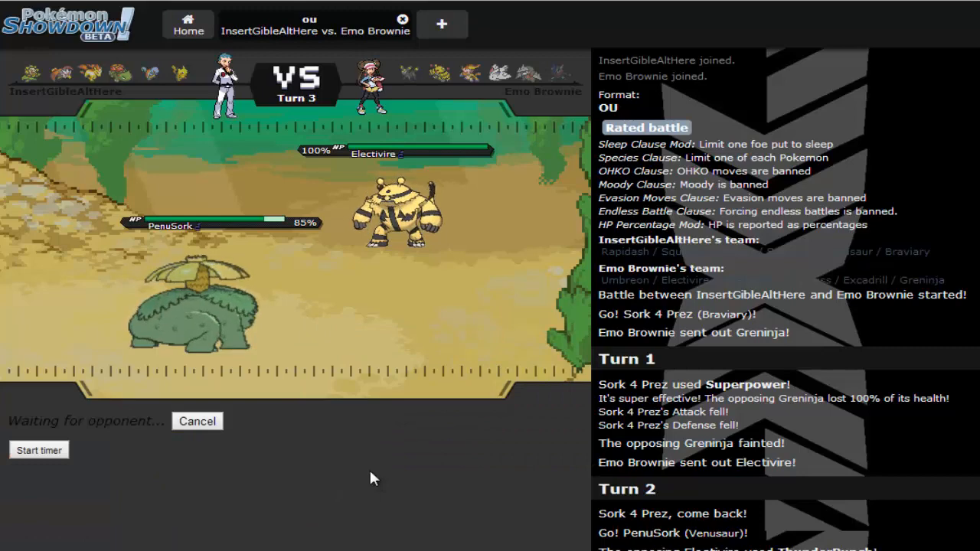
- Attack with Mega Venusaur, Earthquaking Electivire and Infernape before Togekiss comes in
click(197, 421)
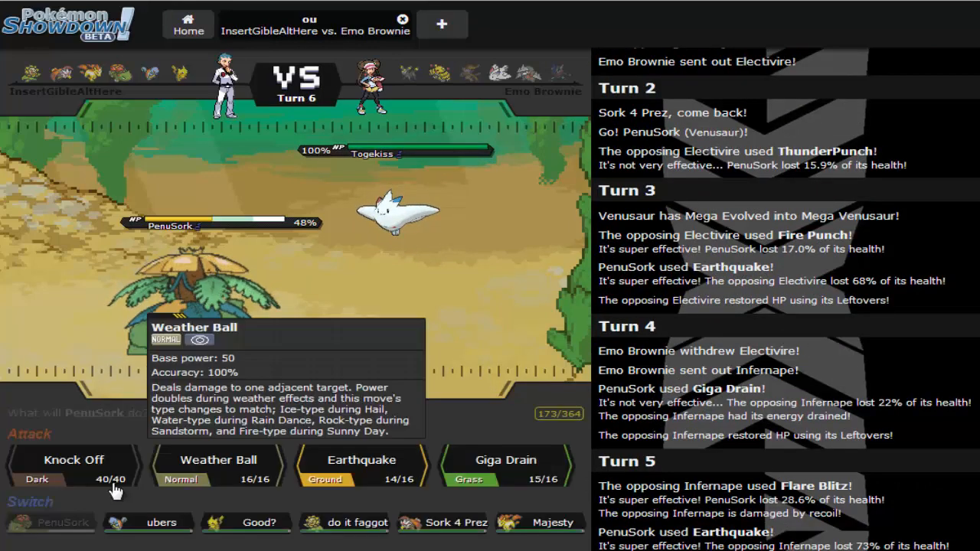
mouse_move(421, 190)
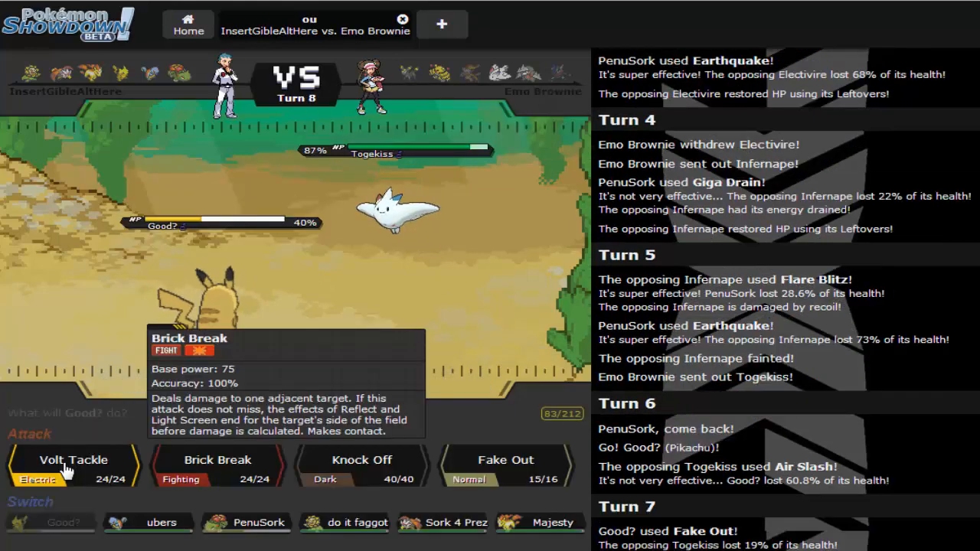
- Knock out Togekiss with Pikachu's Volt Tackle
click(73, 460)
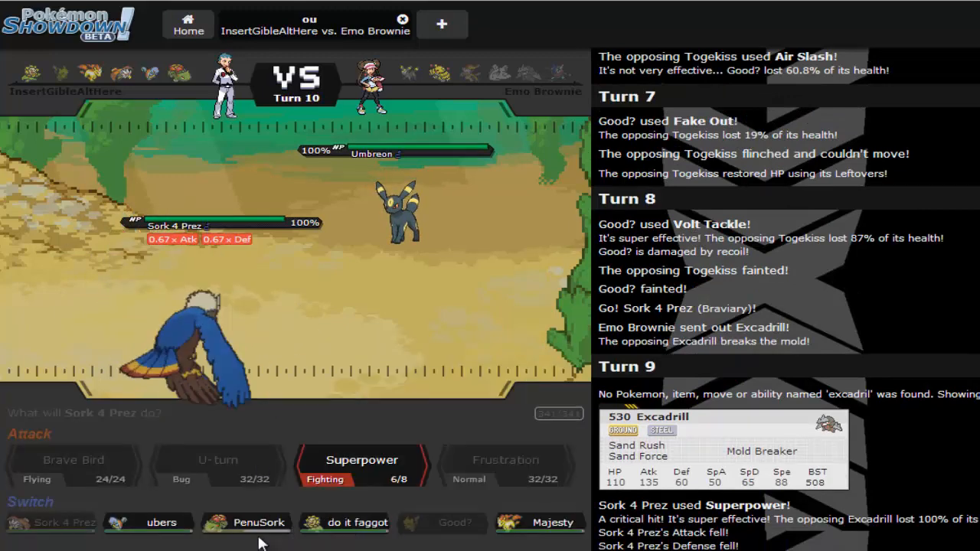
mouse_move(357, 522)
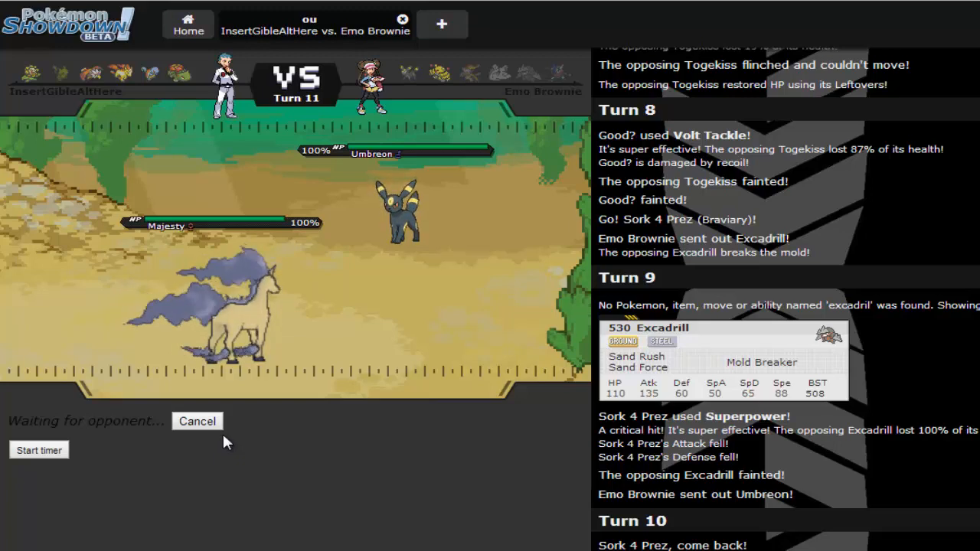
mouse_move(394, 150)
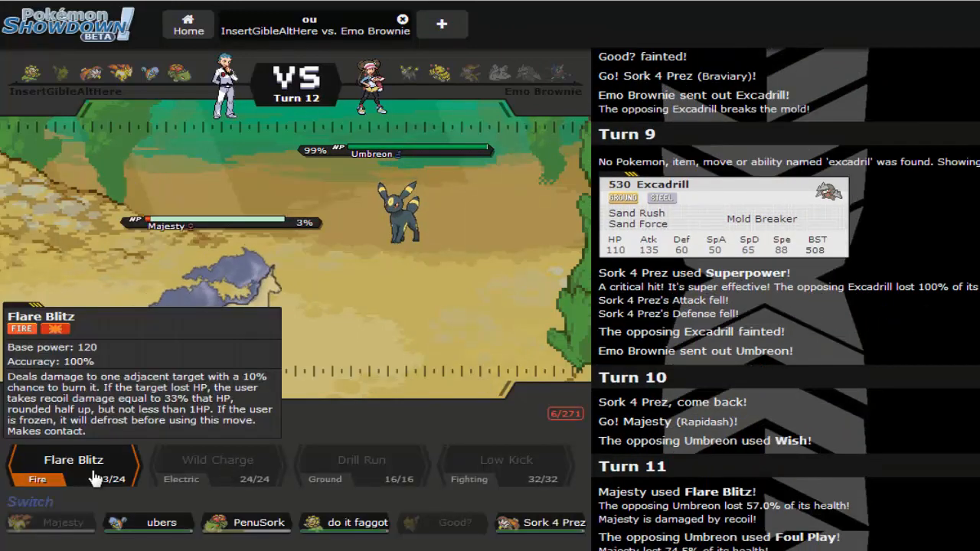
- Use Rapidash's Flare Blitz on Umbreon to close out the Emo Brownie battle
click(73, 459)
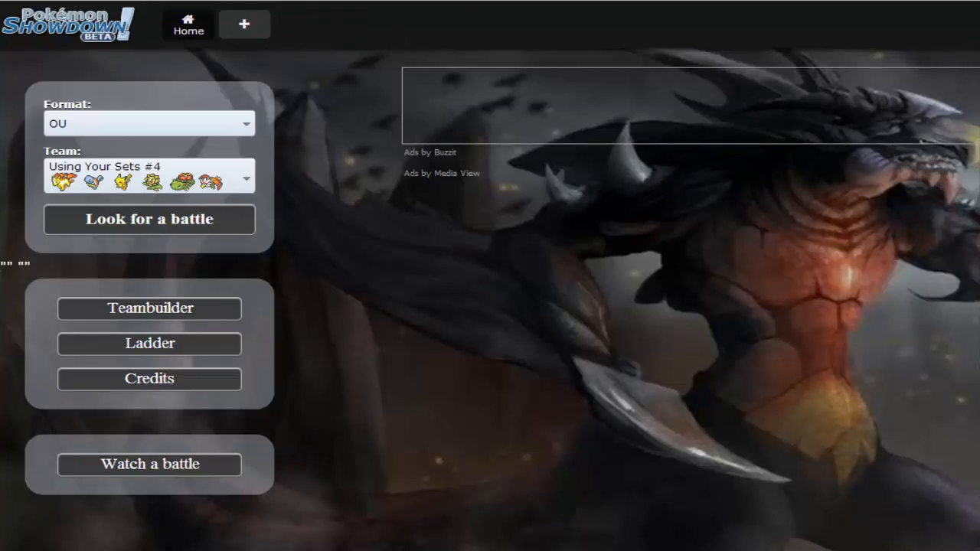
mouse_move(258, 278)
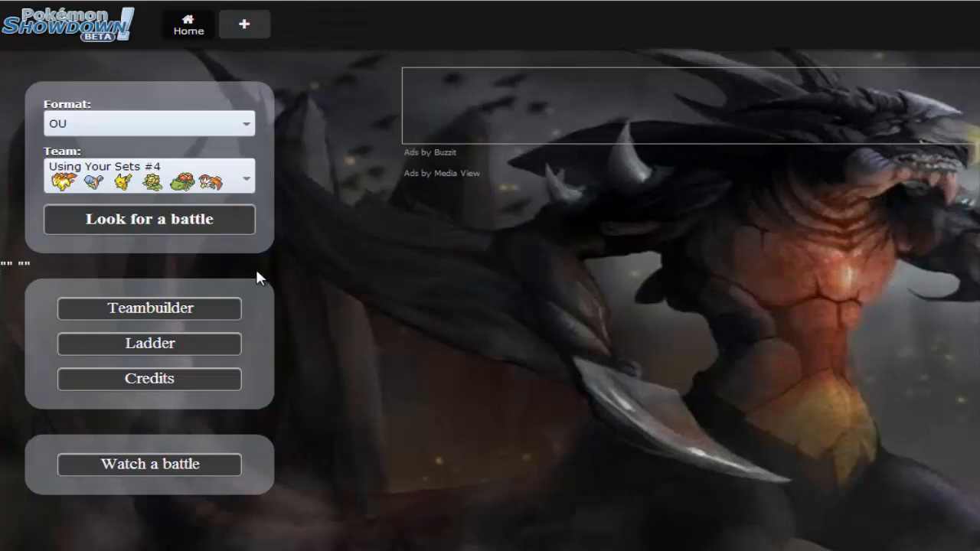
mouse_move(241, 230)
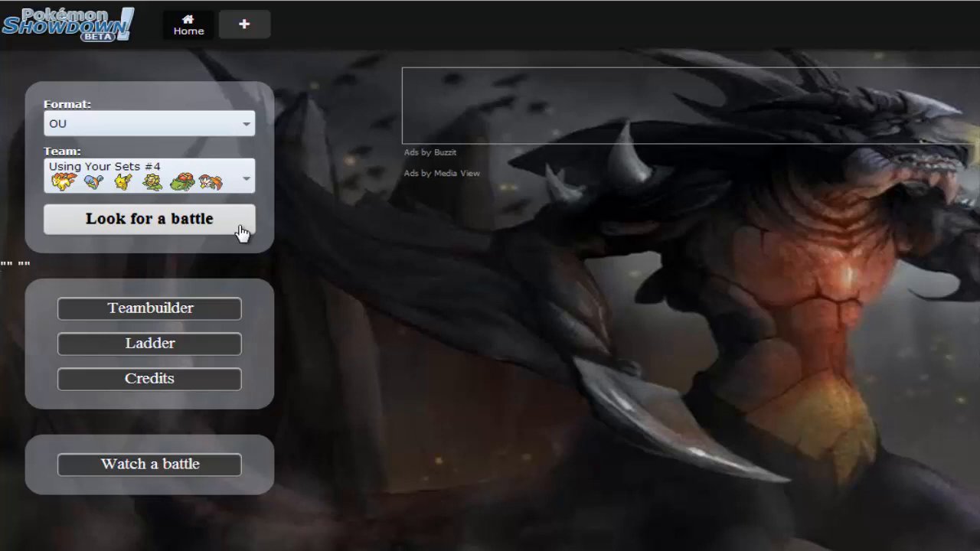
click(149, 219)
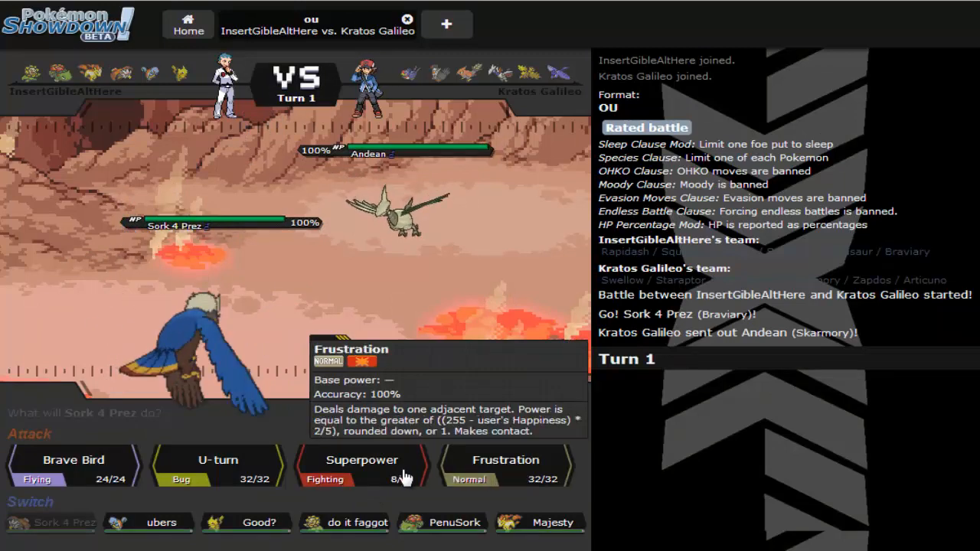
- Use Braviary's U-turn on Skarmory and bring in Sunflora
click(217, 460)
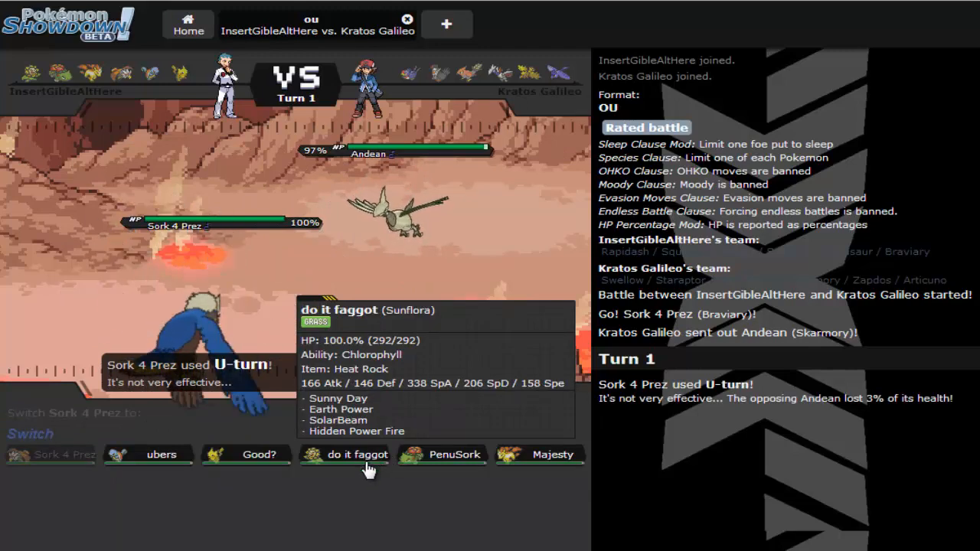
click(344, 454)
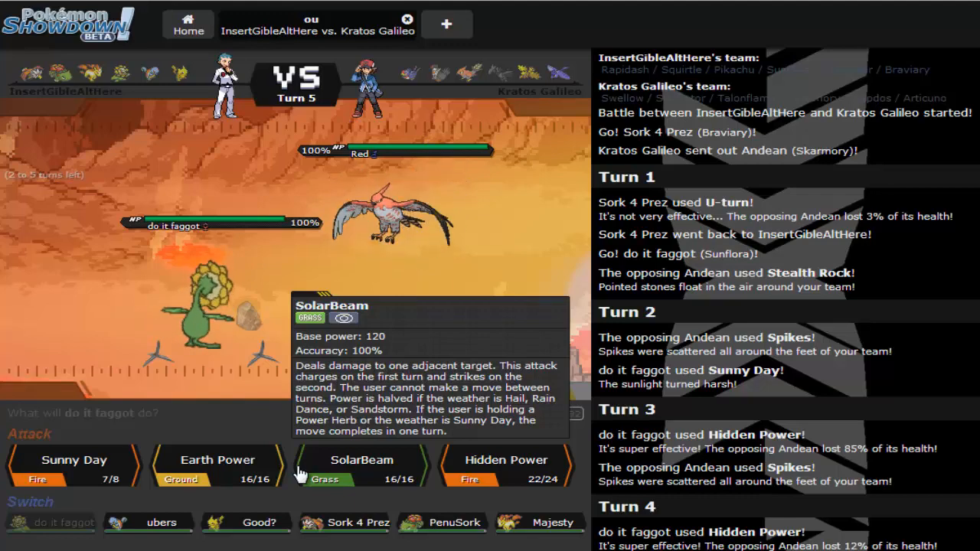
mouse_move(246, 522)
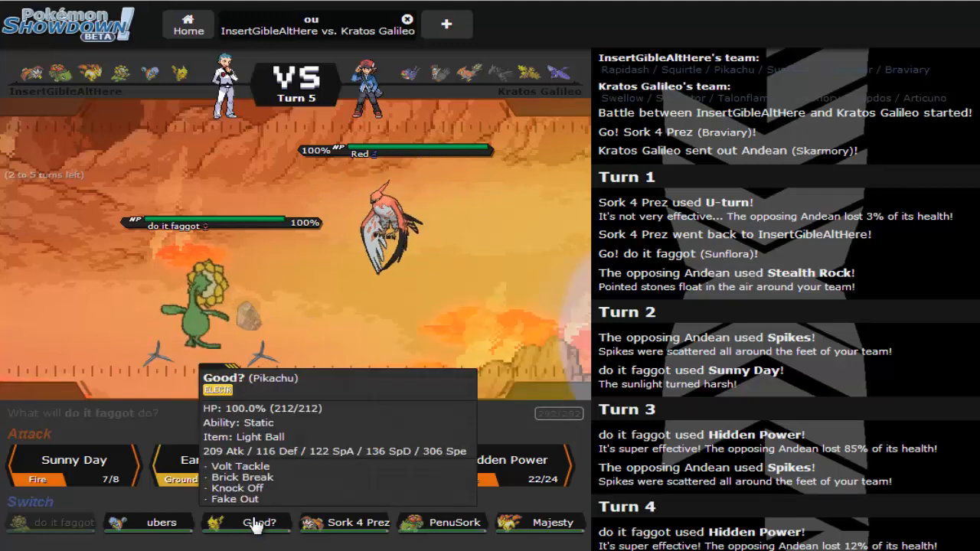
- Switch to Pikachu, send Squirtle in after Braviary faints, then swap Squirtle for Sunflora
click(246, 522)
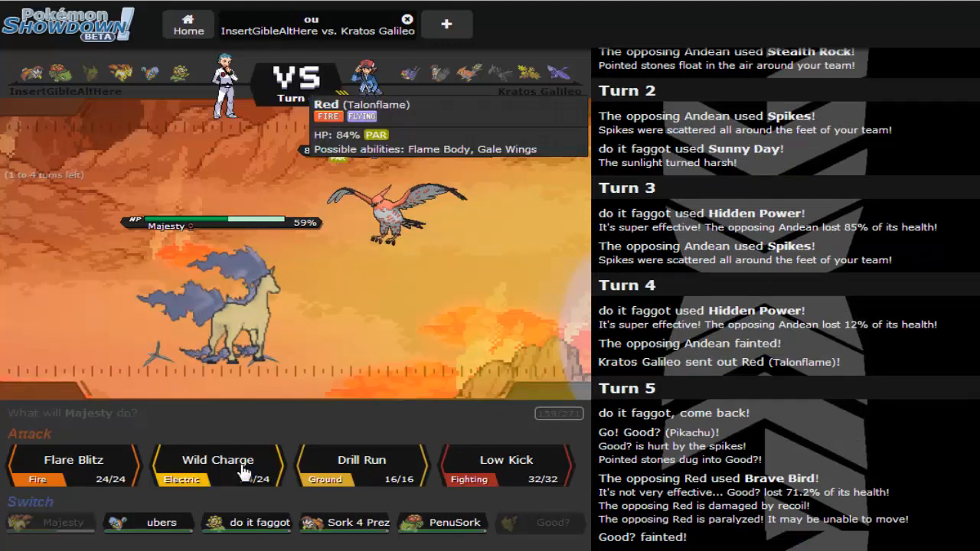
mouse_move(217, 460)
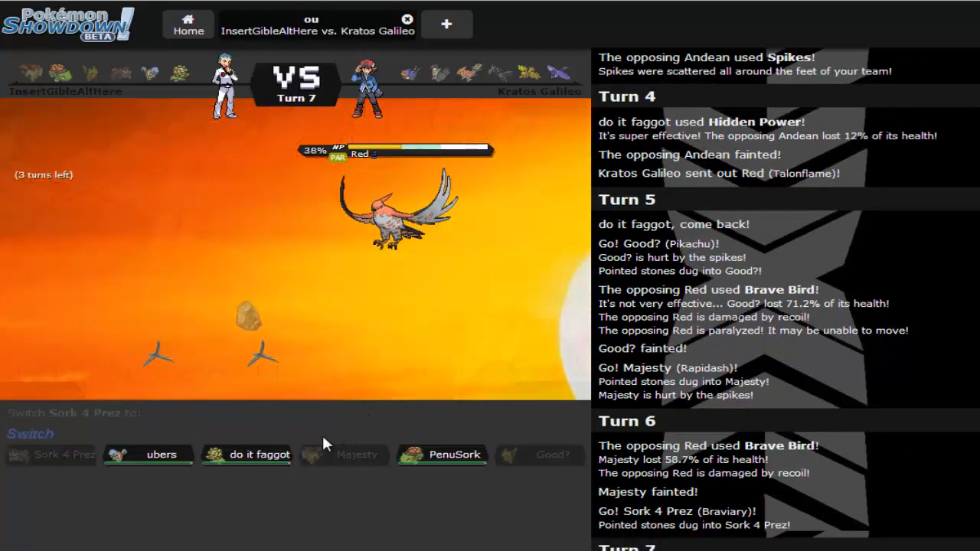
click(148, 455)
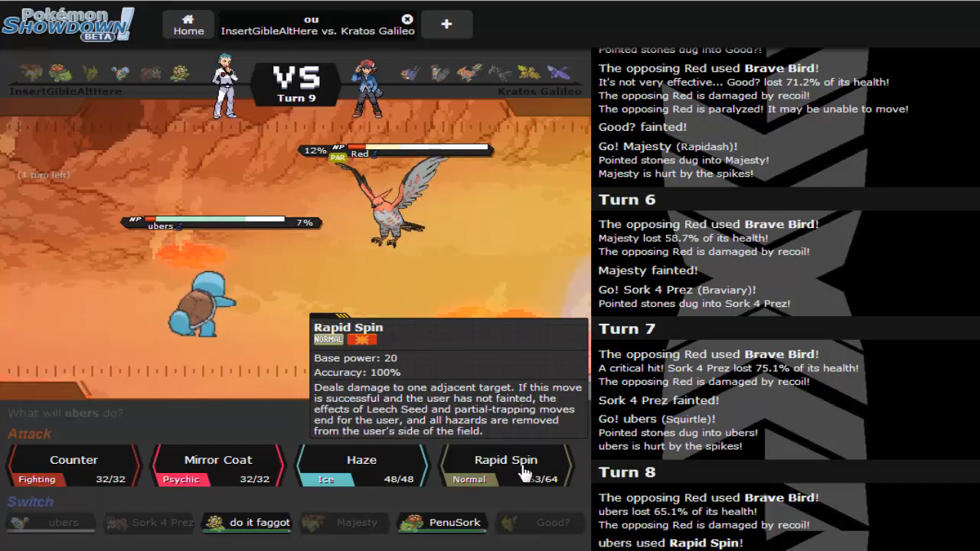
mouse_move(258, 522)
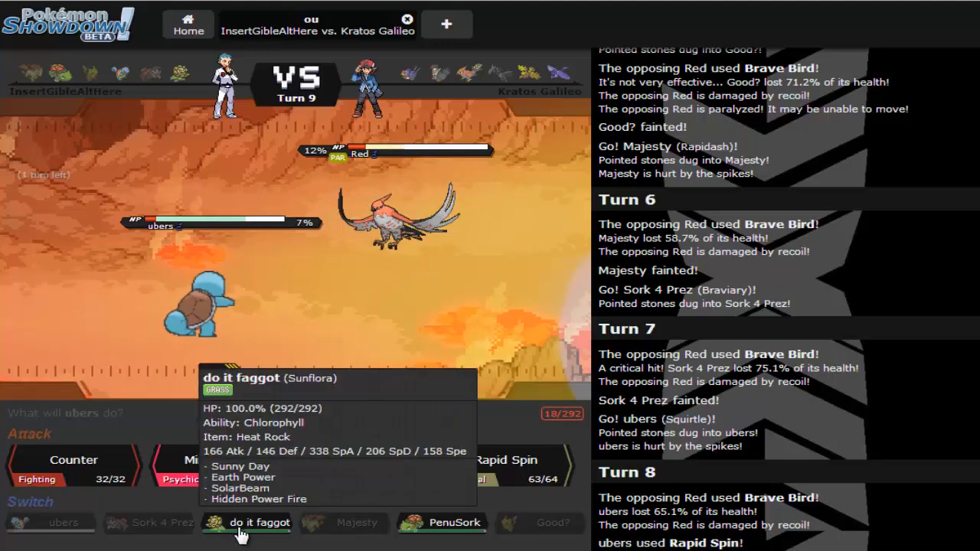
click(258, 522)
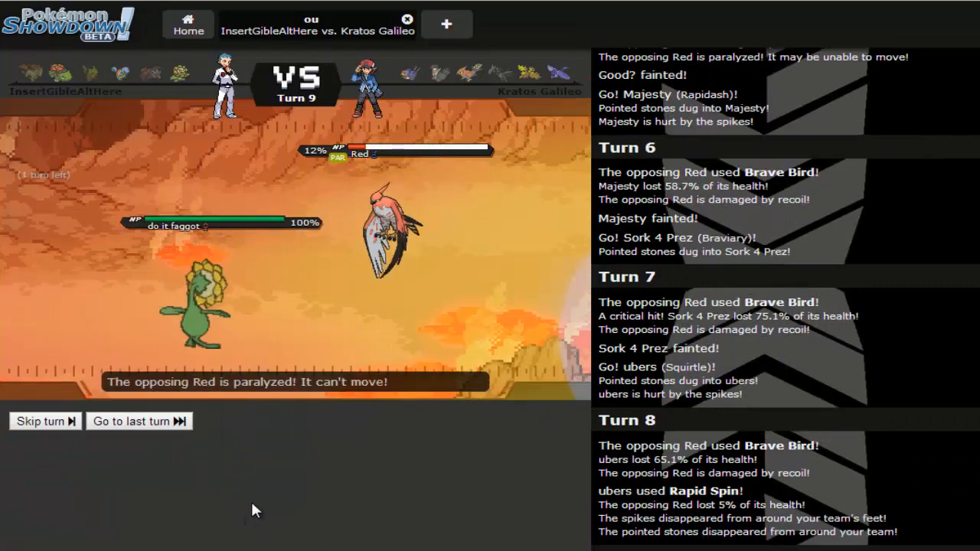
- Send Venusaur in after Sunflora faints, then go to the Home screen
click(38, 421)
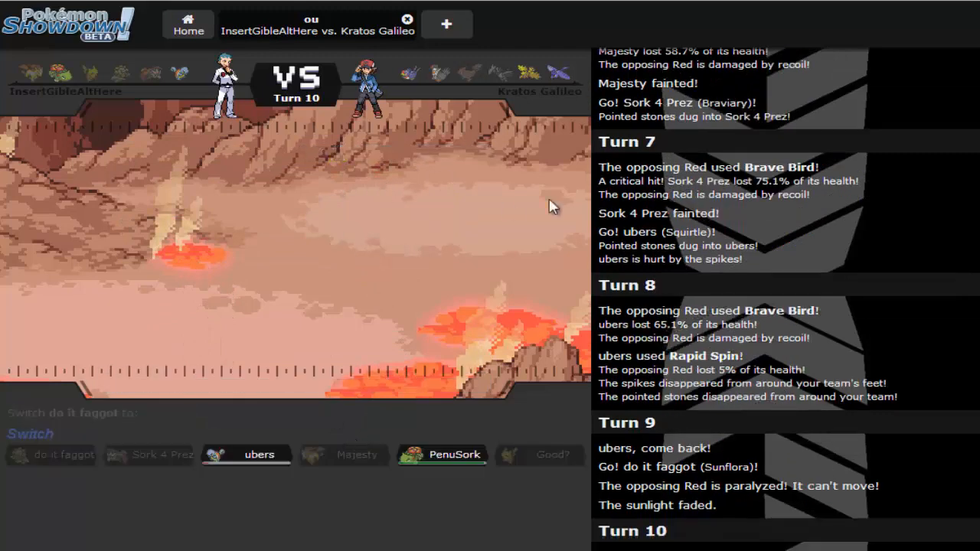
mouse_move(258, 454)
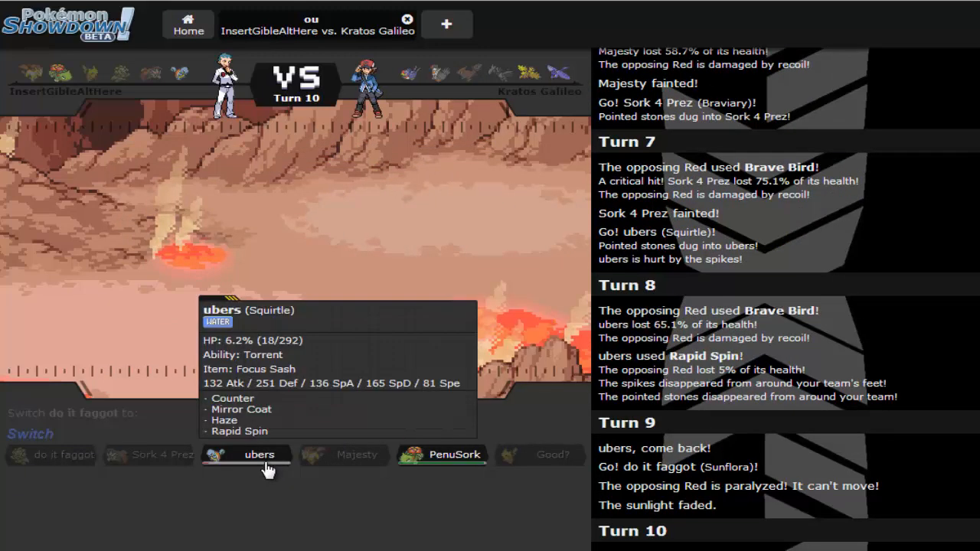
click(259, 454)
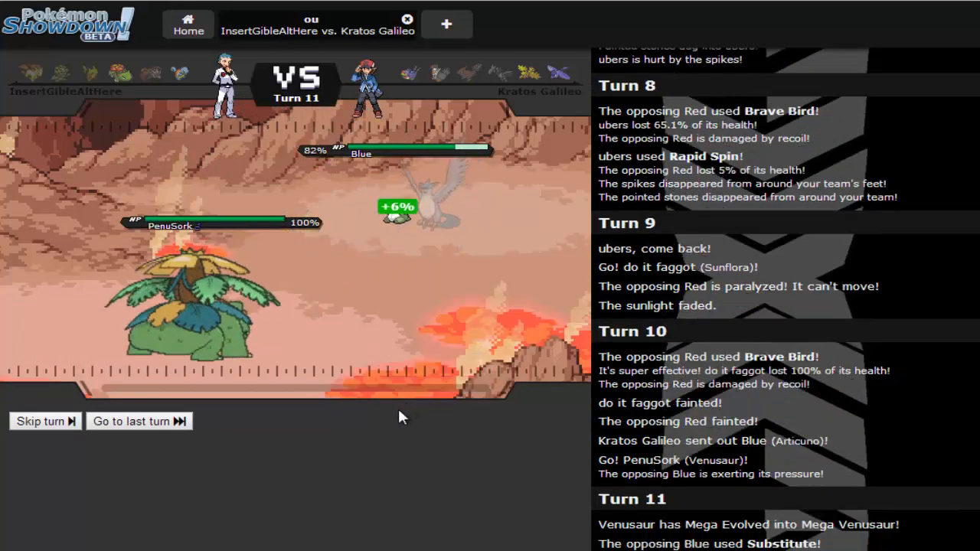
click(187, 24)
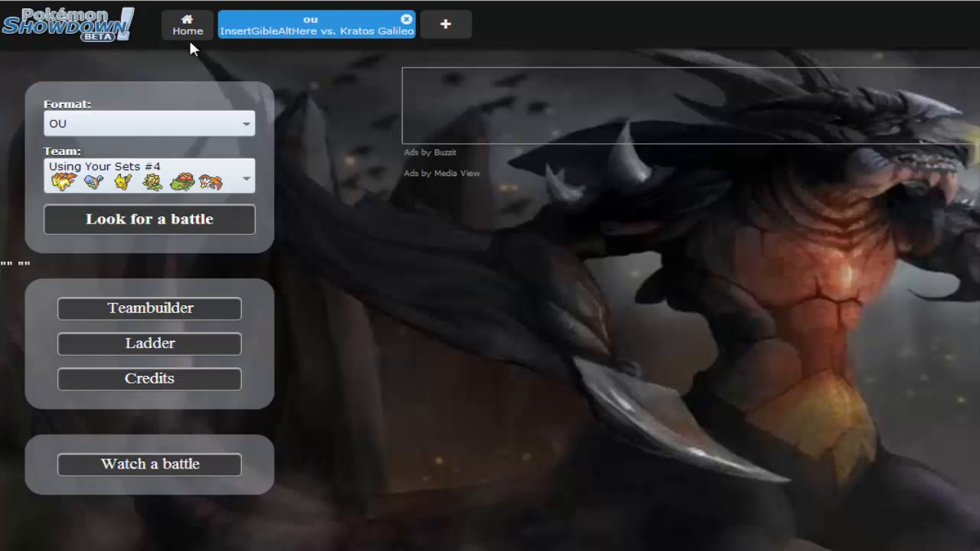
- Queue another OU ladder search, have Venusaur Knock Off, and return to the first battle
click(149, 219)
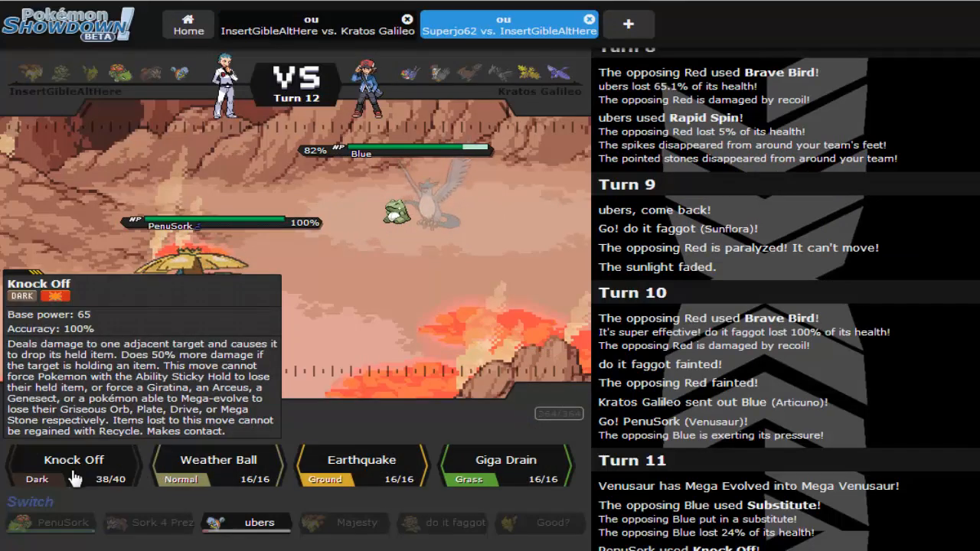
click(73, 459)
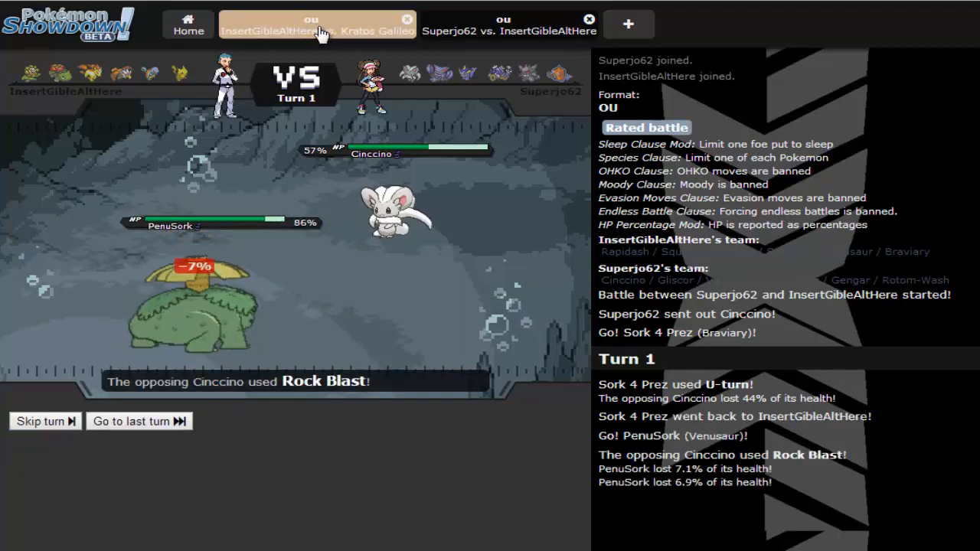
click(509, 24)
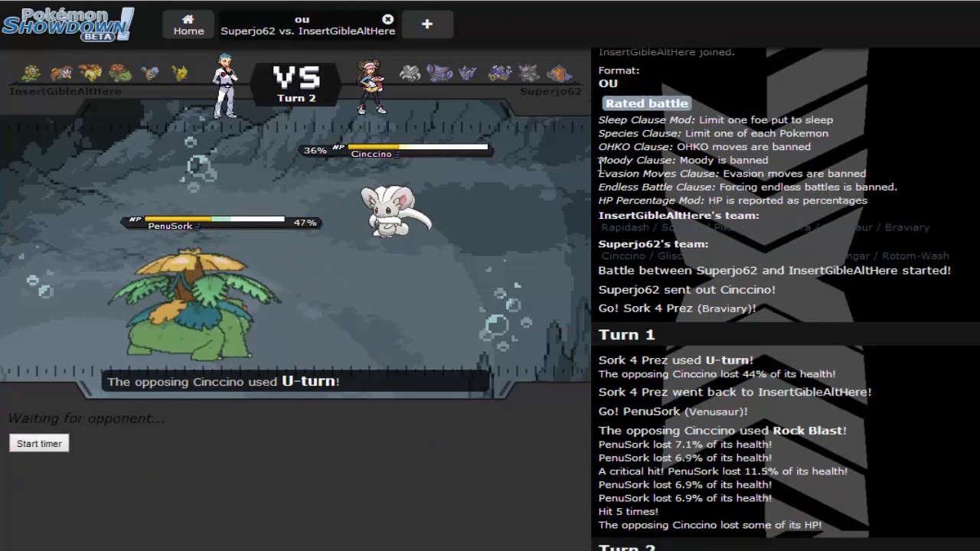
mouse_move(555, 232)
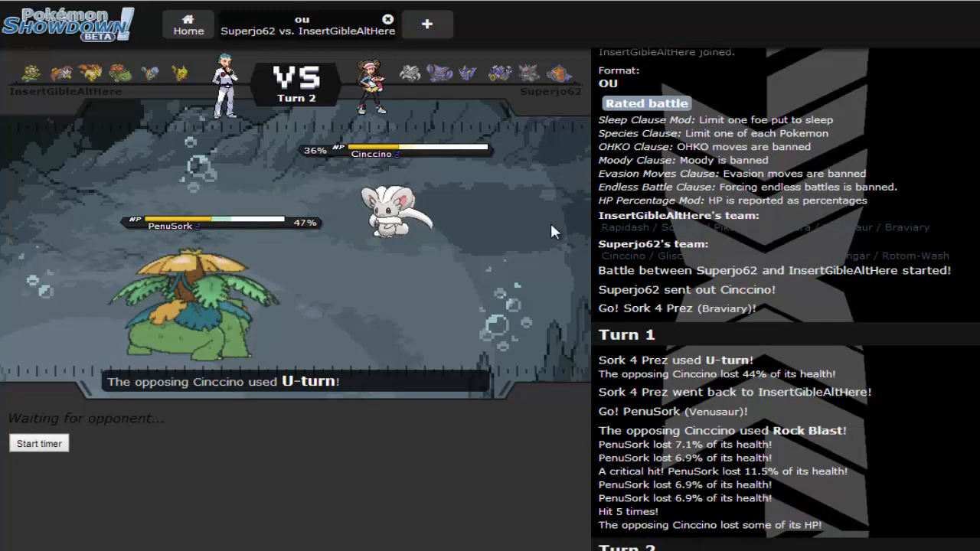
mouse_move(520, 84)
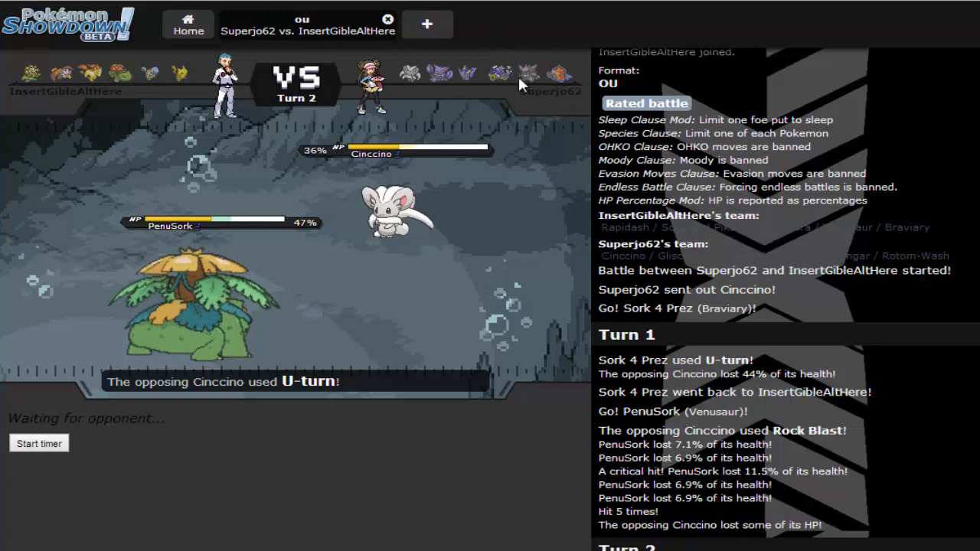
mouse_move(578, 84)
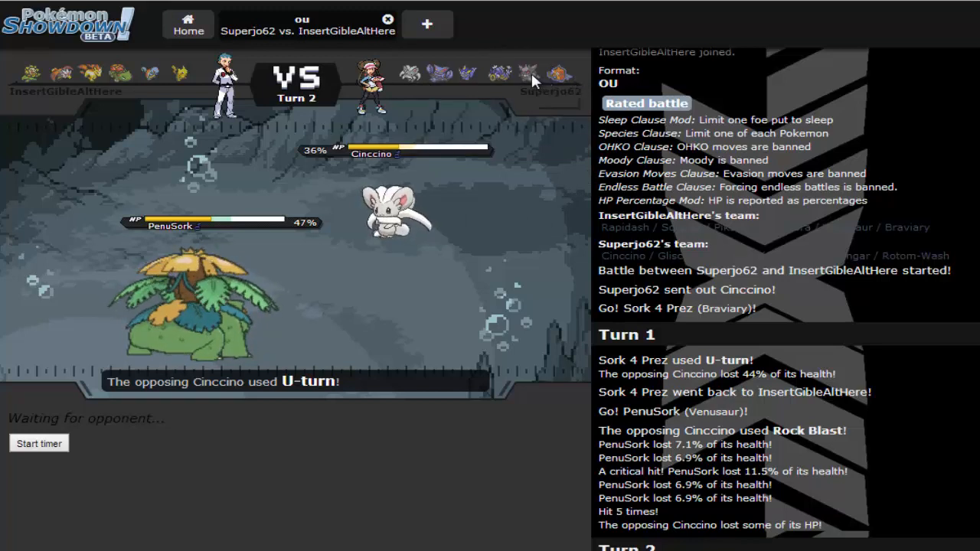
mouse_move(529, 73)
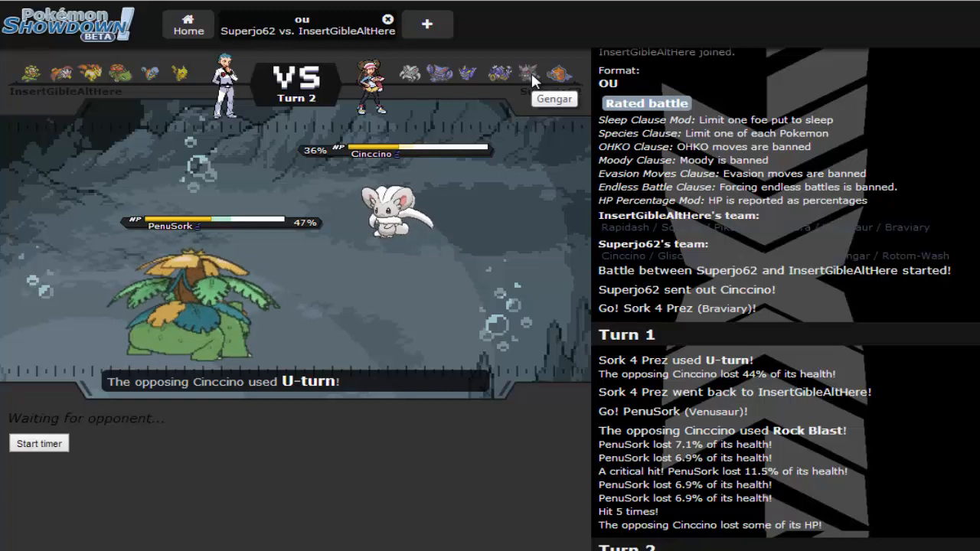
mouse_move(284, 313)
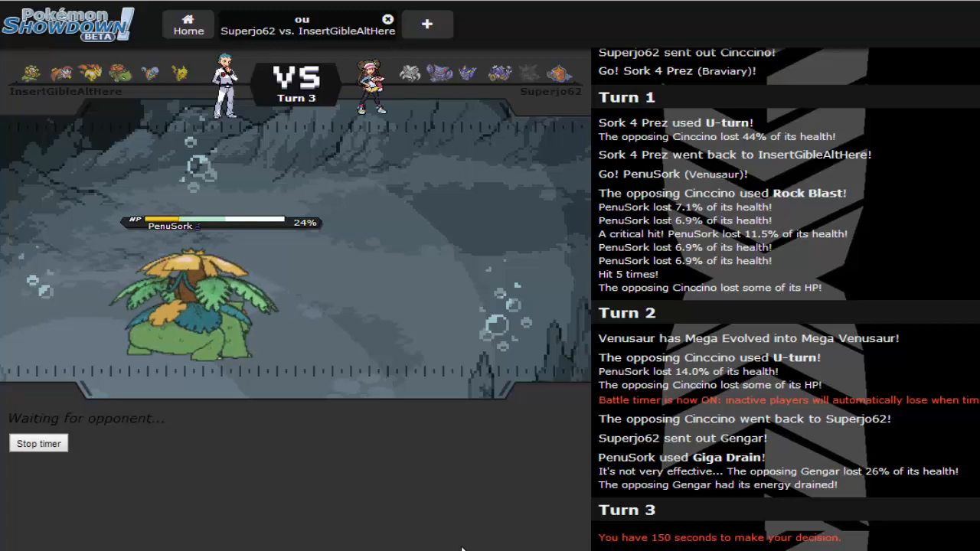
mouse_move(720, 276)
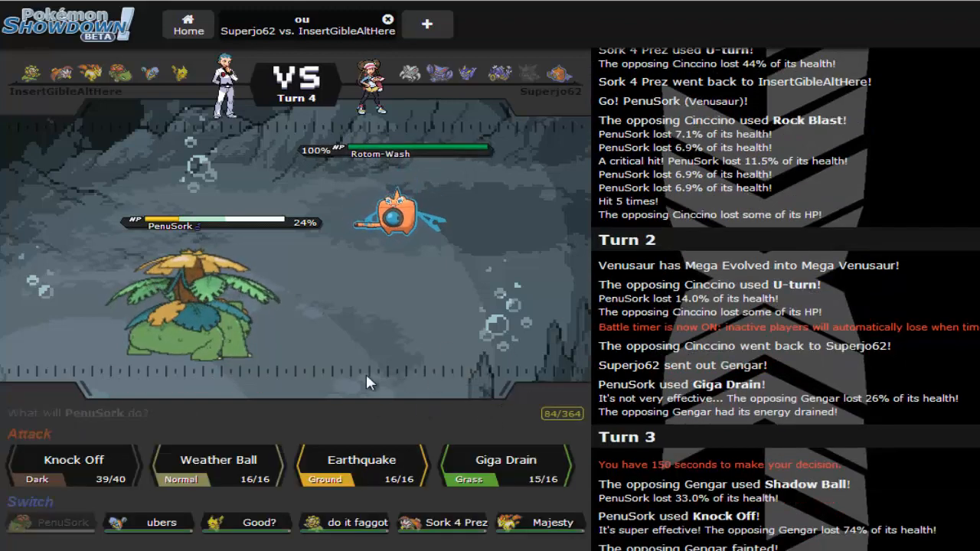
mouse_move(505, 459)
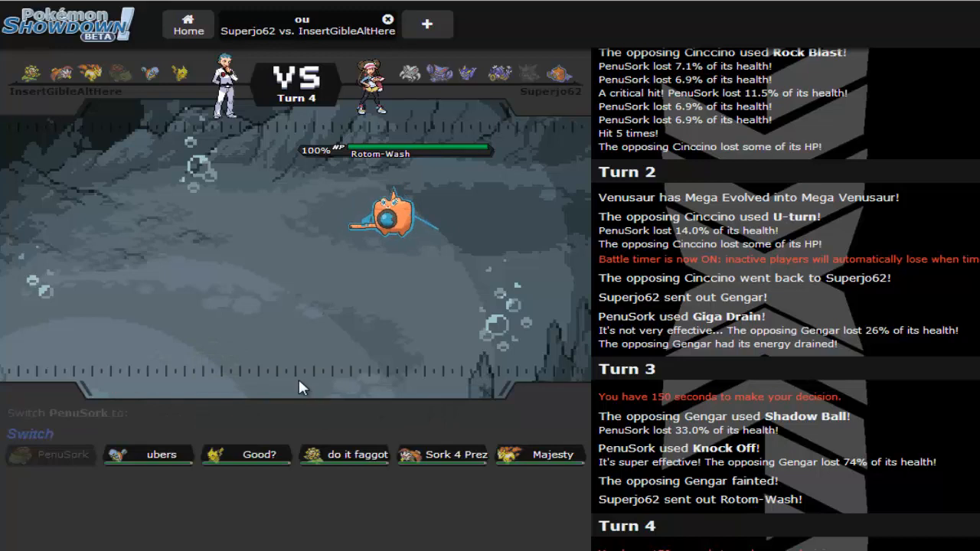
mouse_move(291, 439)
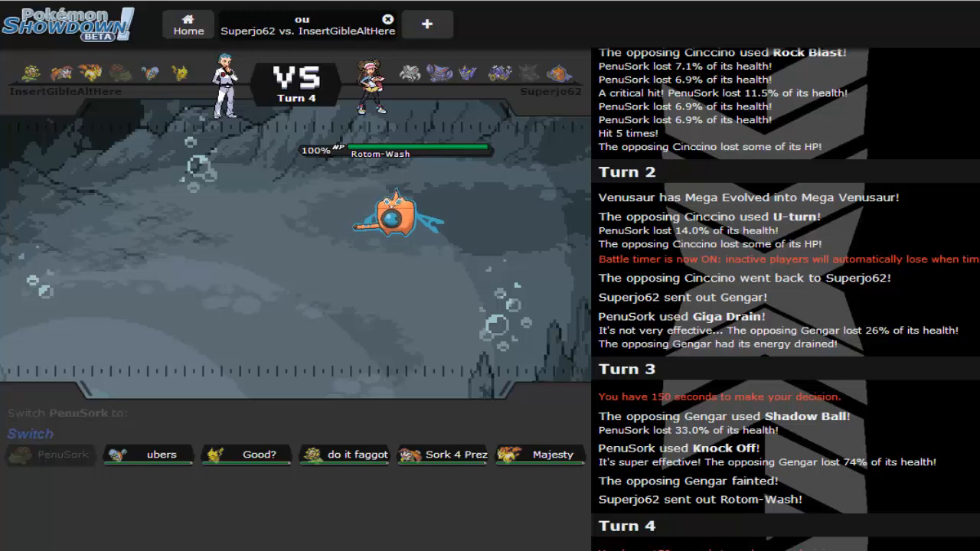
mouse_move(402, 241)
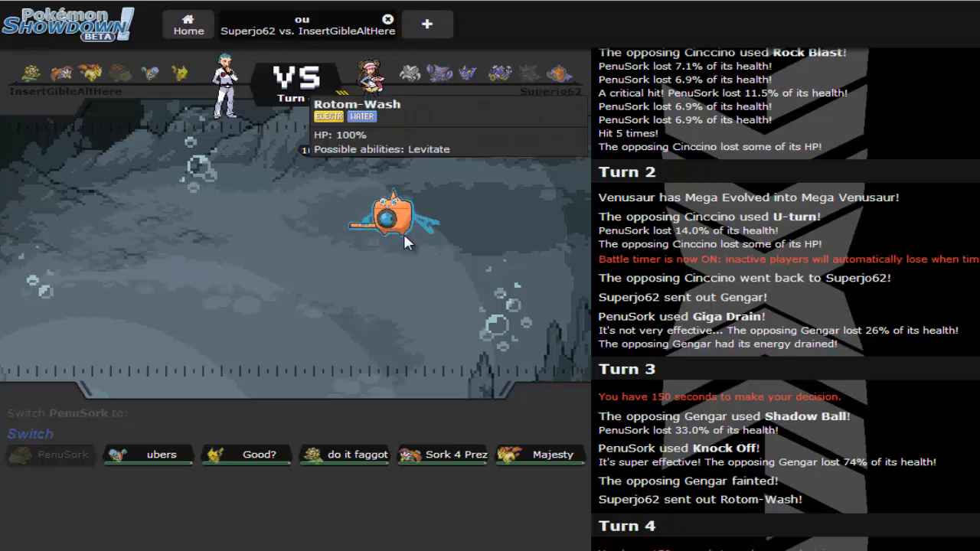
mouse_move(596, 457)
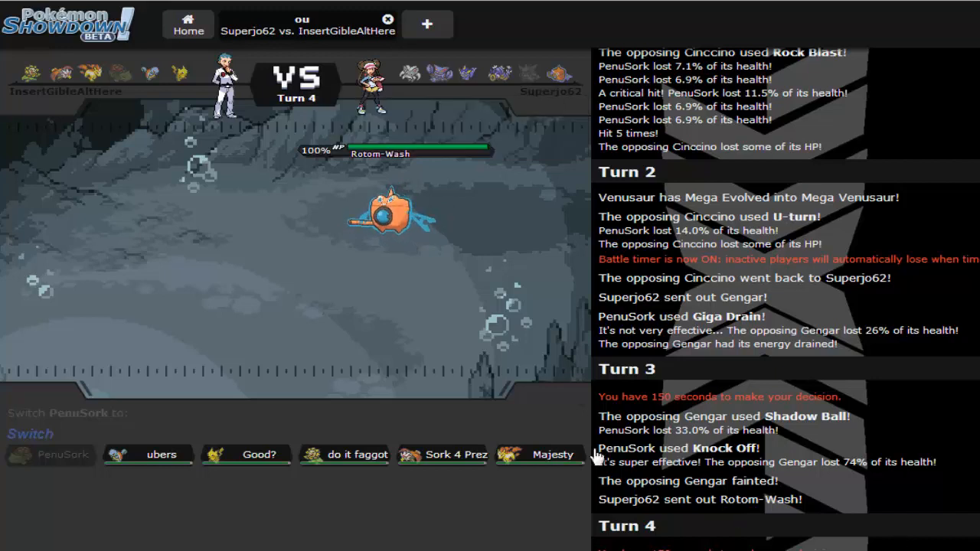
mouse_move(348, 459)
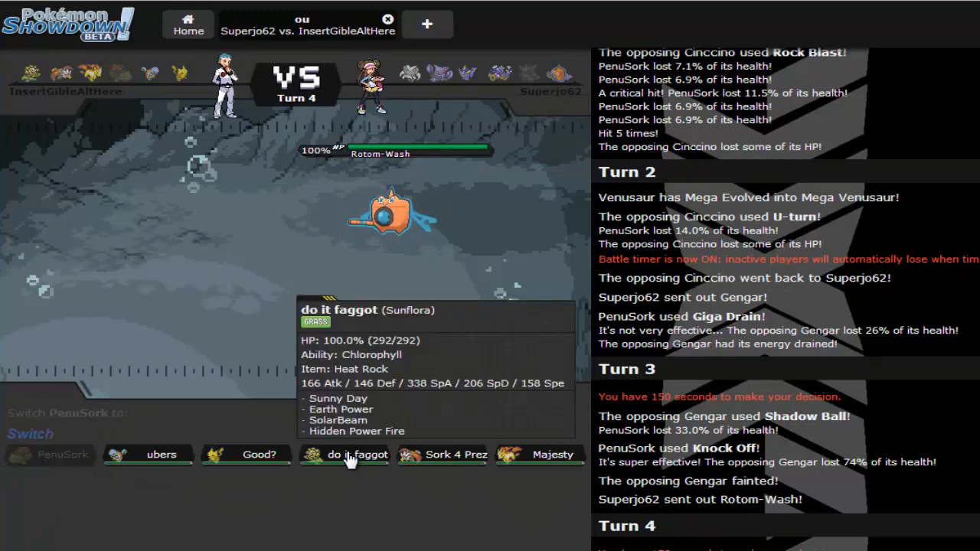
- Send in Sunflora to replace the fainted PenuSork
click(353, 454)
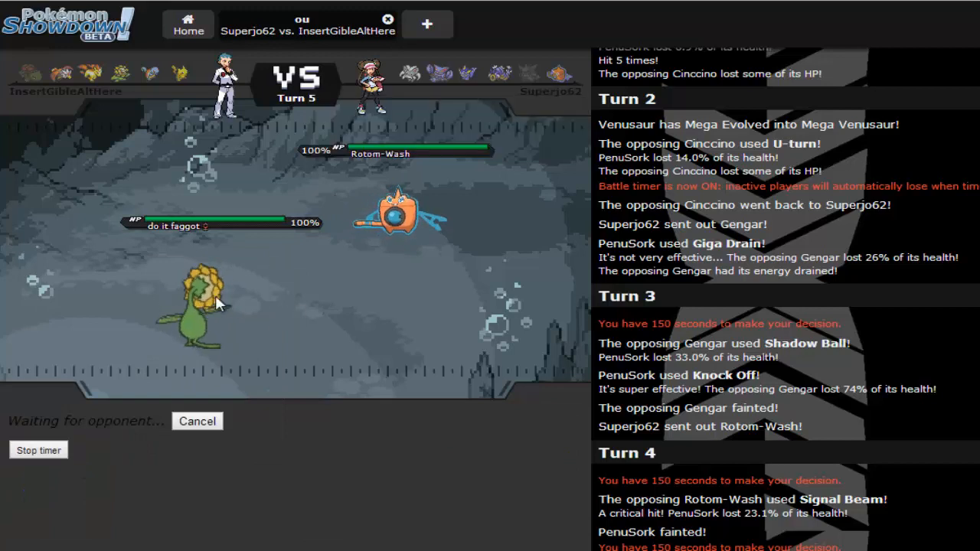
mouse_move(203, 306)
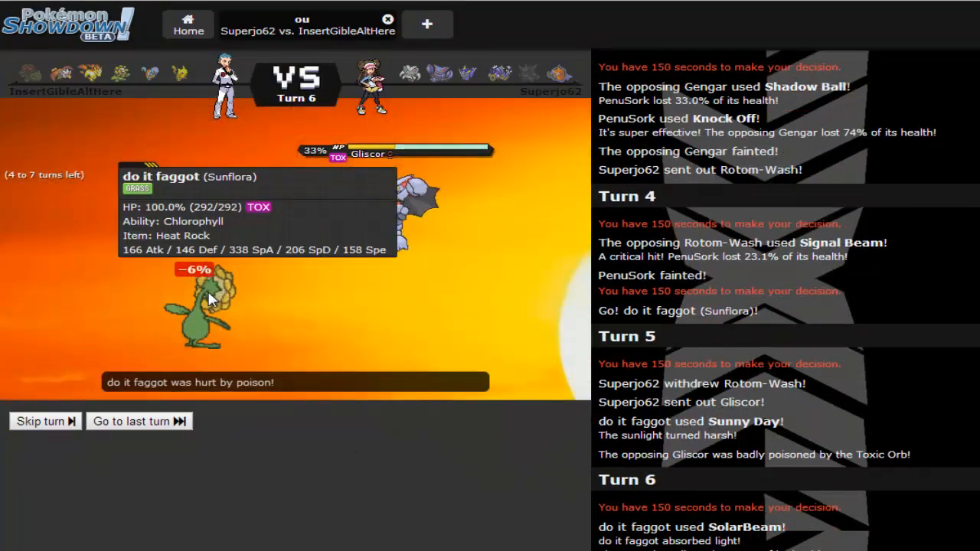
mouse_move(440, 201)
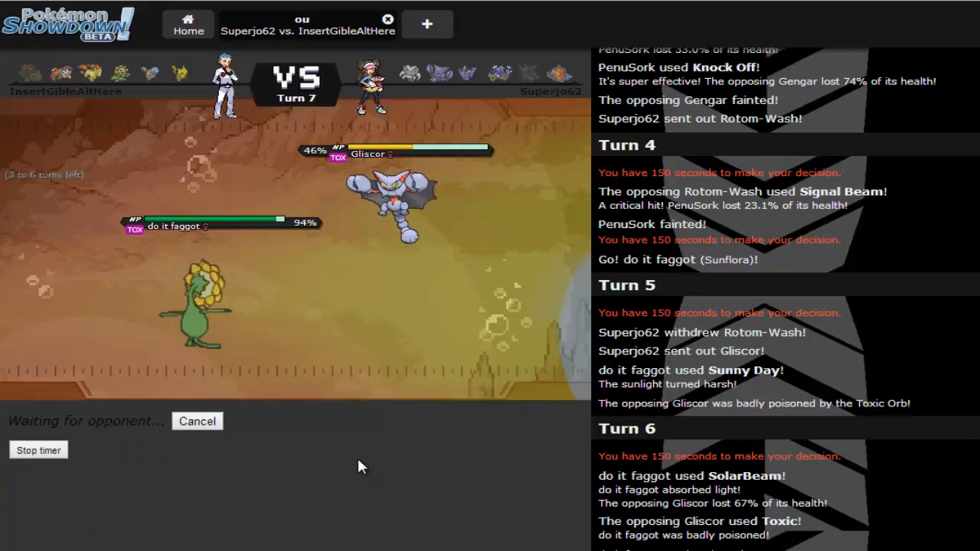
mouse_move(294, 439)
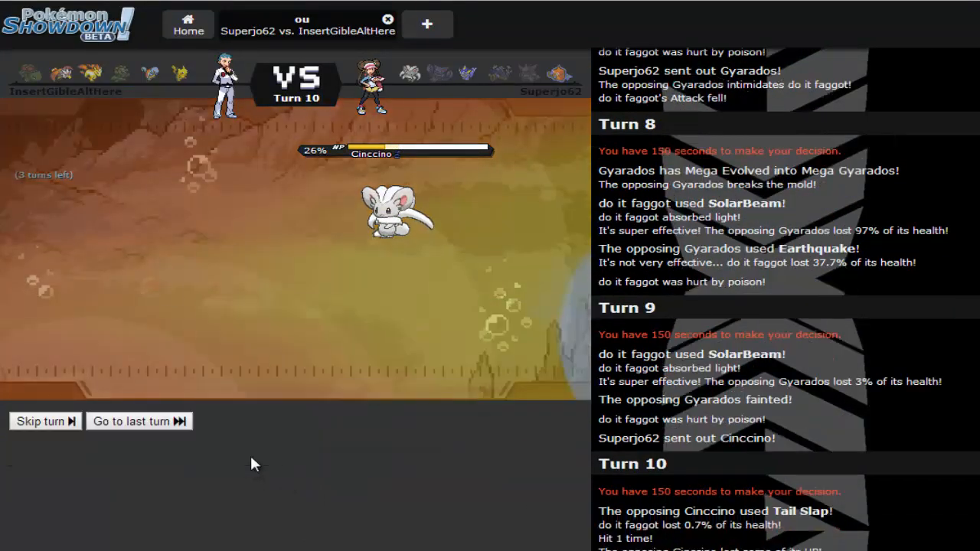
- Send in Pikachu, hit Rotom-Wash with Volt Tackle, then bring in Braviary
click(39, 421)
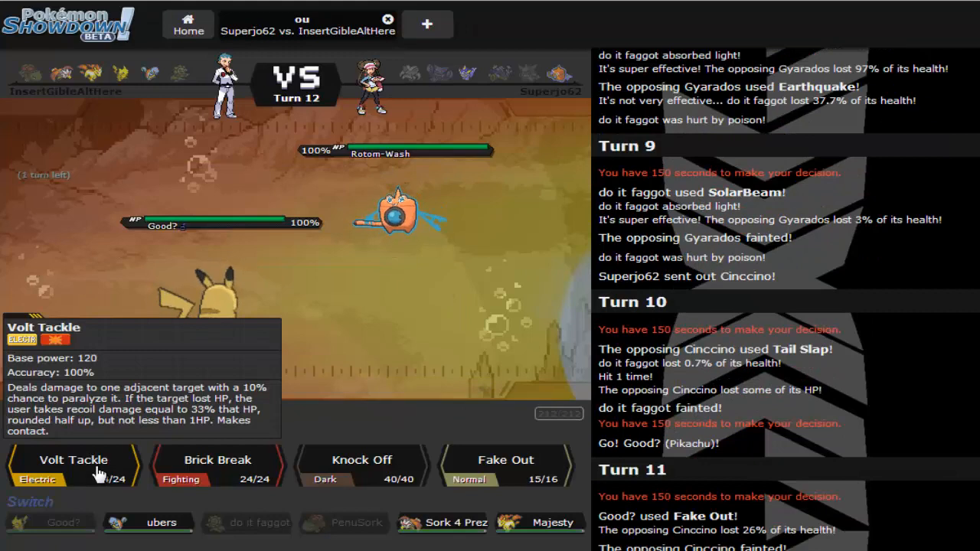
click(73, 460)
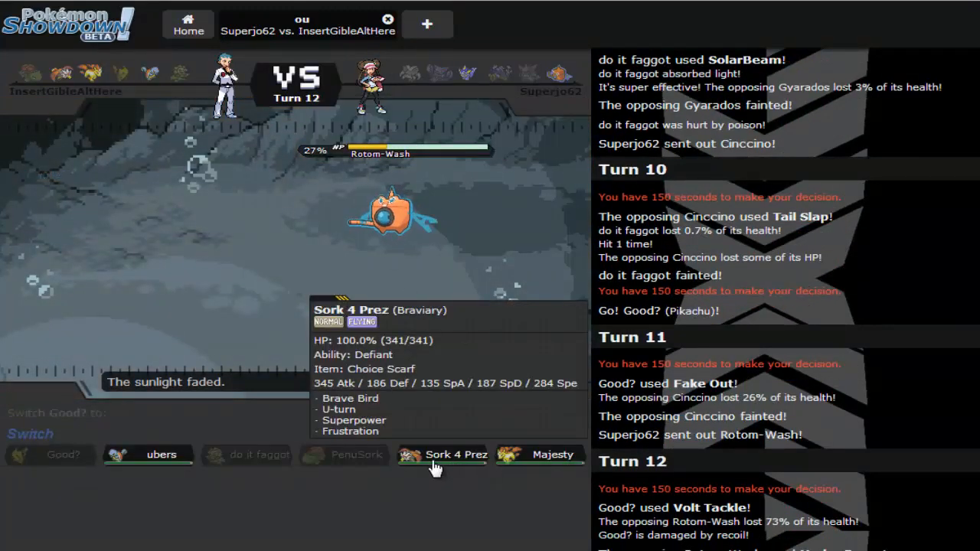
click(441, 454)
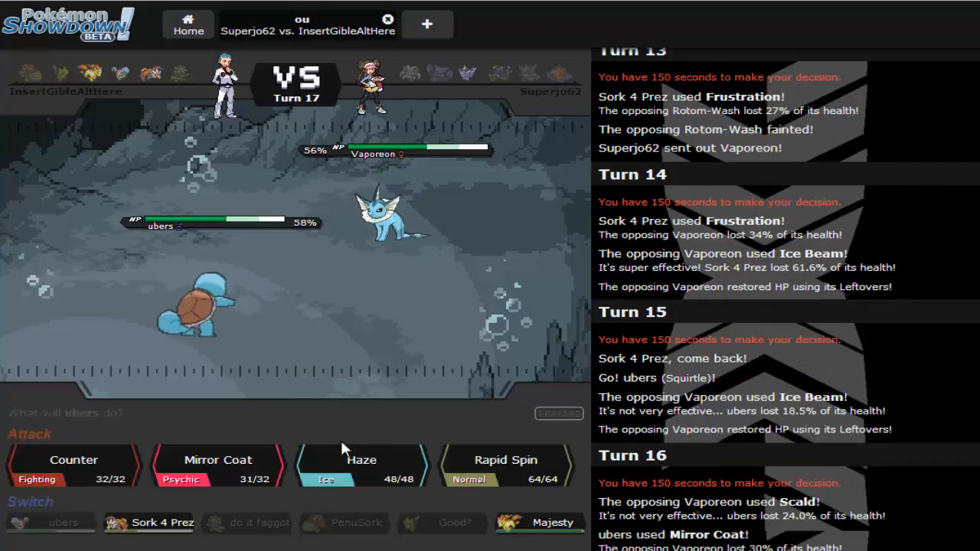
mouse_move(253, 478)
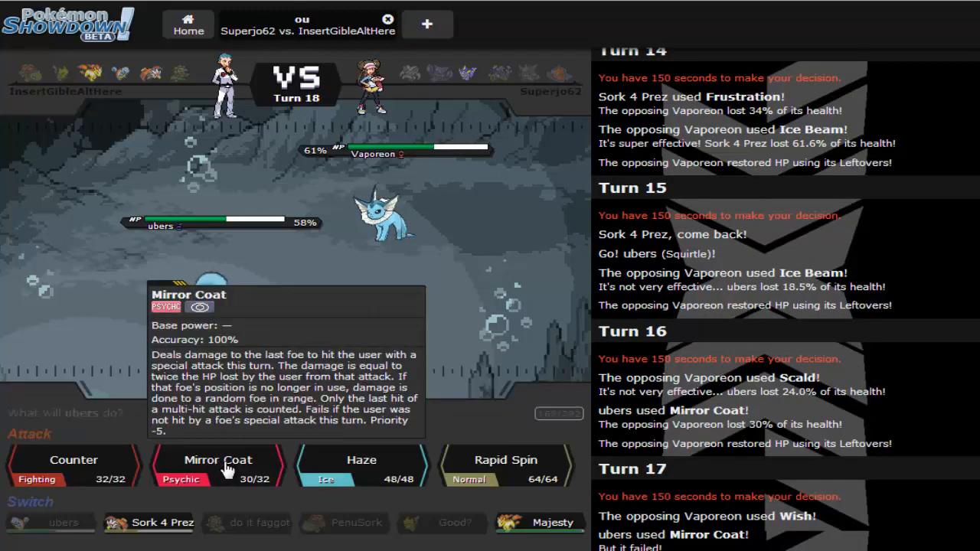
- Use Mirror Coat and Wild Charge on Vaporeon, then send in Braviary and finally Squirtle
click(218, 459)
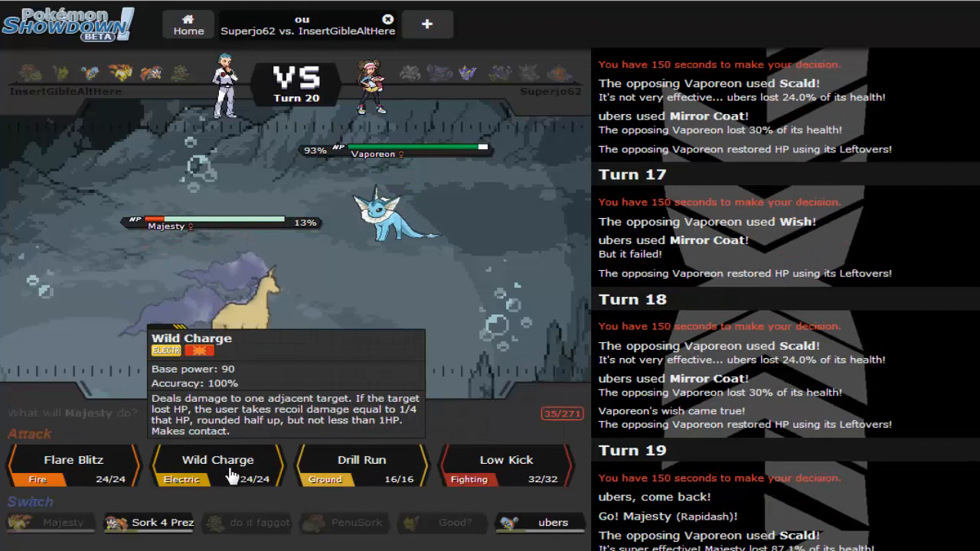
click(217, 459)
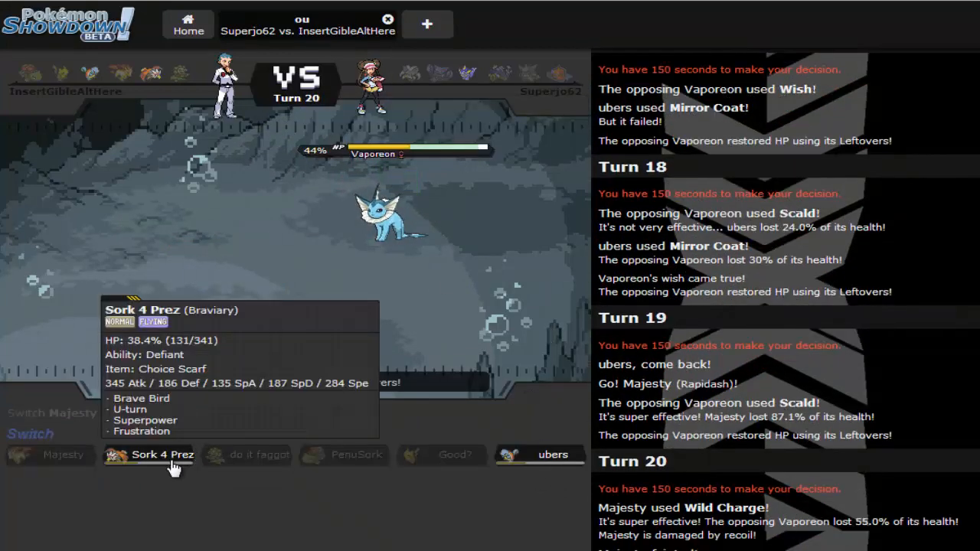
click(161, 455)
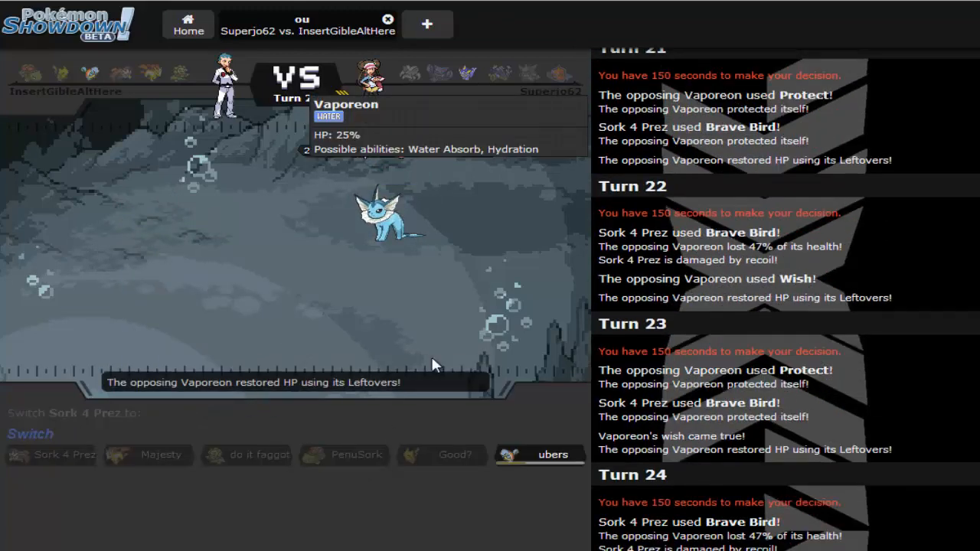
click(63, 455)
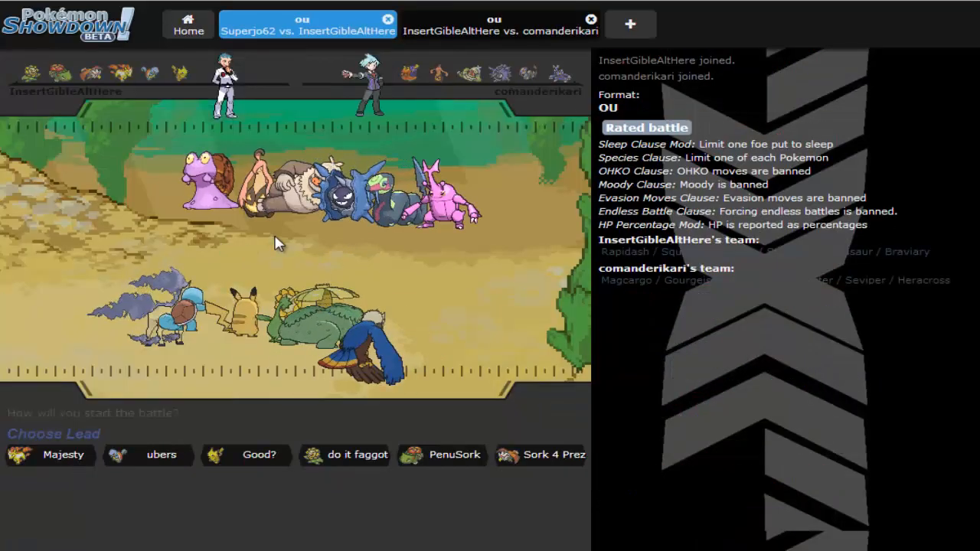
- Close the finished battle, return to the new one, and Brave Bird Gourgeist twice
click(499, 23)
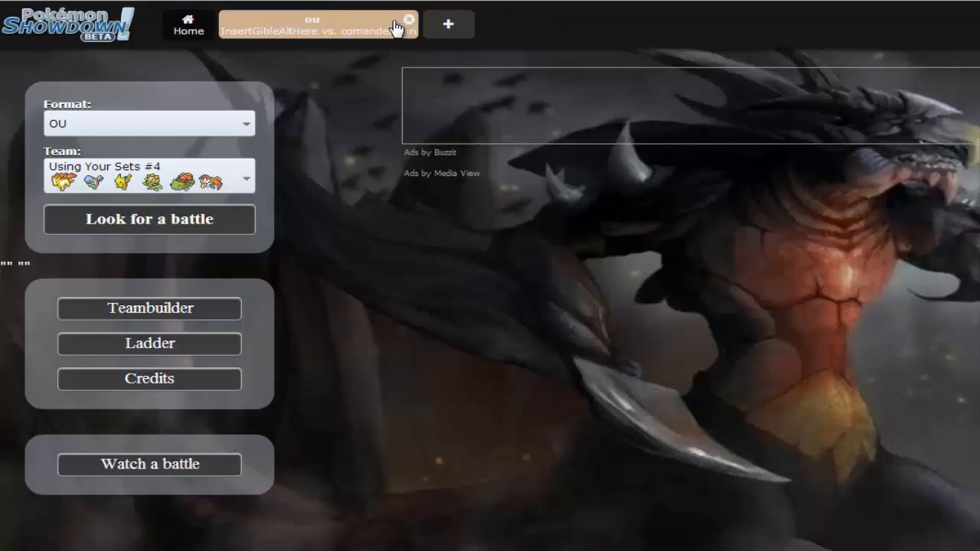
click(314, 24)
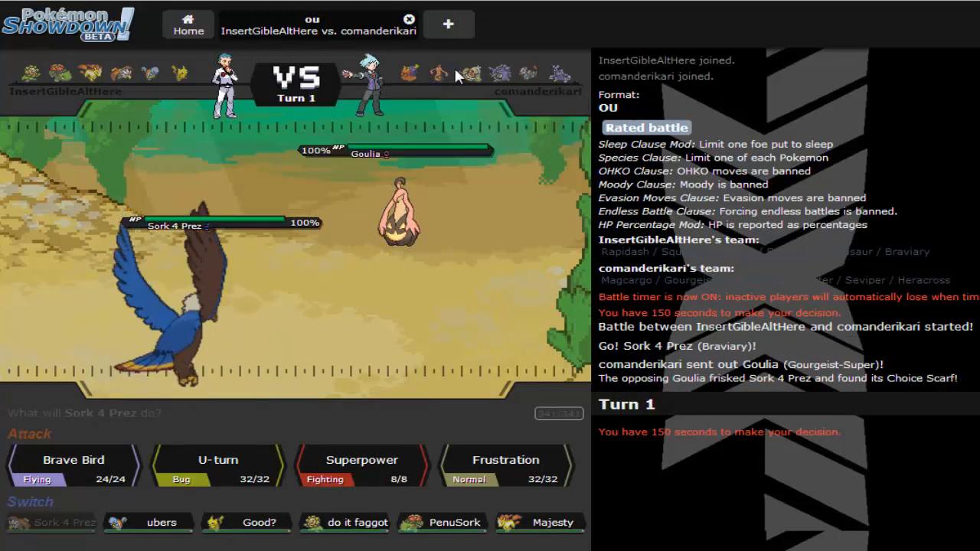
mouse_move(527, 73)
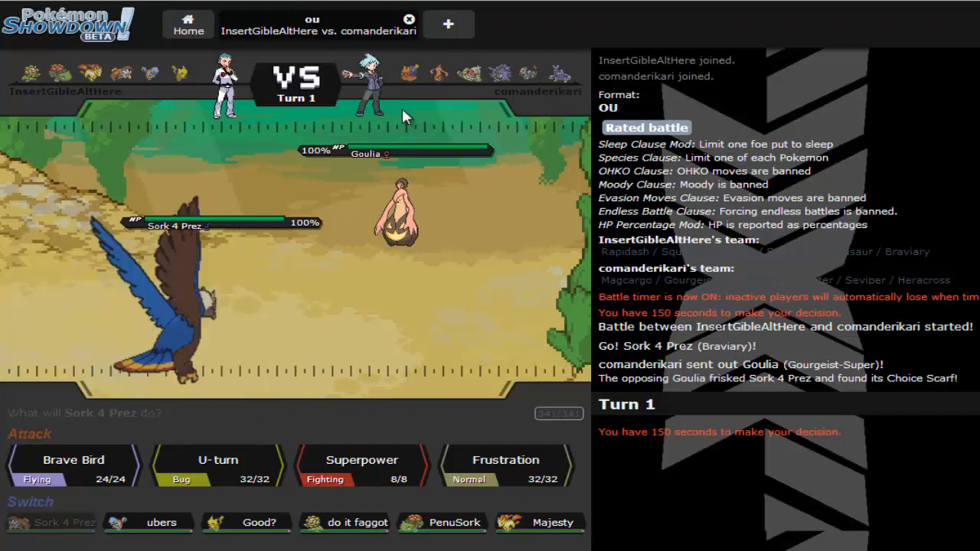
click(72, 459)
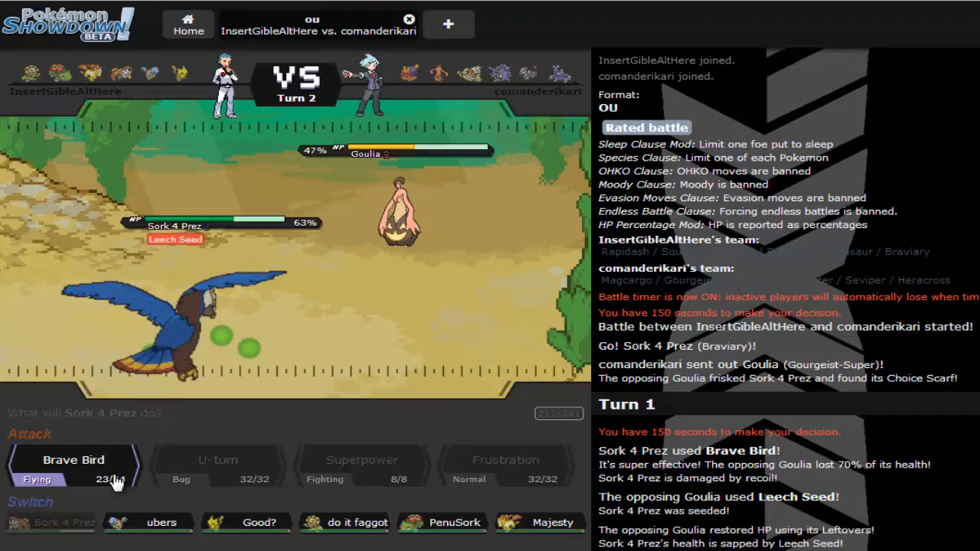
click(74, 459)
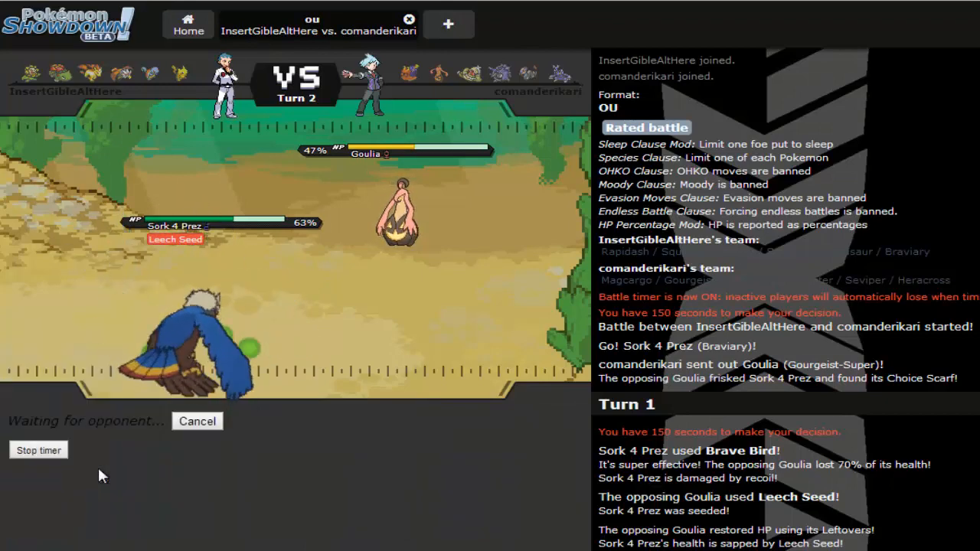
click(197, 421)
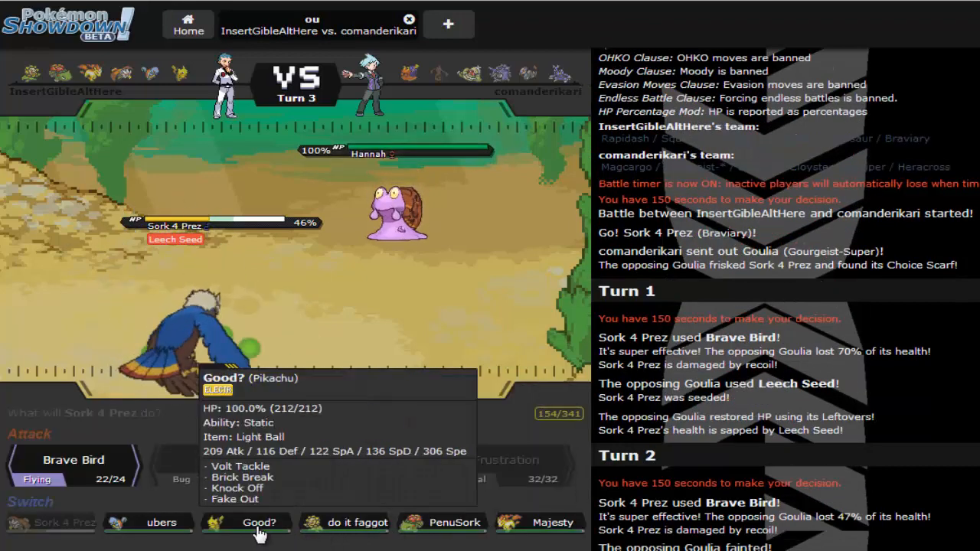
- Switch Braviary out for Sunflora
click(73, 460)
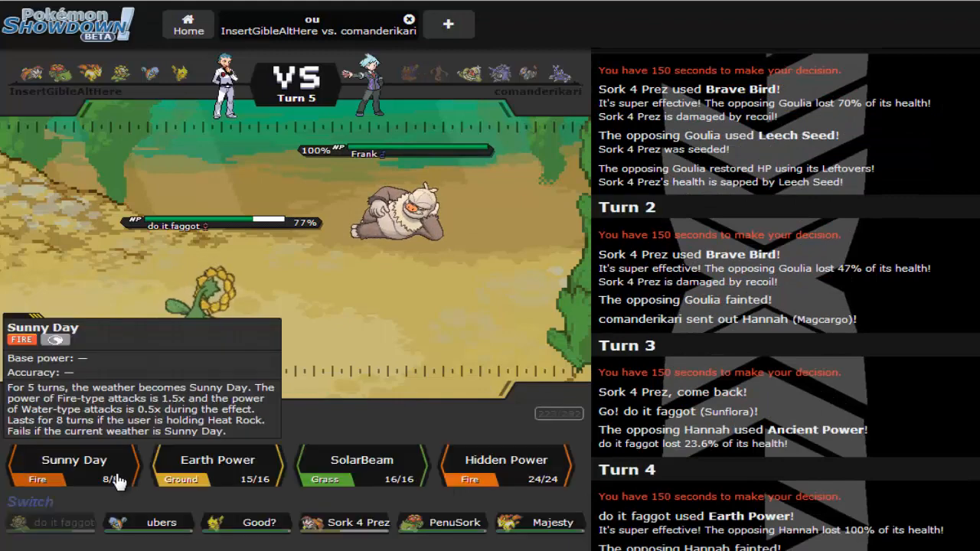
mouse_move(245, 522)
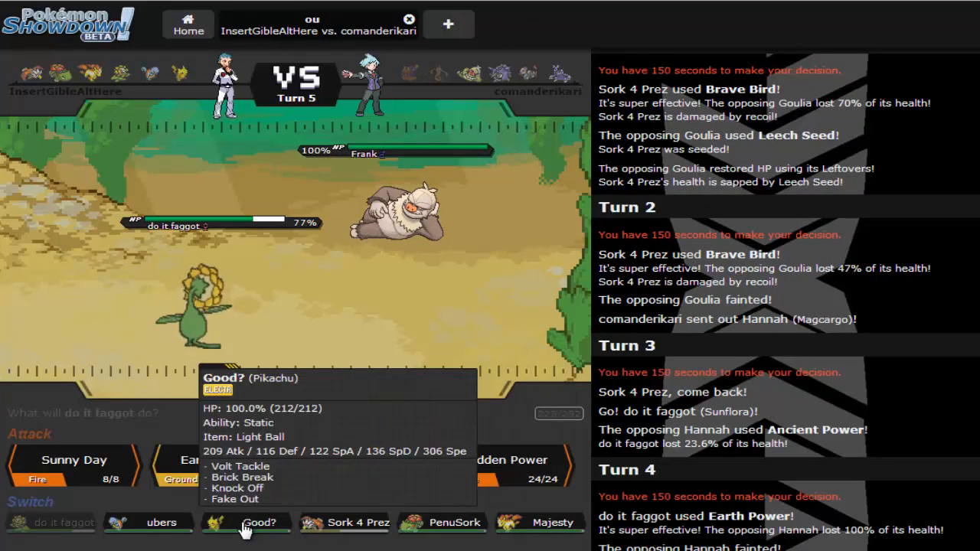
mouse_move(422, 214)
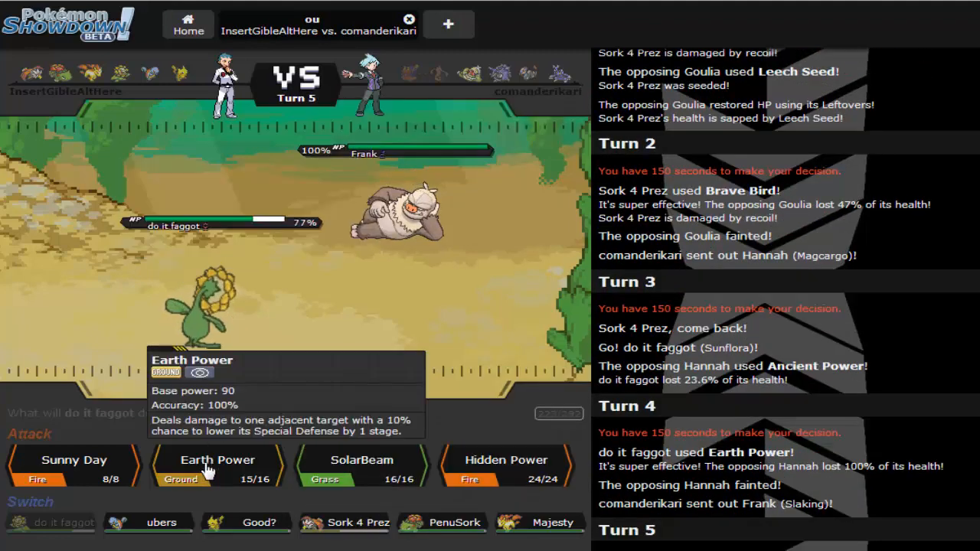
mouse_move(305, 339)
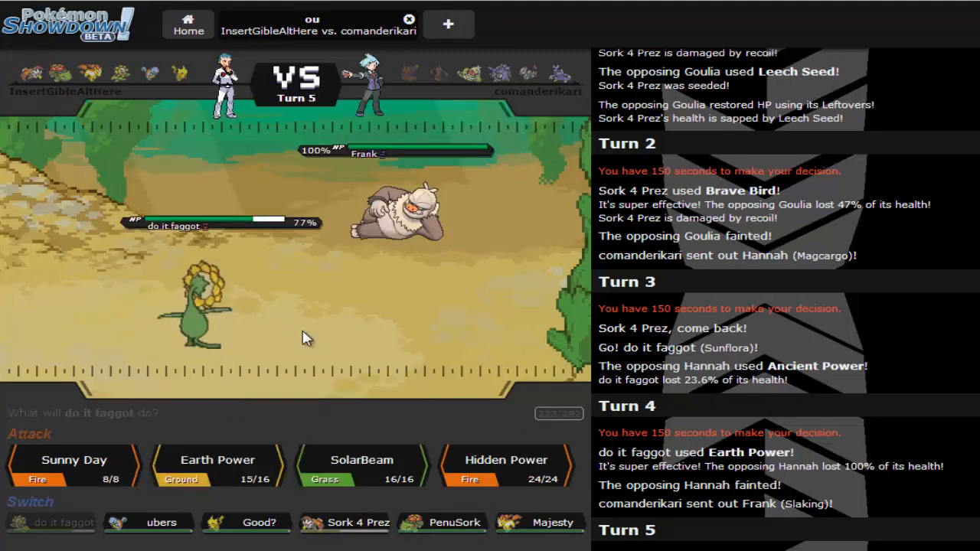
mouse_move(417, 226)
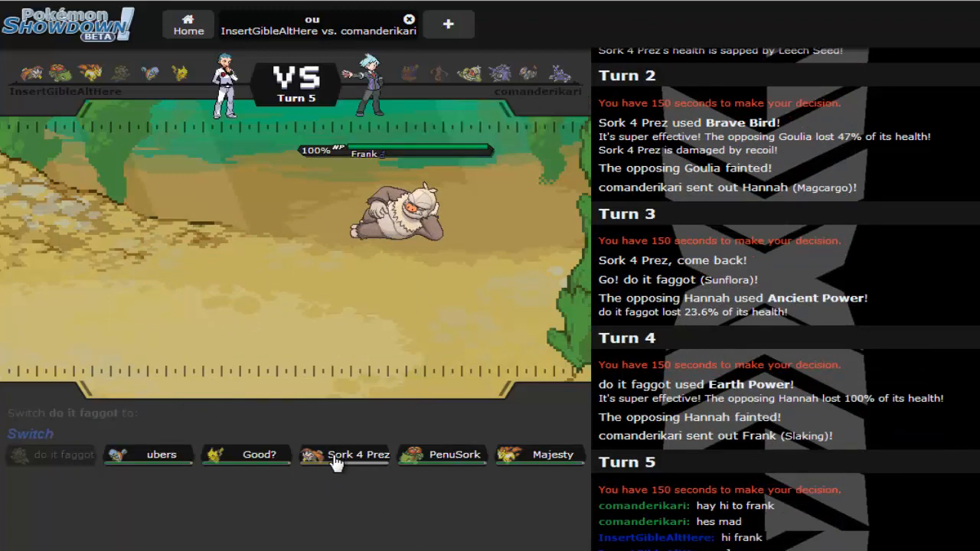
mouse_move(454, 467)
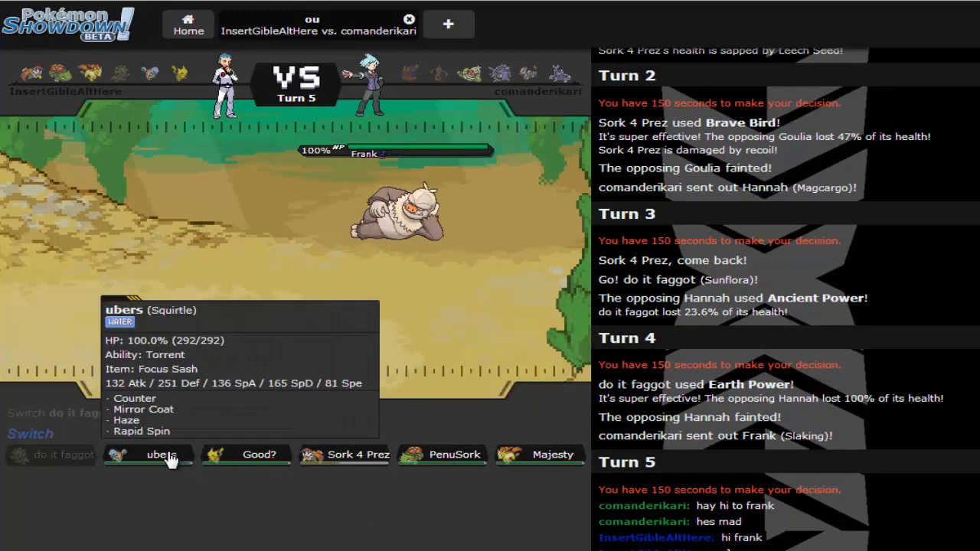
mouse_move(245, 459)
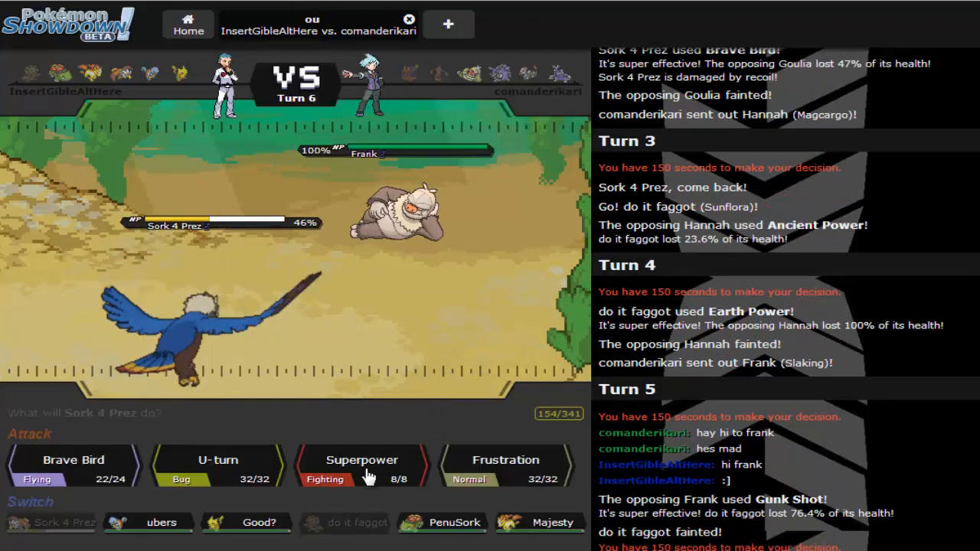
- Hit Frank the Slaking with Superpower on two consecutive turns
click(362, 459)
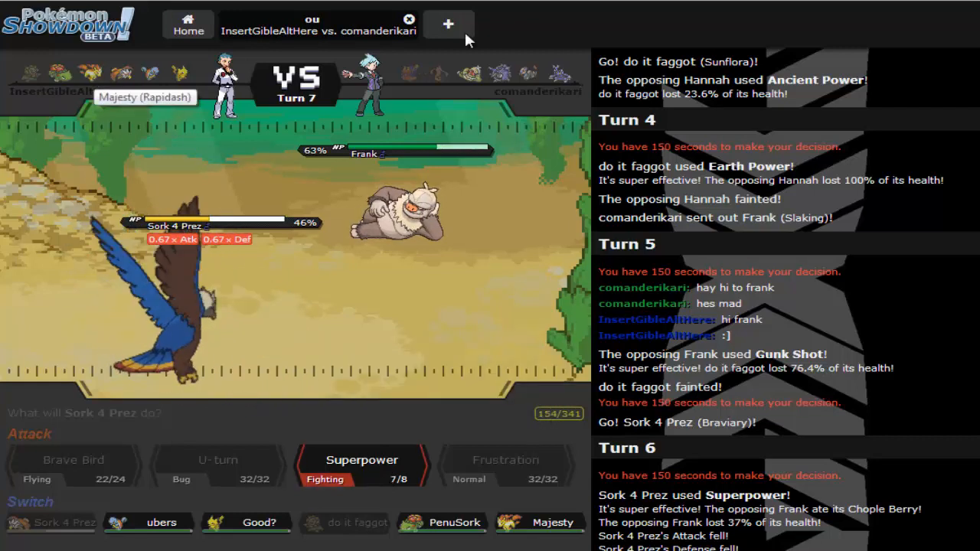
mouse_move(553, 73)
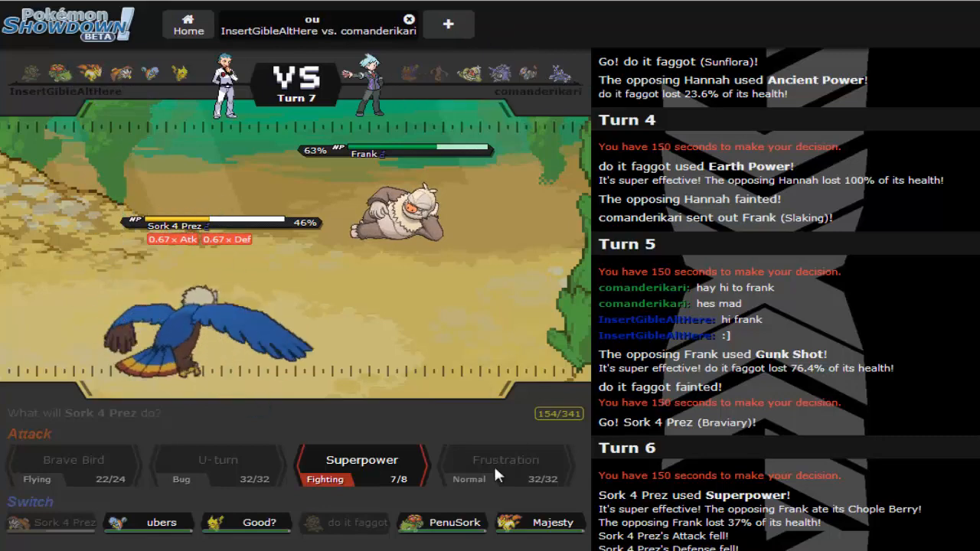
click(361, 459)
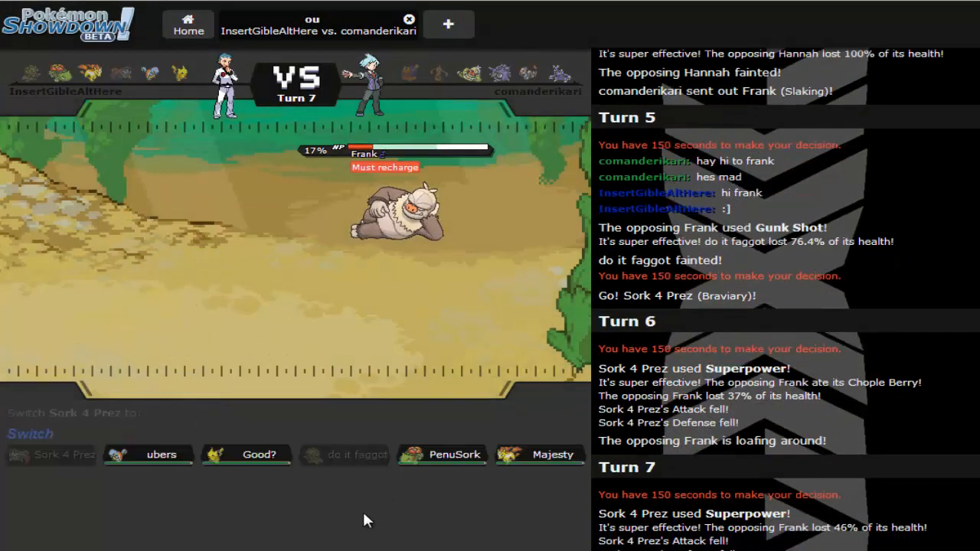
mouse_move(248, 455)
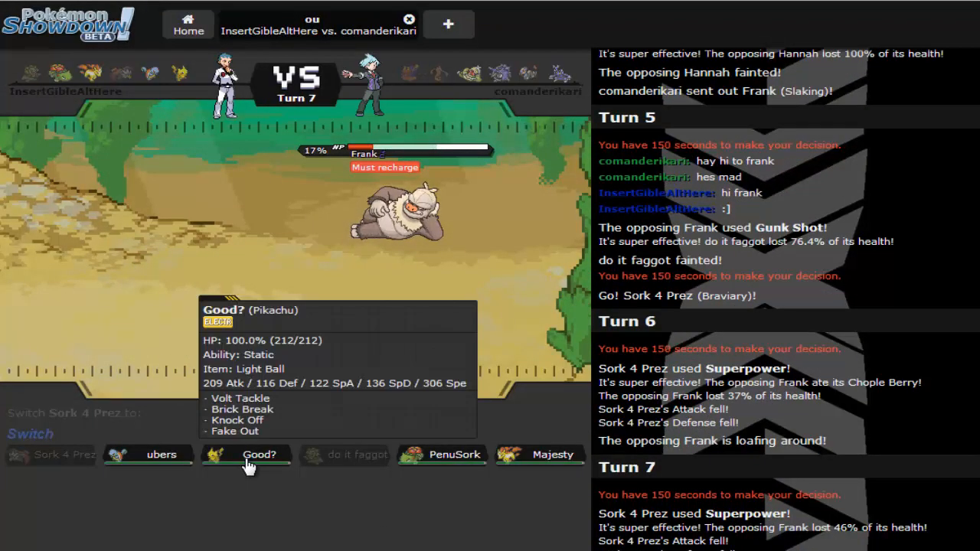
mouse_move(442, 454)
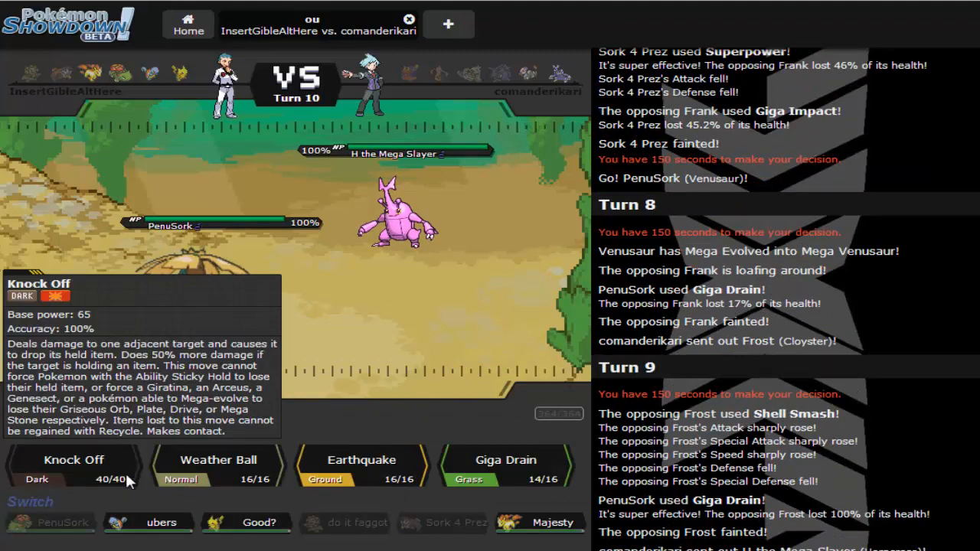
- Have PenuSork use Knock Off, Weather Ball, then Giga Drain against Mega Heracross
click(73, 465)
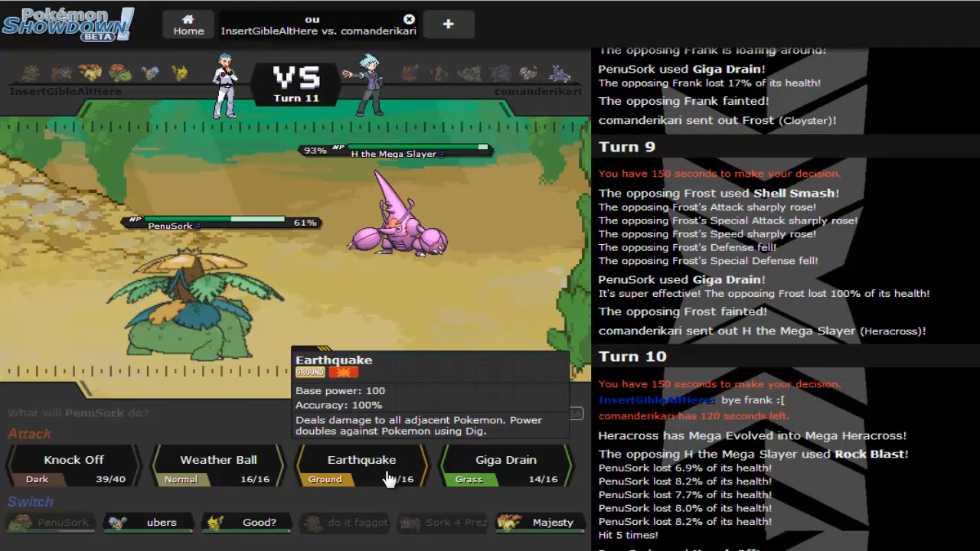
mouse_move(218, 465)
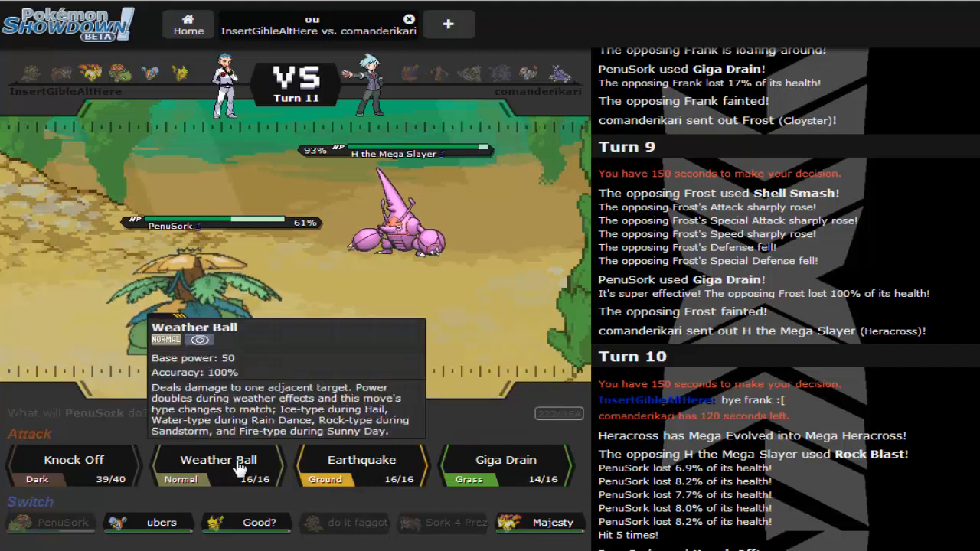
click(218, 459)
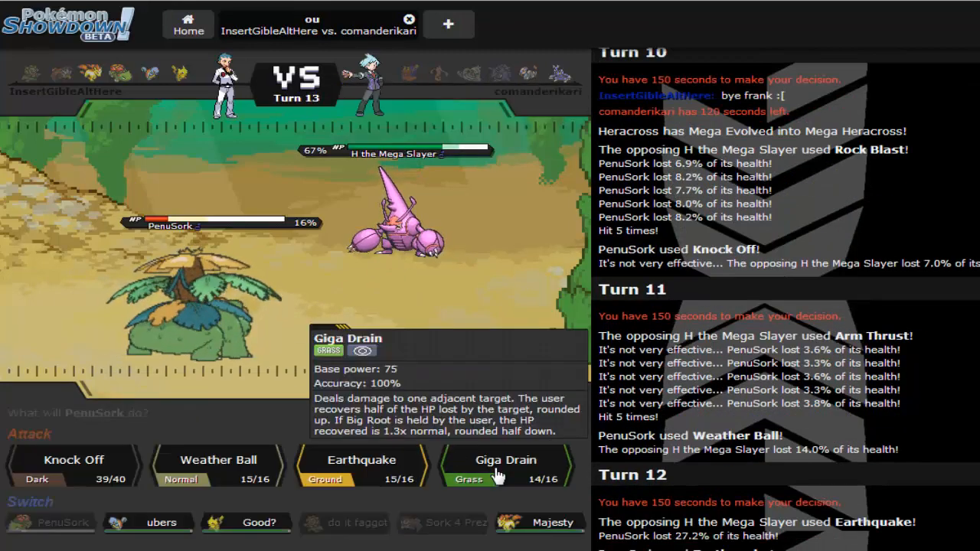
click(505, 459)
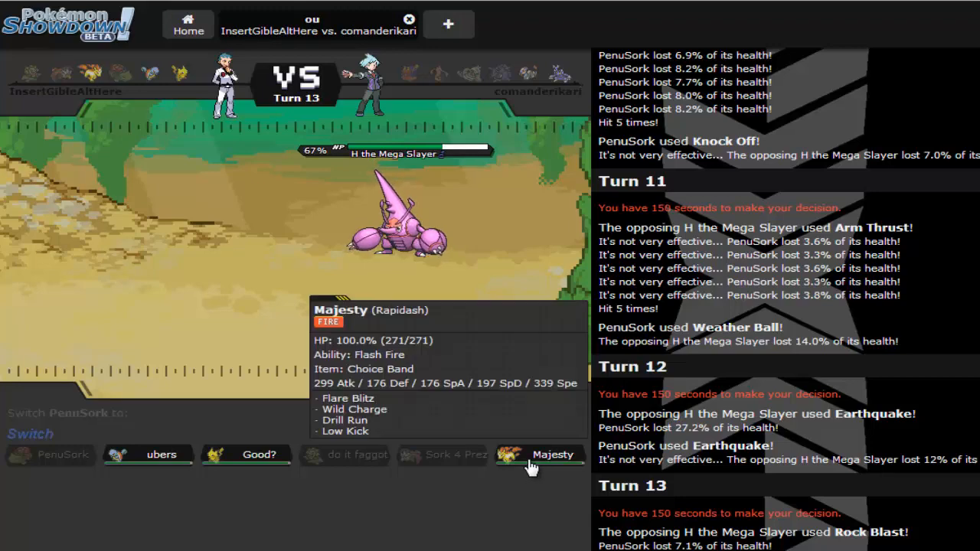
- Send in Majesty for the fainted PenuSork and close the won battle
click(552, 454)
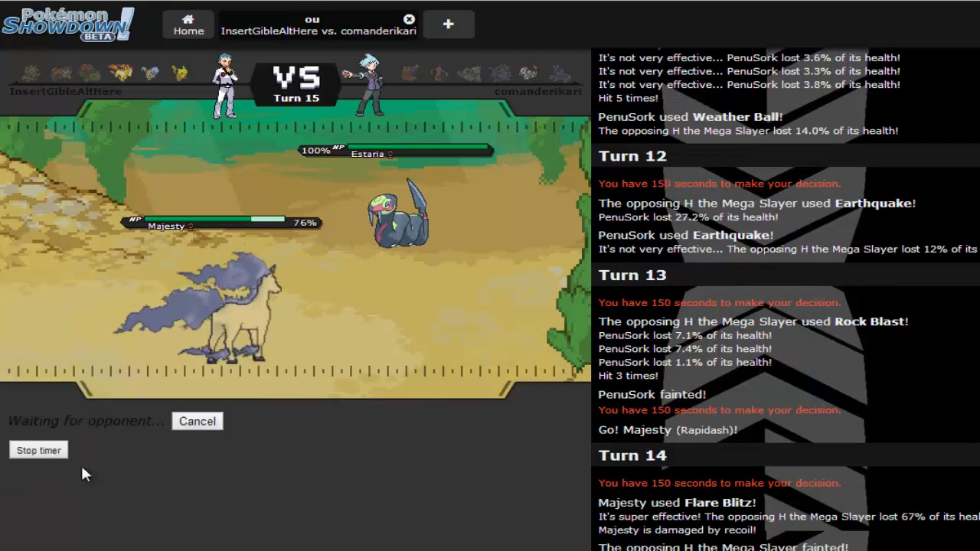
mouse_move(406, 230)
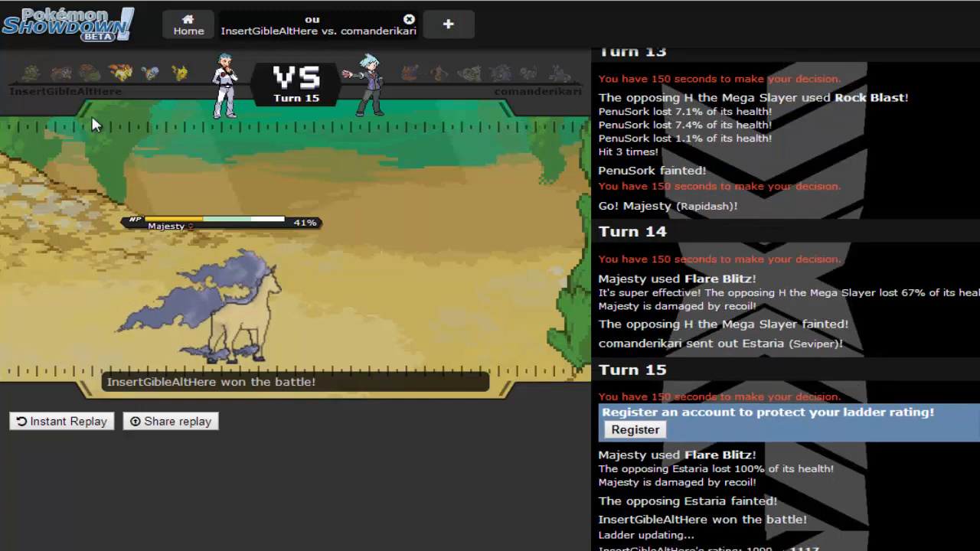
mouse_move(169, 126)
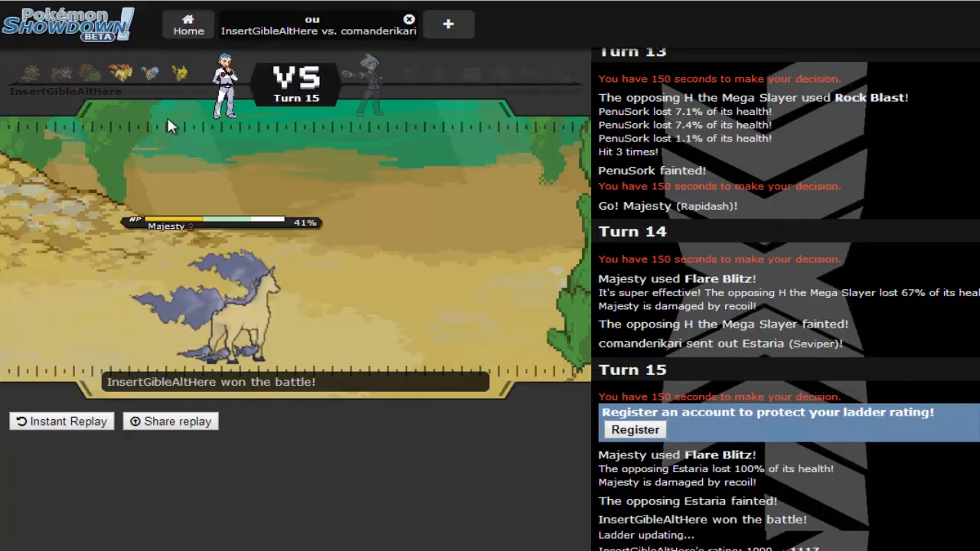
mouse_move(150, 73)
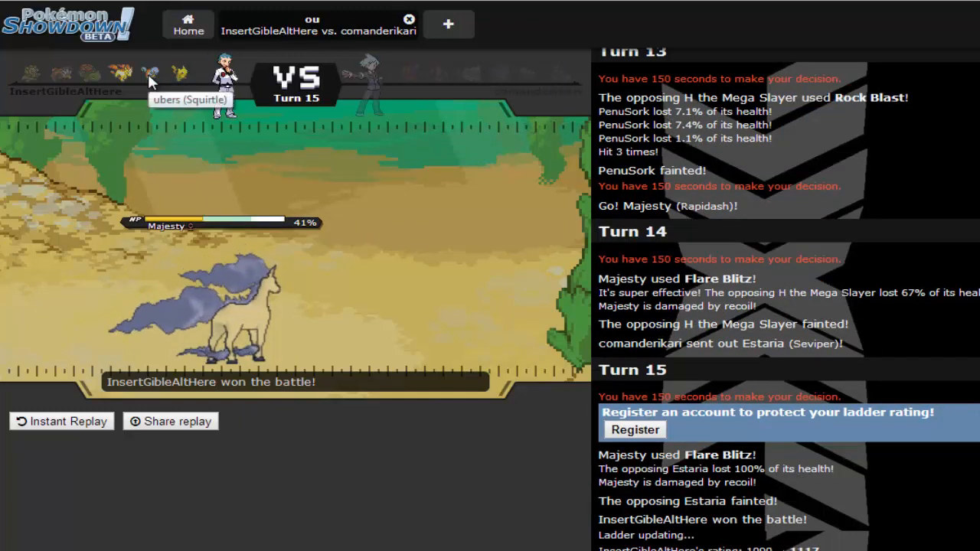
mouse_move(82, 79)
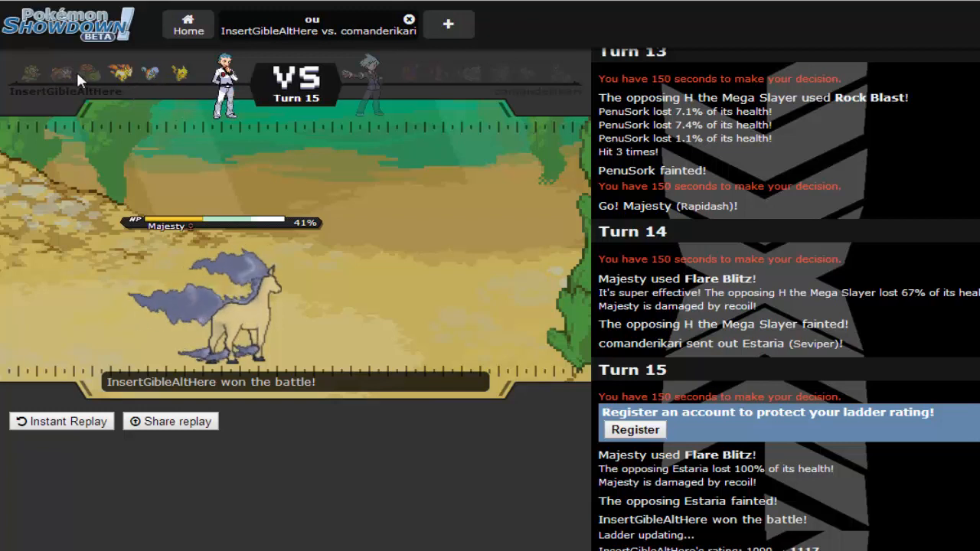
mouse_move(245, 329)
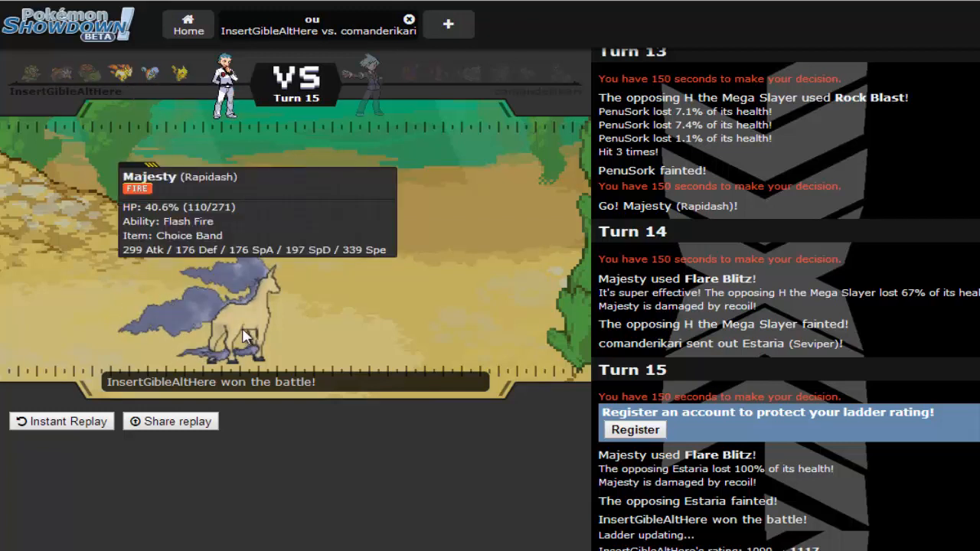
mouse_move(310, 22)
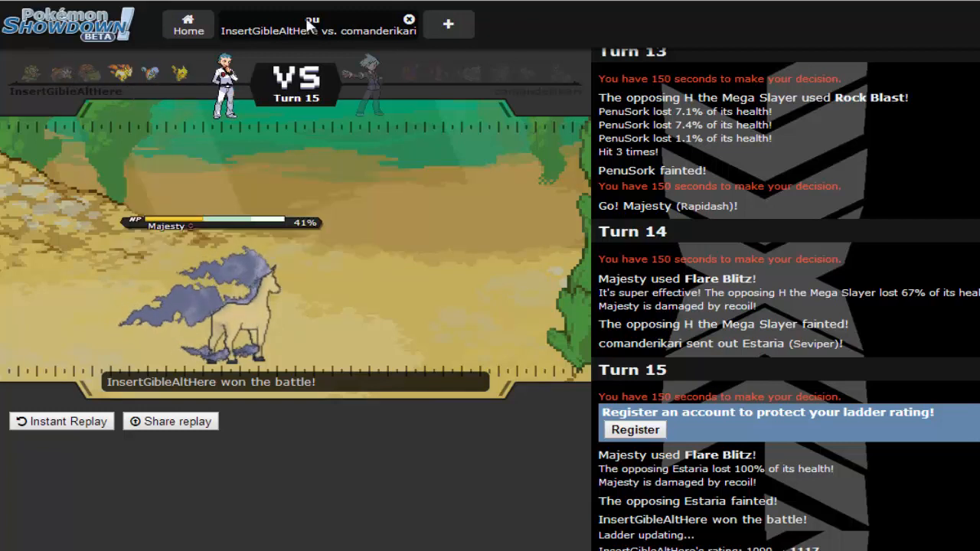
click(409, 19)
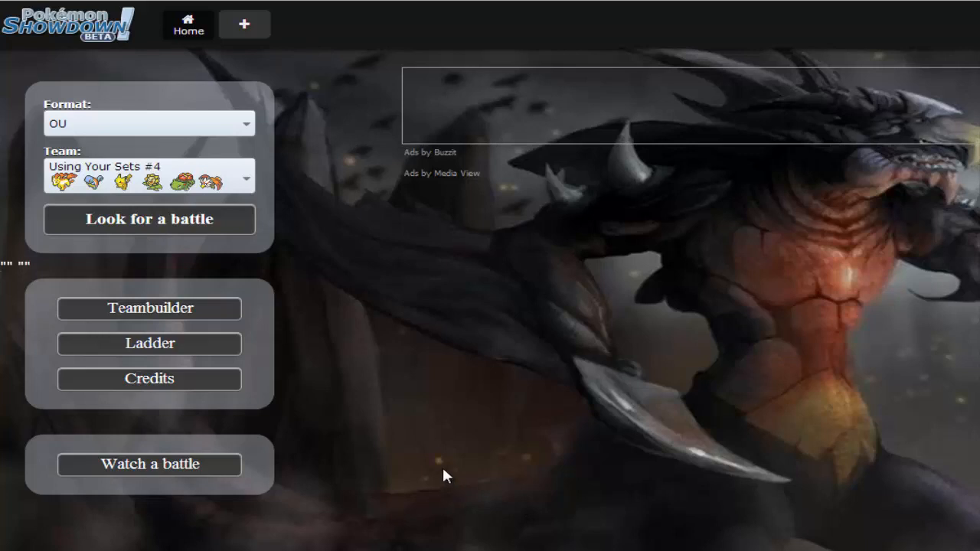
mouse_move(158, 265)
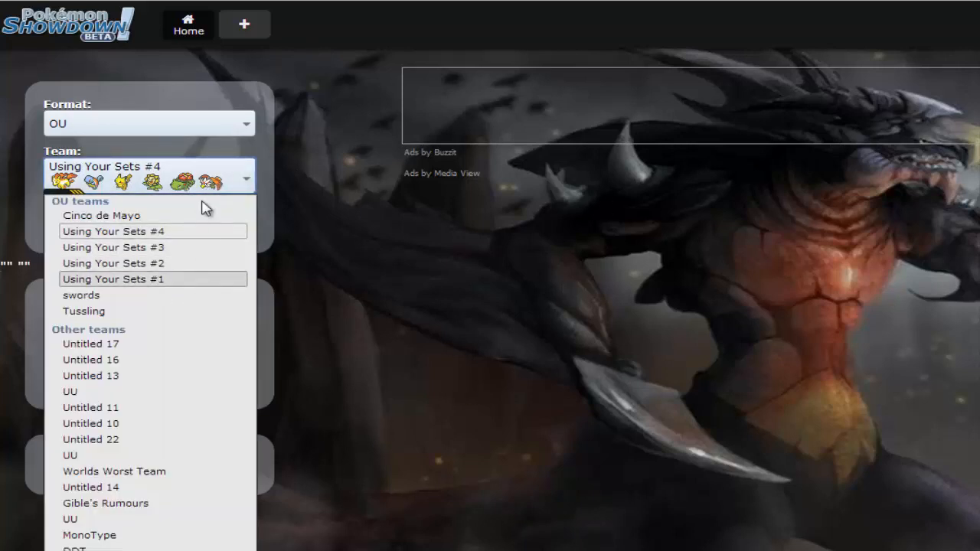
mouse_move(202, 241)
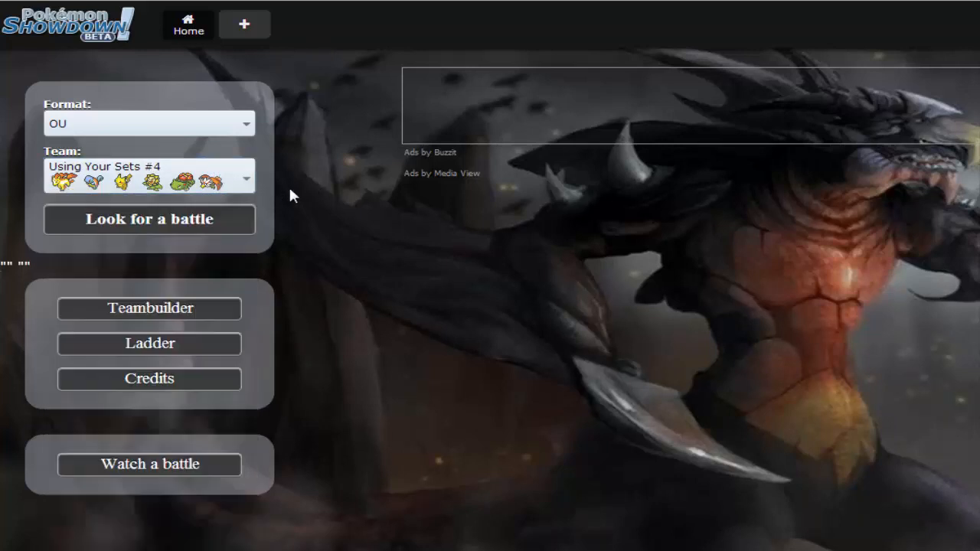
mouse_move(368, 239)
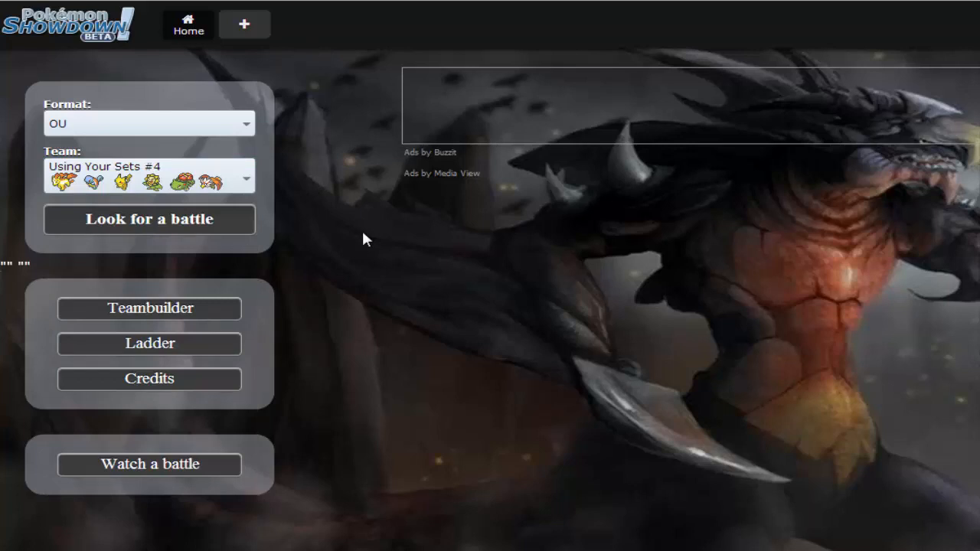
mouse_move(370, 235)
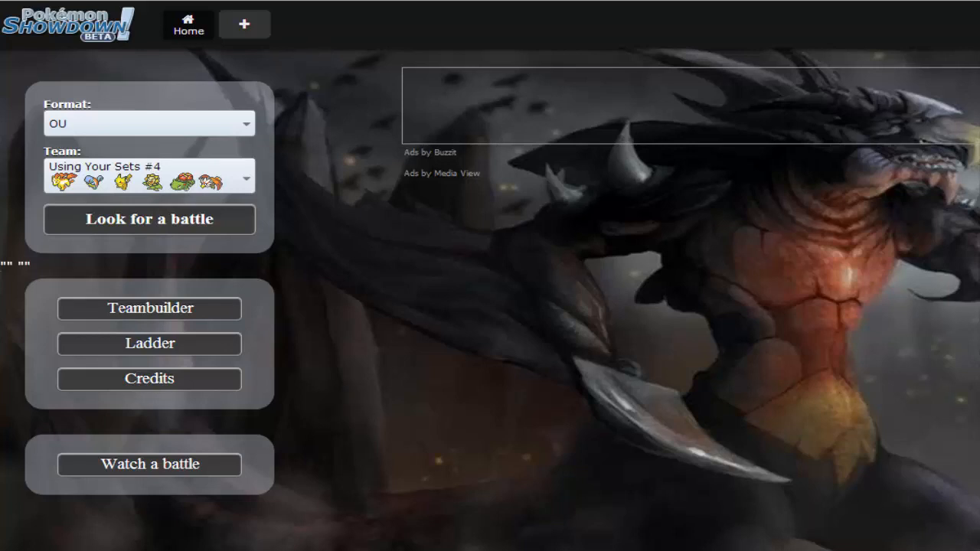
mouse_move(863, 239)
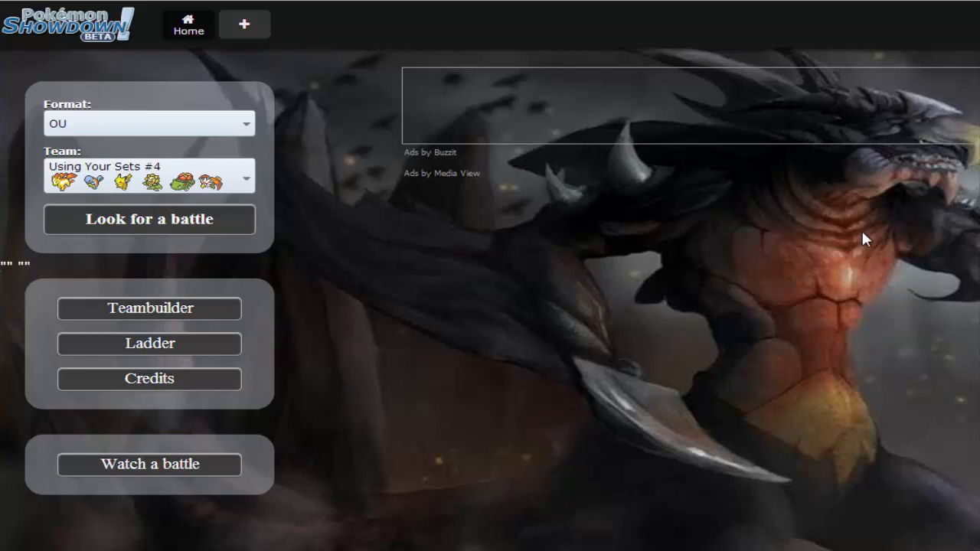